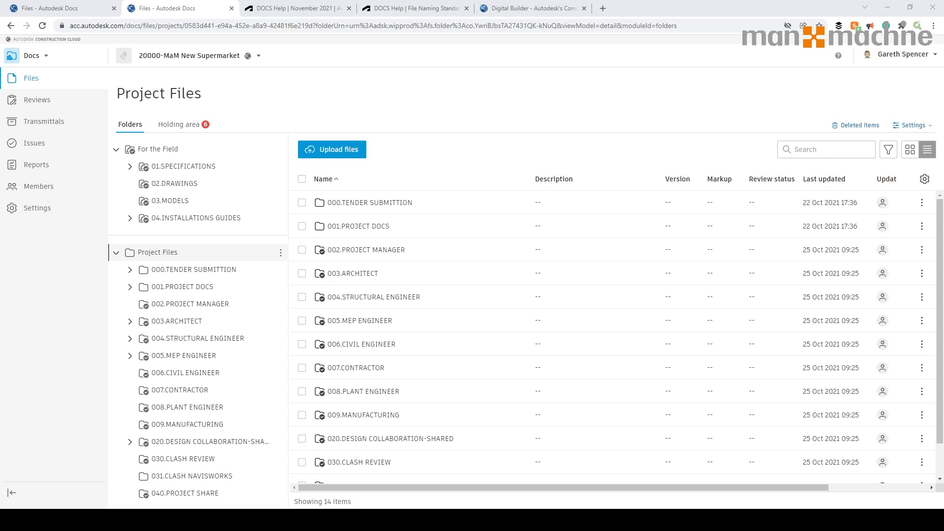
pyautogui.moveTo(147, 360)
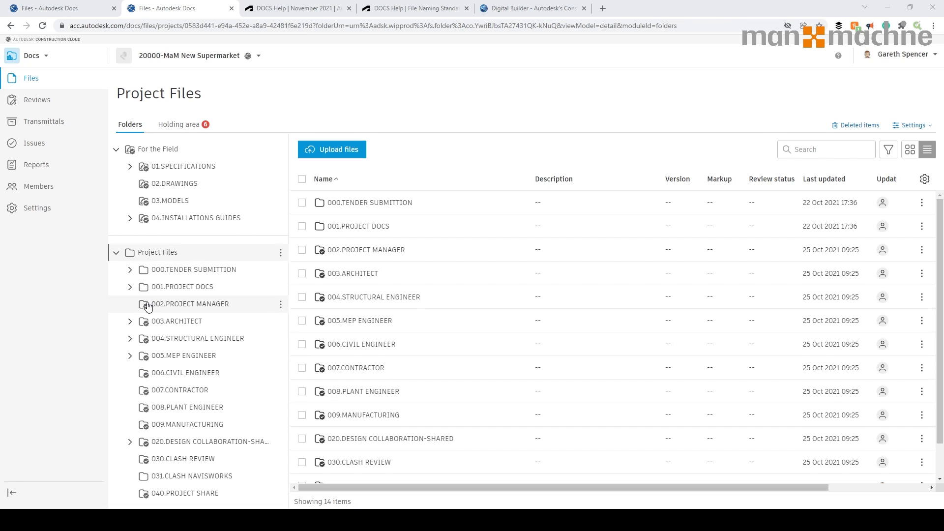
pyautogui.moveTo(145, 442)
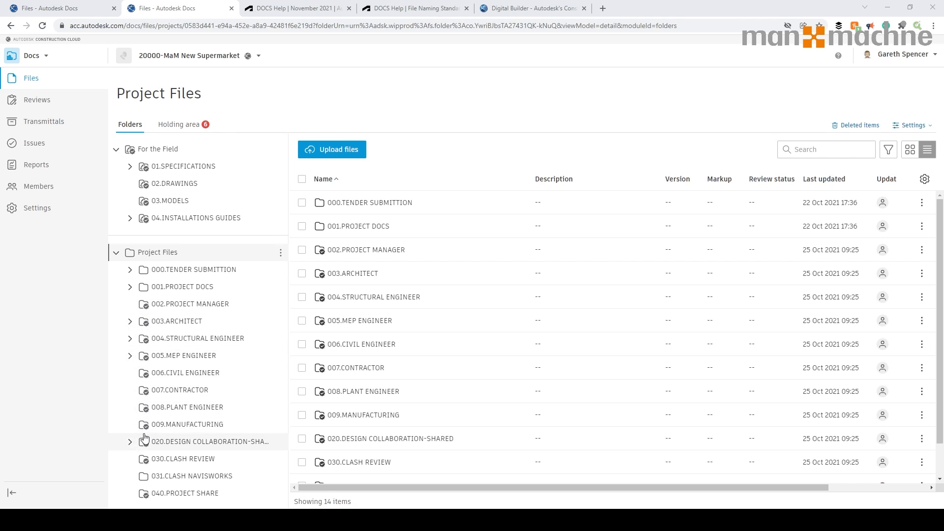
pyautogui.moveTo(909, 130)
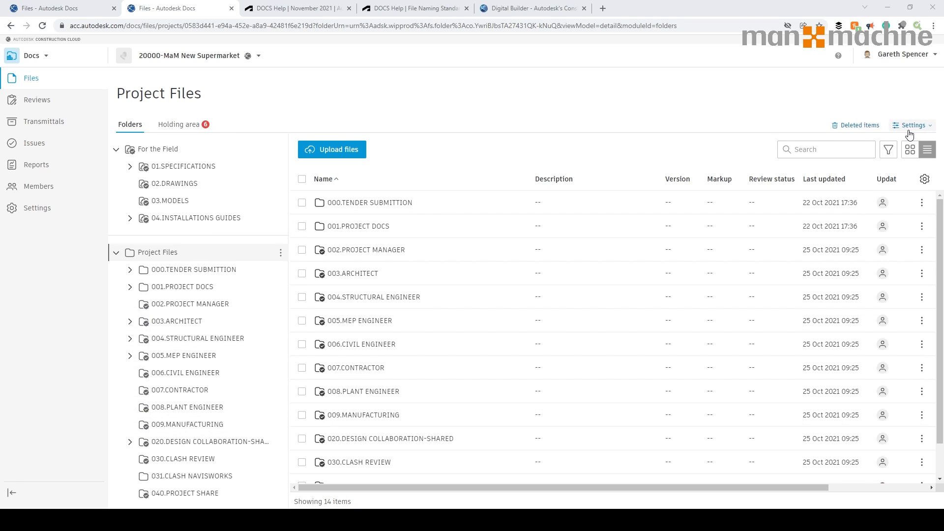
# Reveal the file Settings menu of the 20000-MaM New Supermarket project.
pyautogui.click(912, 125)
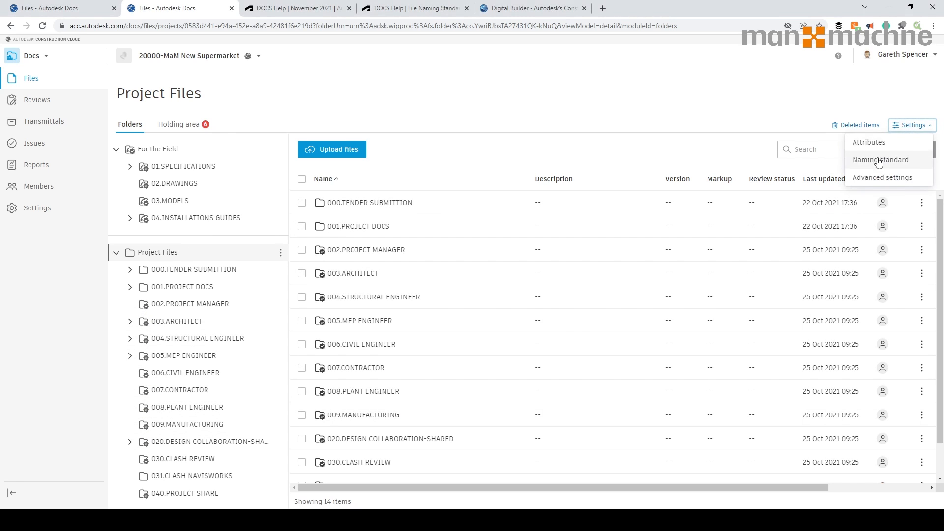
# Show the Naming standard settings listing the Default - ISO 19650 convention.
pyautogui.click(879, 160)
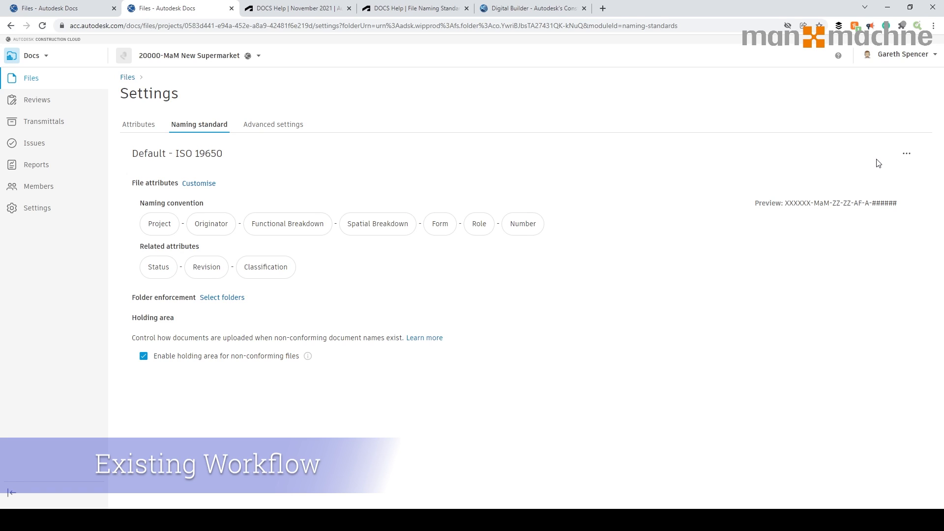
pyautogui.moveTo(261, 212)
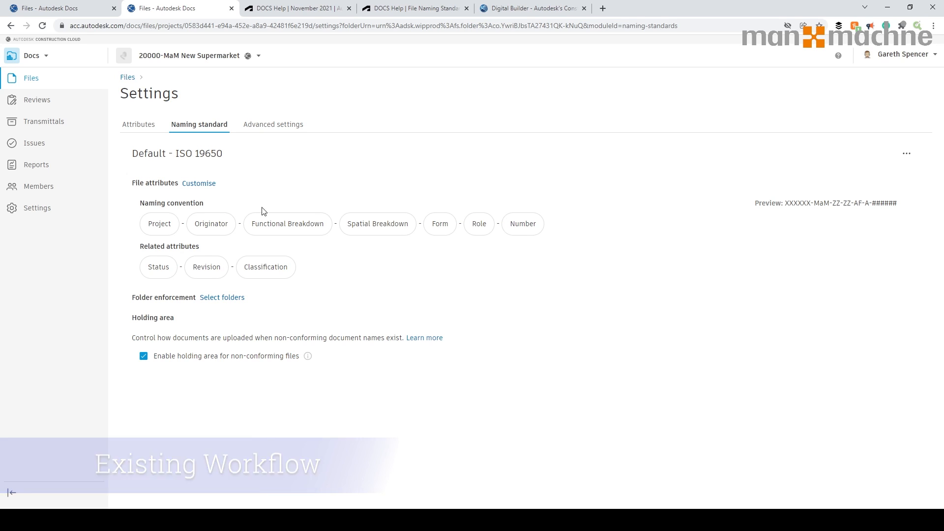
pyautogui.moveTo(317, 238)
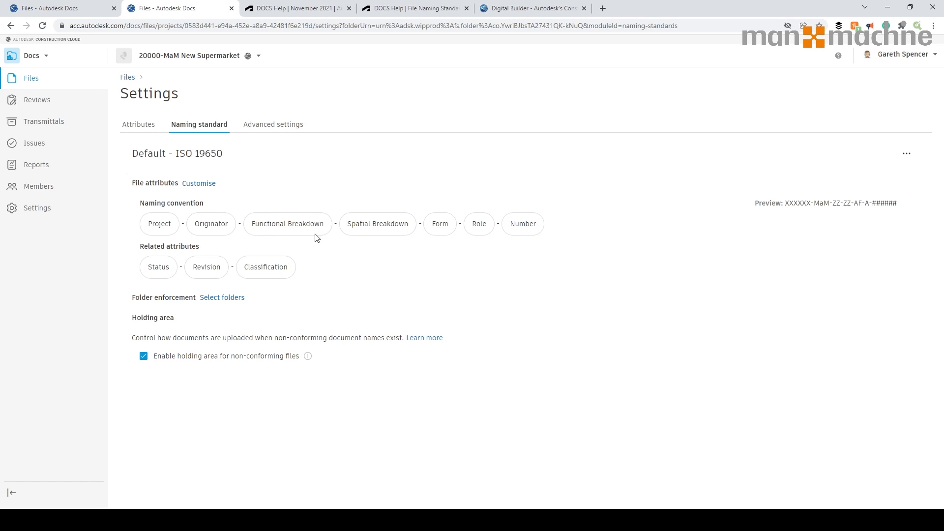
pyautogui.moveTo(544, 233)
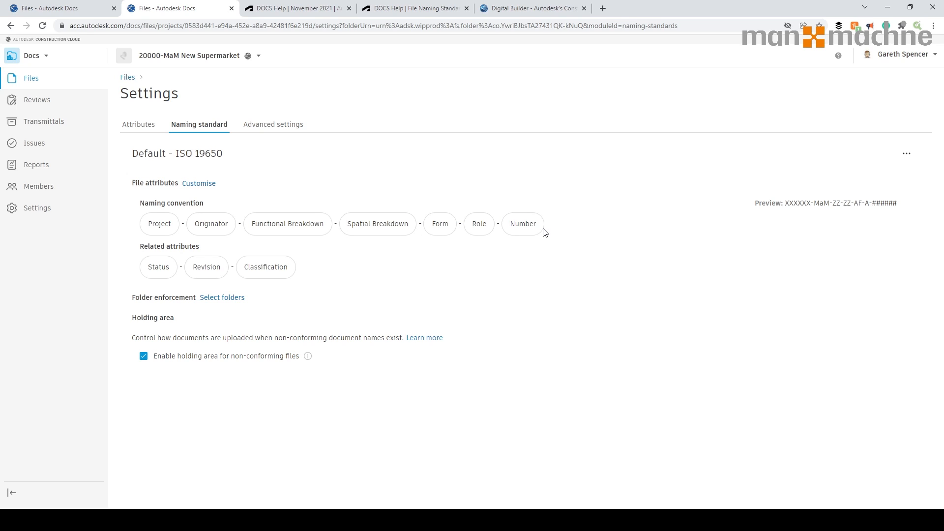
pyautogui.moveTo(280, 227)
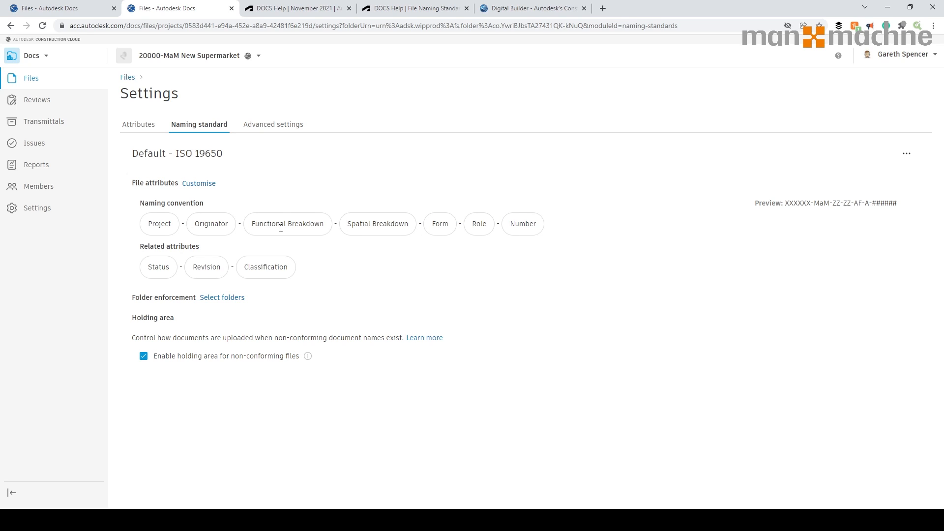
pyautogui.moveTo(254, 221)
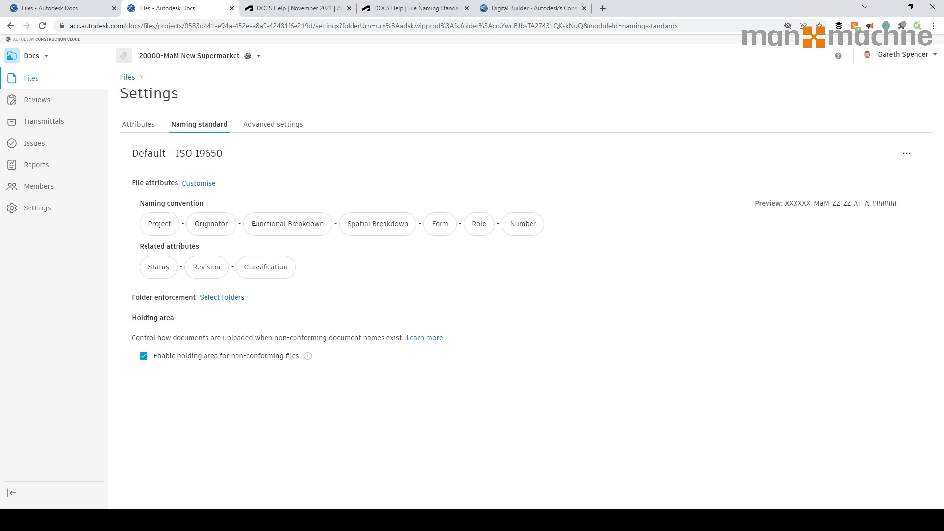
pyautogui.moveTo(209, 188)
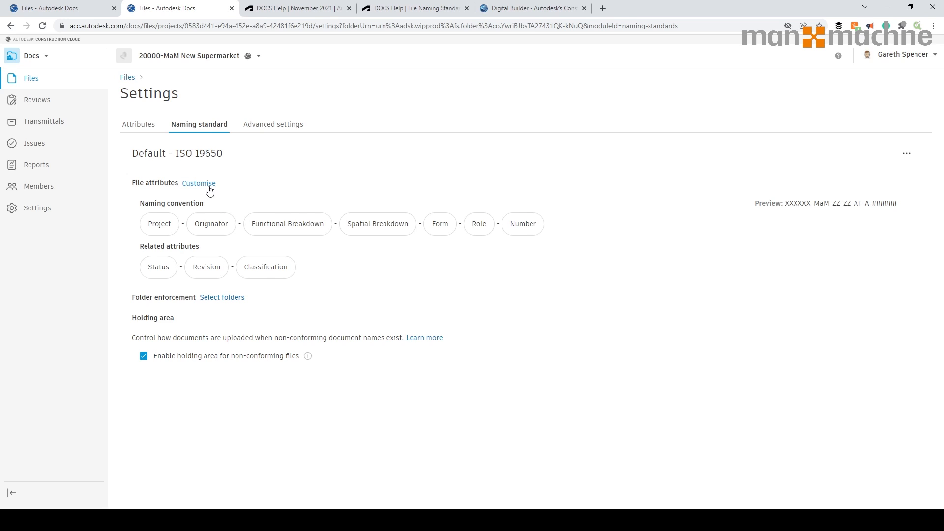
# Customise Default - ISO 19650 and review its Functional and Spatial Breakdown codes.
pyautogui.click(198, 183)
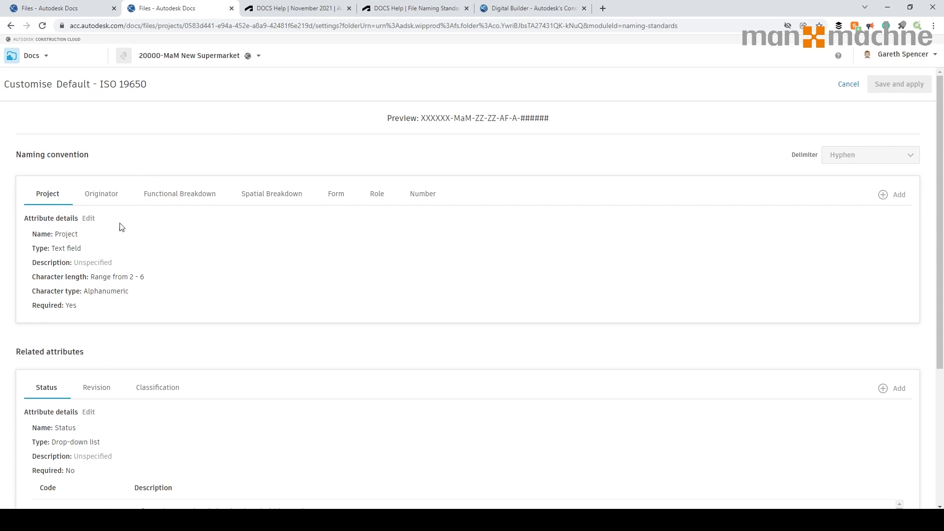
pyautogui.click(179, 194)
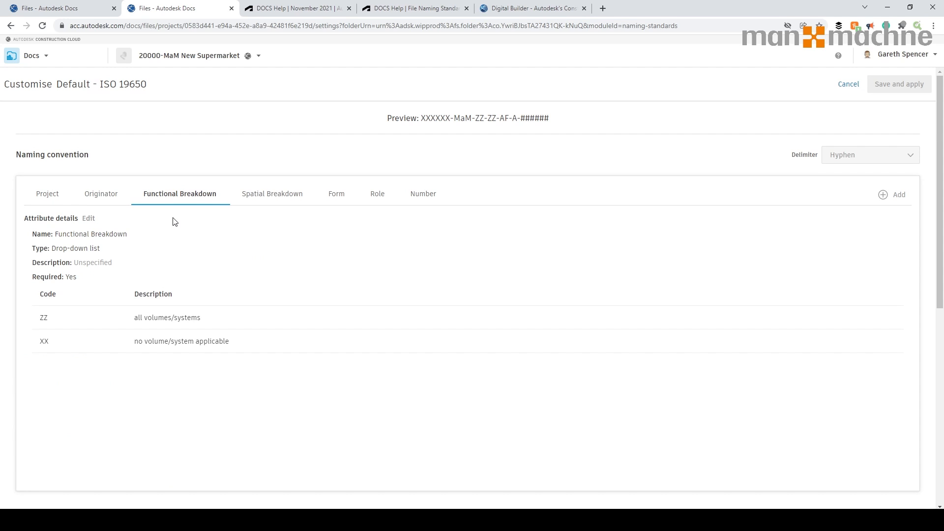
pyautogui.moveTo(235, 205)
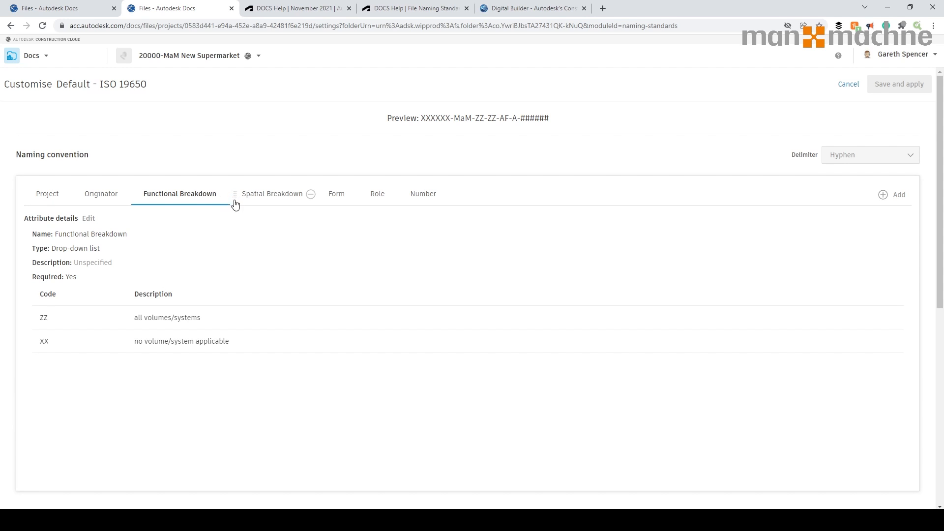
pyautogui.click(271, 193)
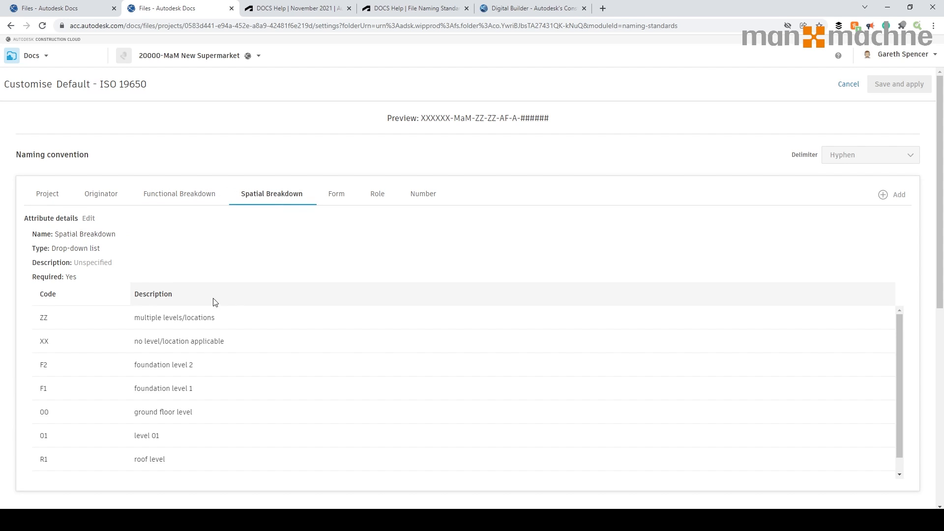
pyautogui.scroll(-3)
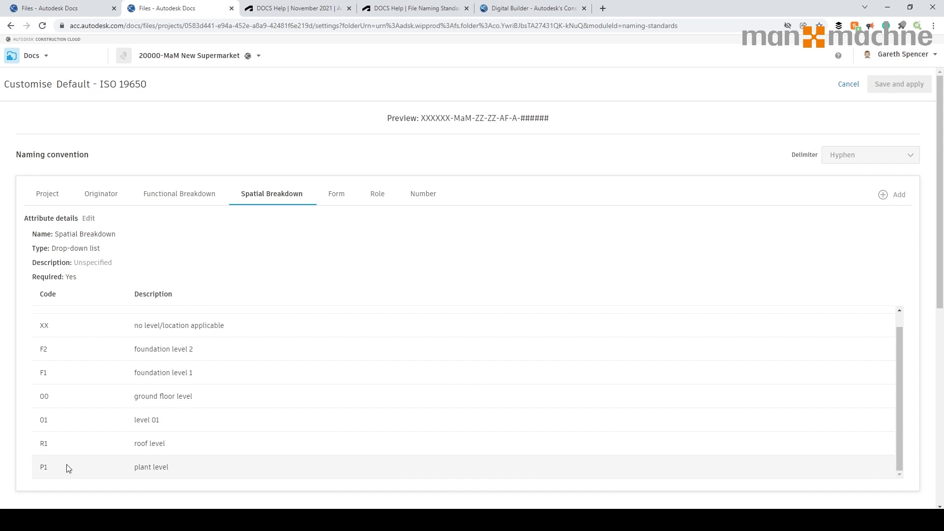
pyautogui.scroll(-3)
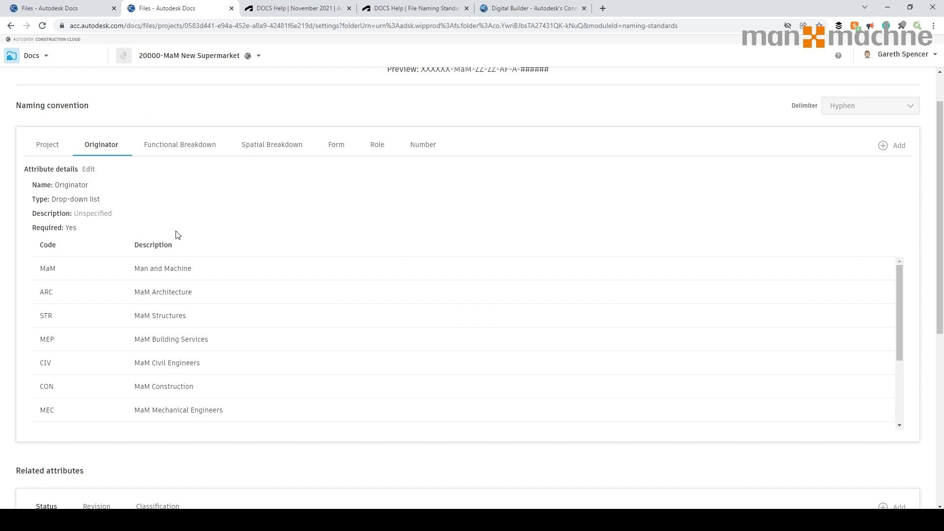
pyautogui.scroll(-3)
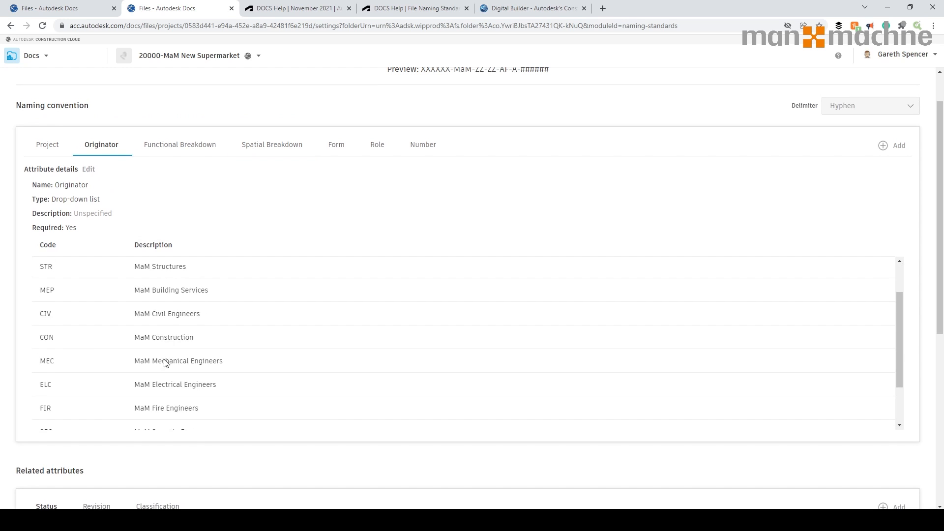
pyautogui.scroll(-3)
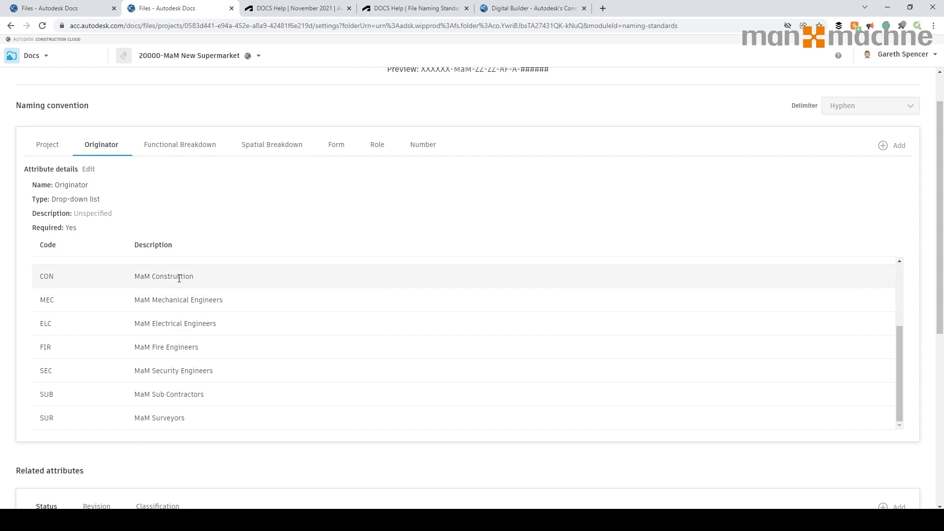
pyautogui.scroll(3)
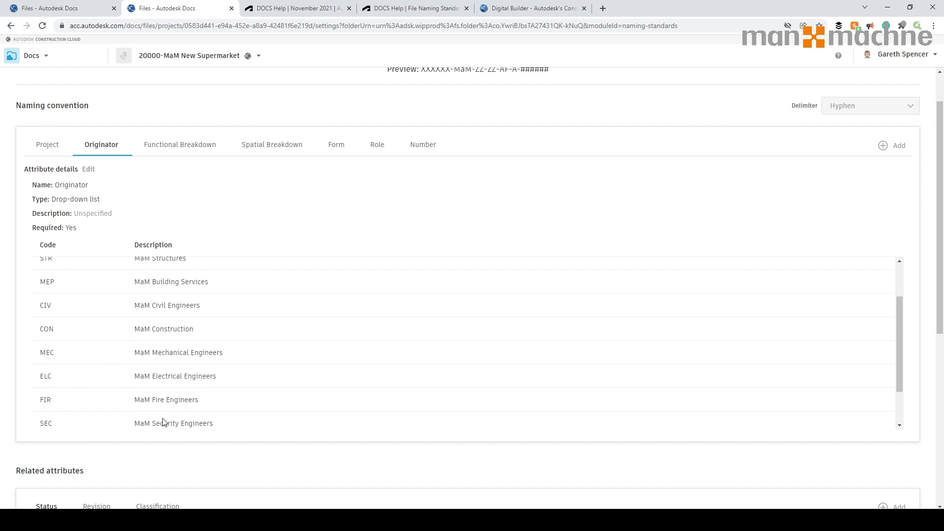
# Review the Form attribute codes of the standard.
pyautogui.click(336, 144)
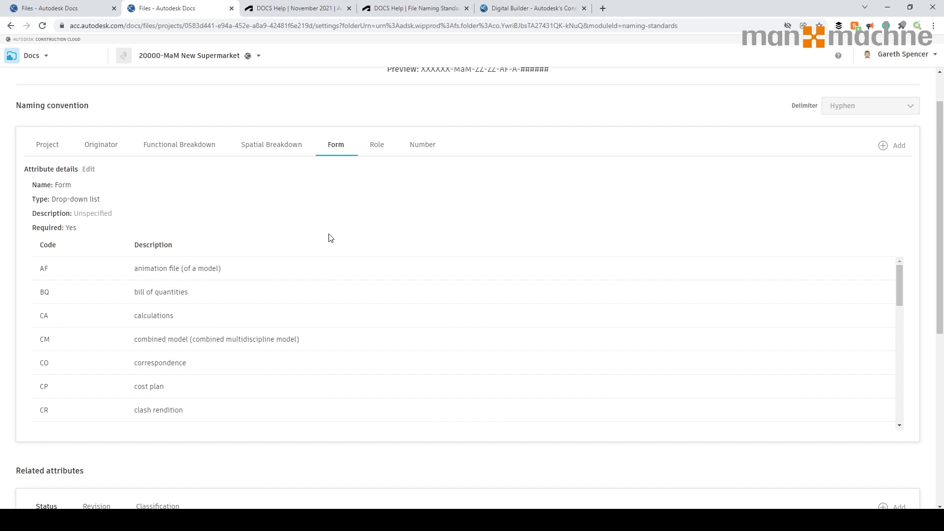
pyautogui.scroll(-3)
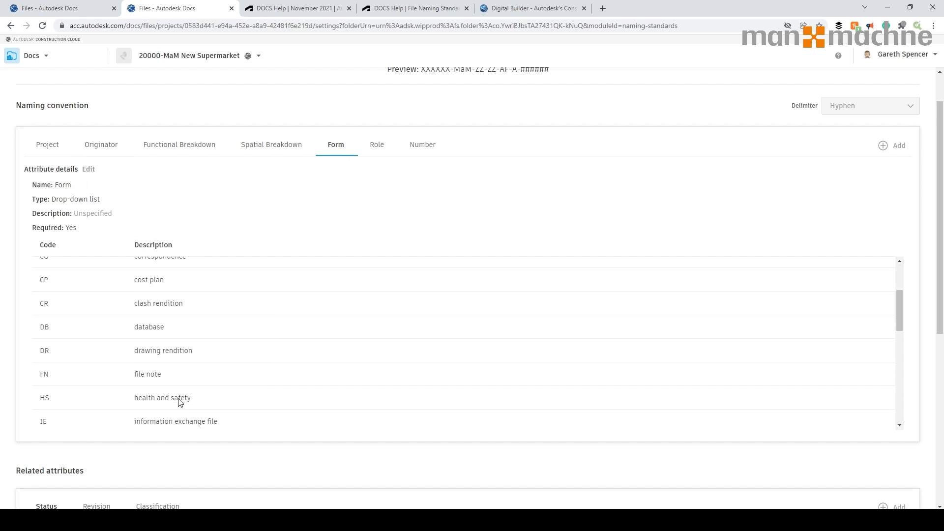
pyautogui.scroll(-3)
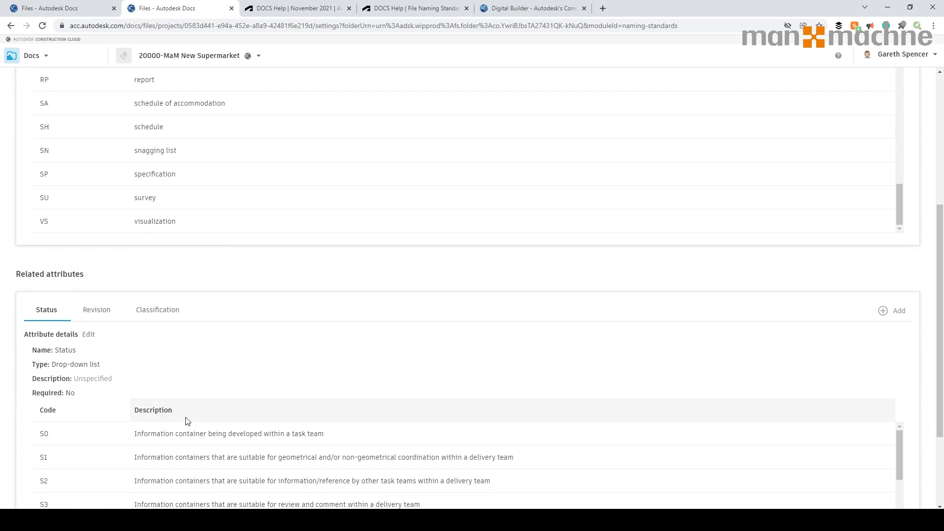
pyautogui.scroll(-3)
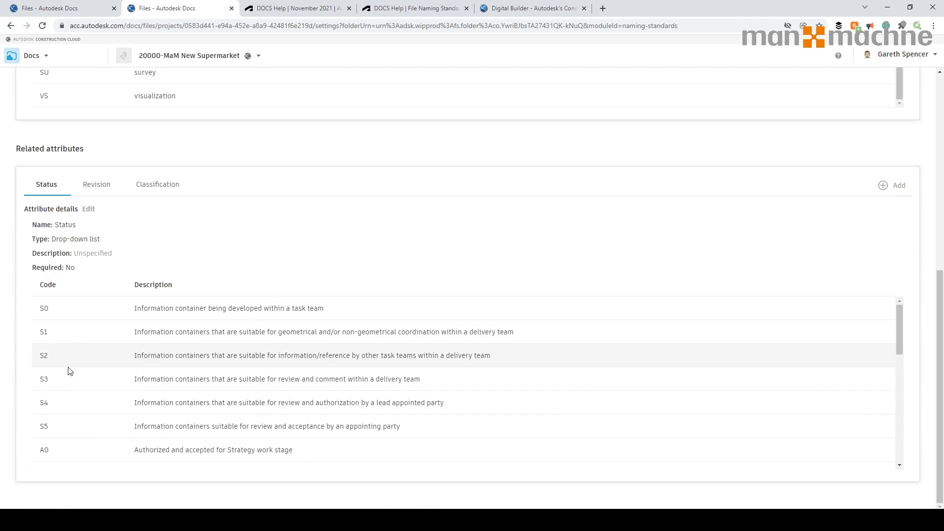
pyautogui.moveTo(161, 397)
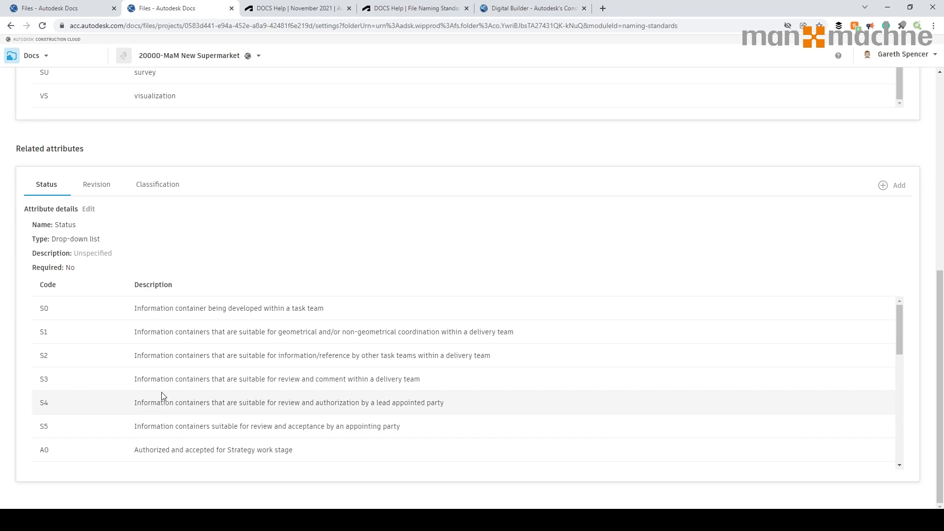
pyautogui.scroll(3)
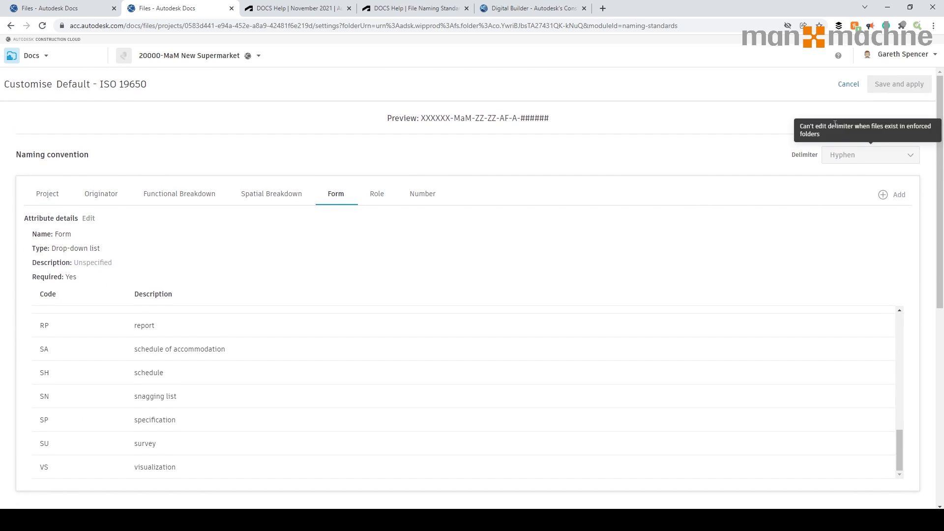
pyautogui.click(848, 84)
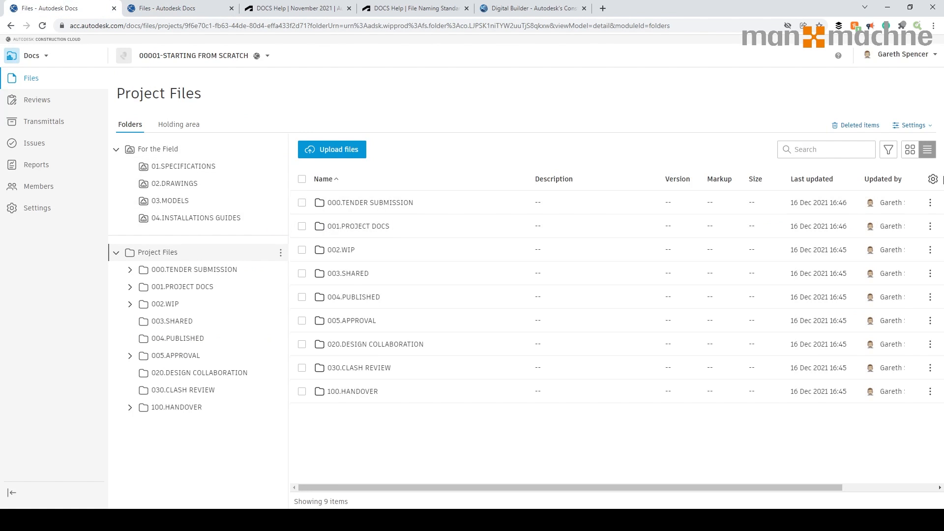
pyautogui.click(911, 125)
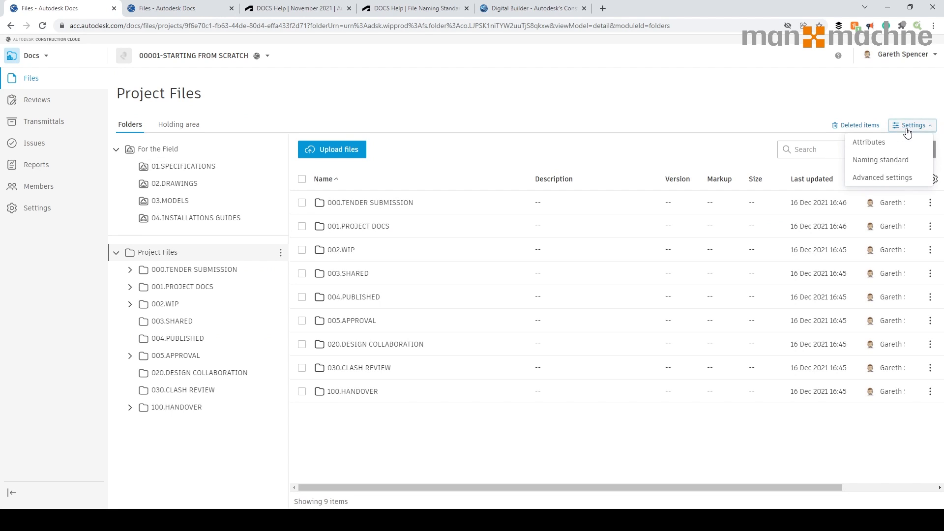
pyautogui.click(879, 159)
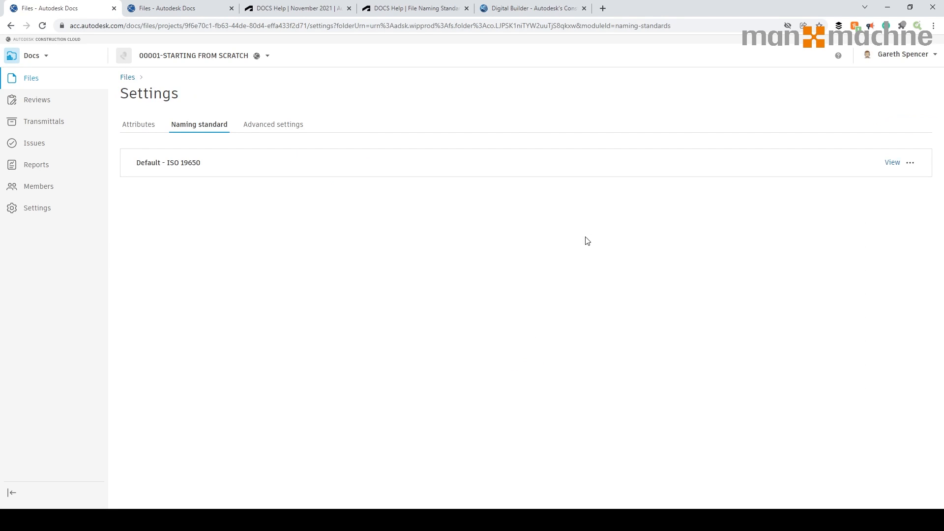
pyautogui.moveTo(530, 232)
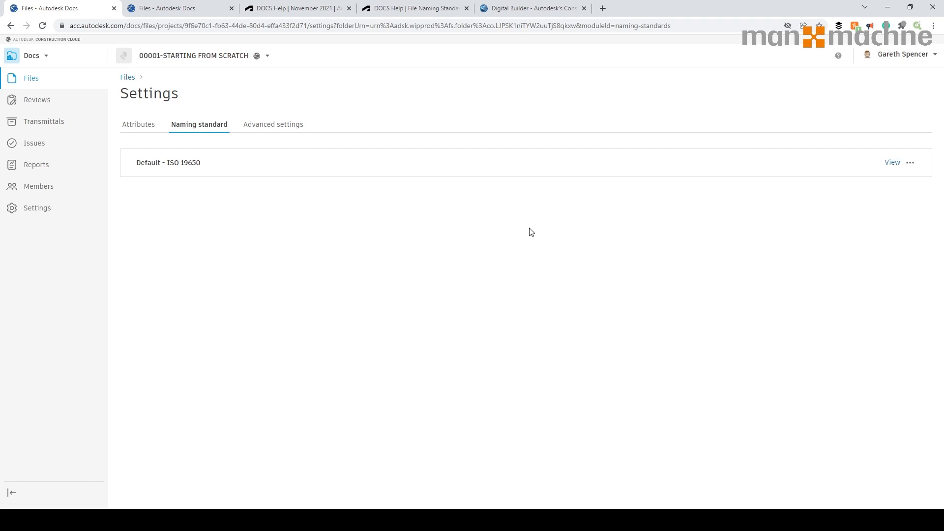
pyautogui.click(892, 163)
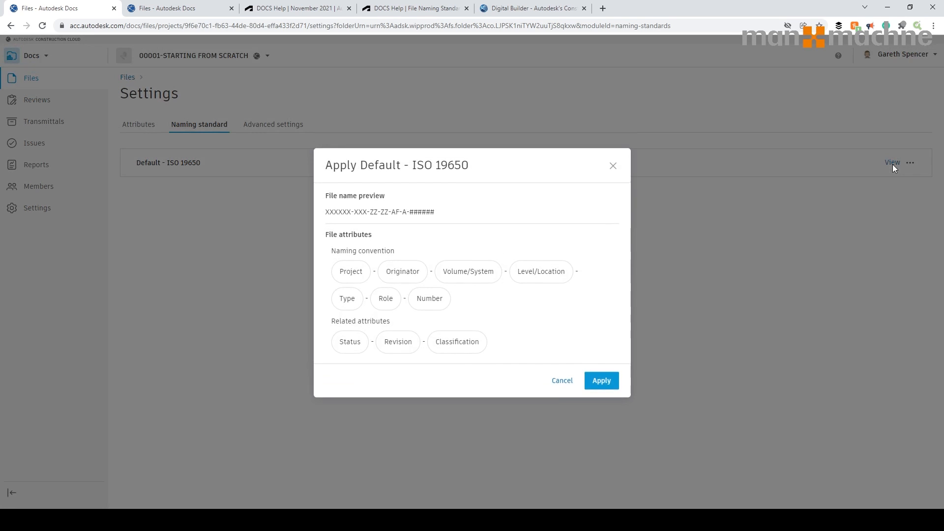
pyautogui.moveTo(364, 286)
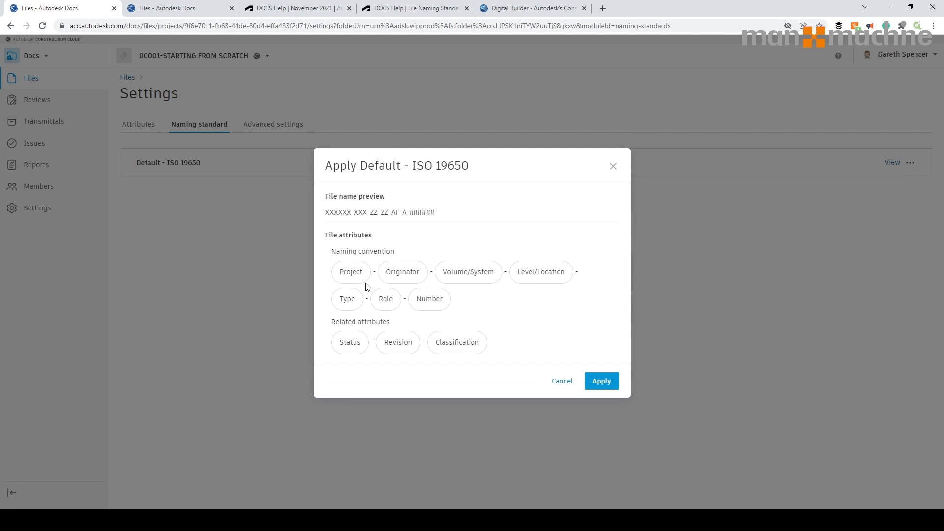
pyautogui.moveTo(413, 287)
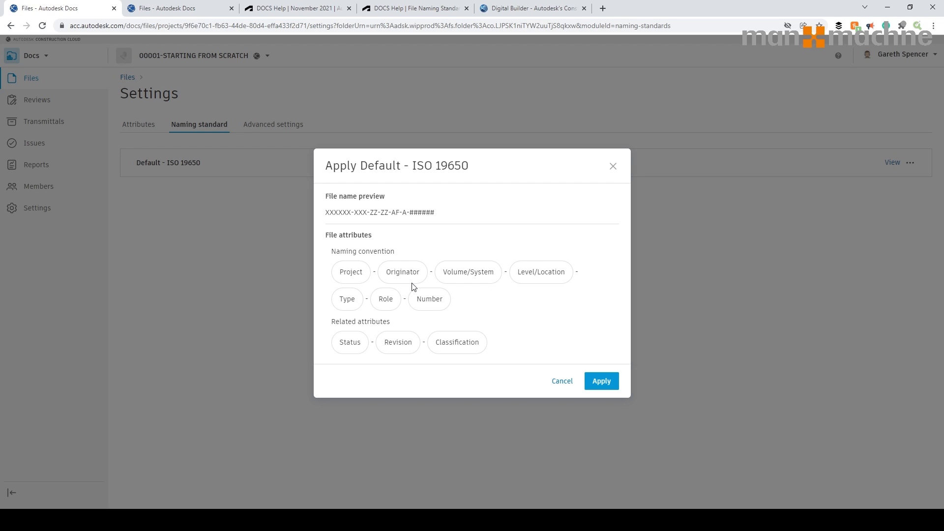
pyautogui.moveTo(392, 271)
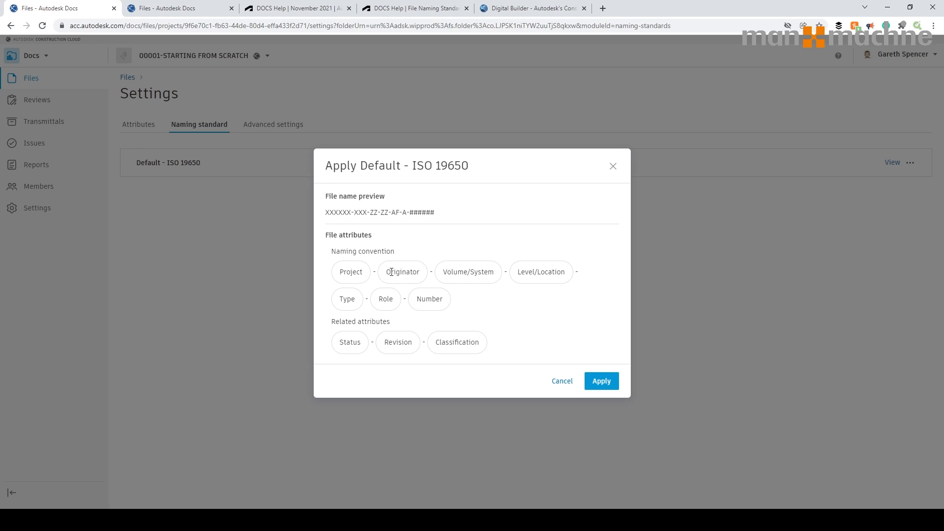
pyautogui.click(599, 381)
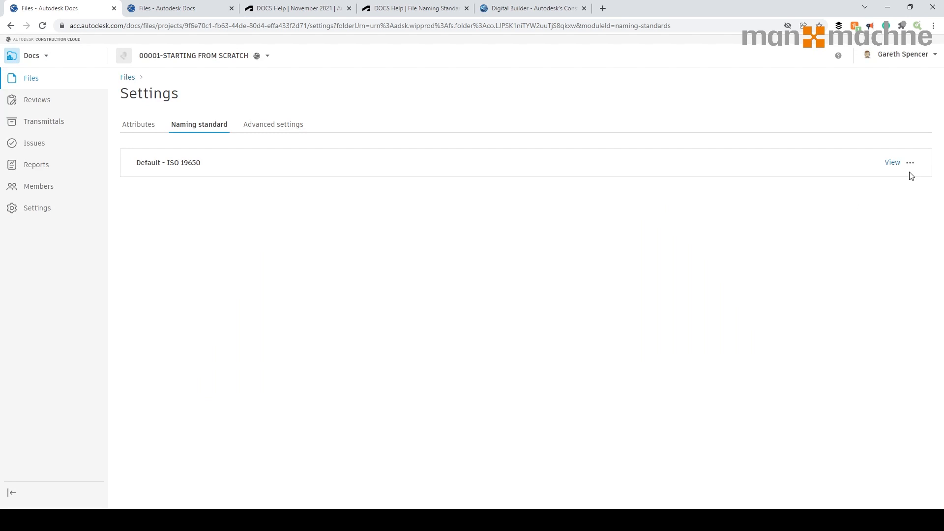
# Download the Default - ISO 19650 template XLSX from the standard's more-options menu.
pyautogui.click(909, 162)
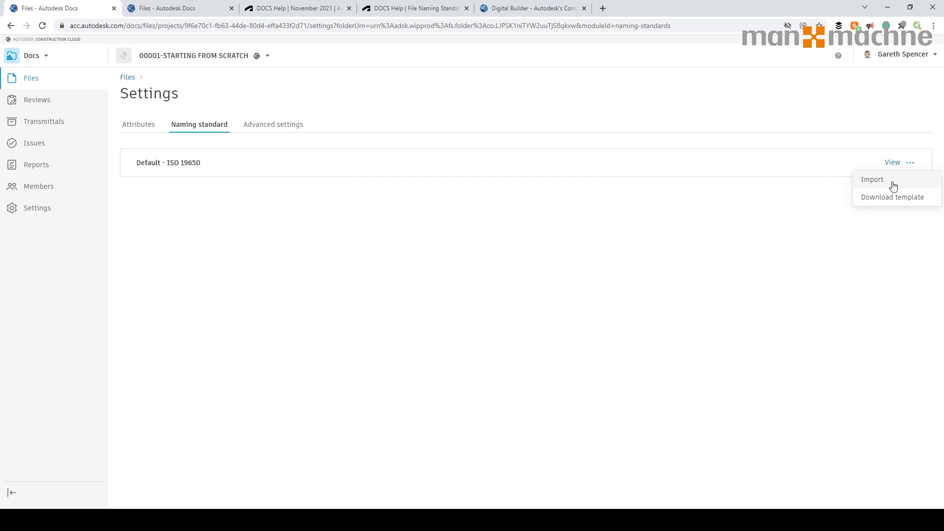
pyautogui.moveTo(905, 201)
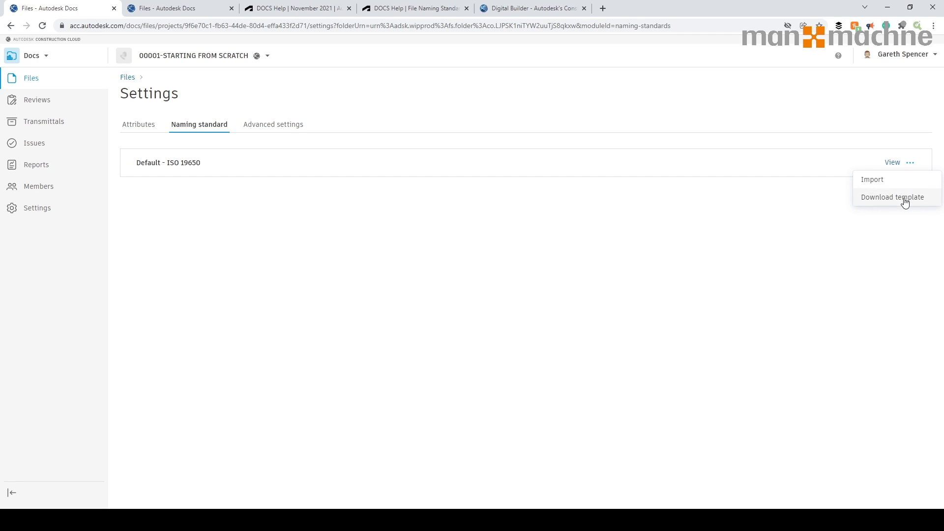
pyautogui.click(892, 196)
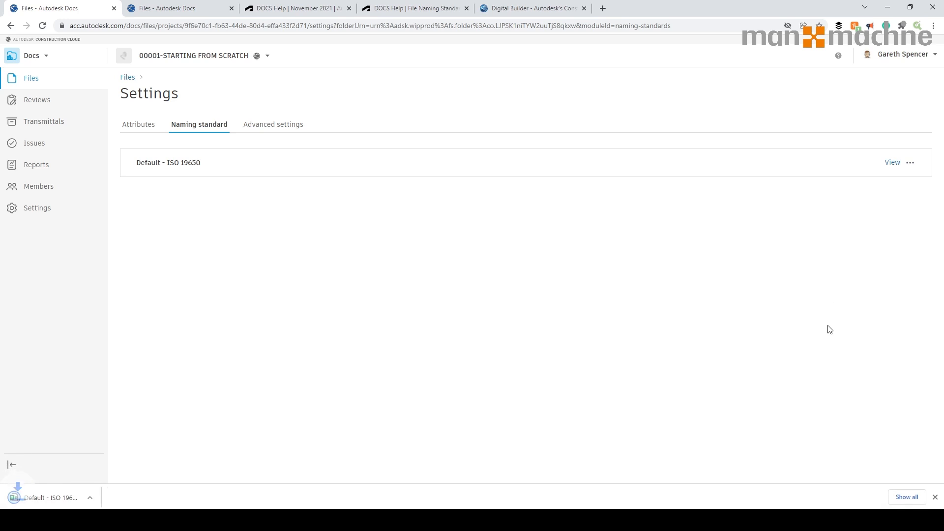
pyautogui.click(104, 497)
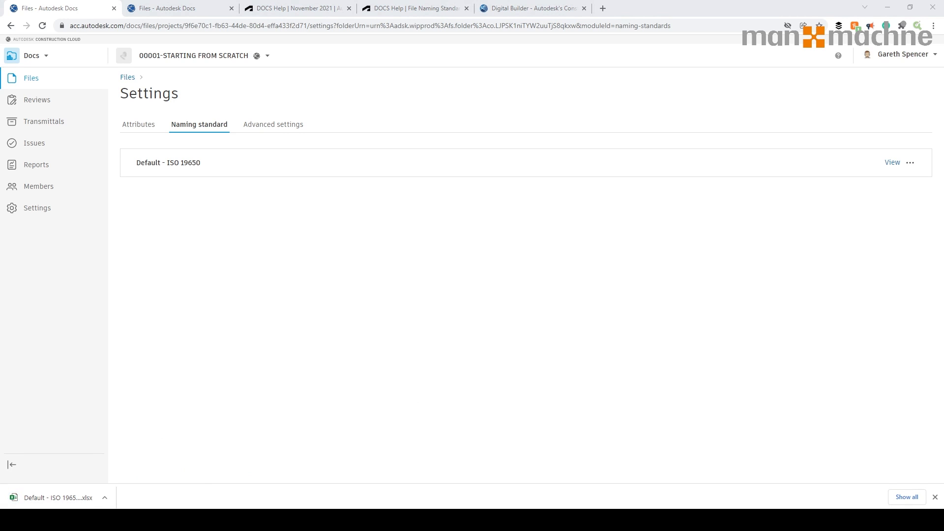
pyautogui.moveTo(187, 219)
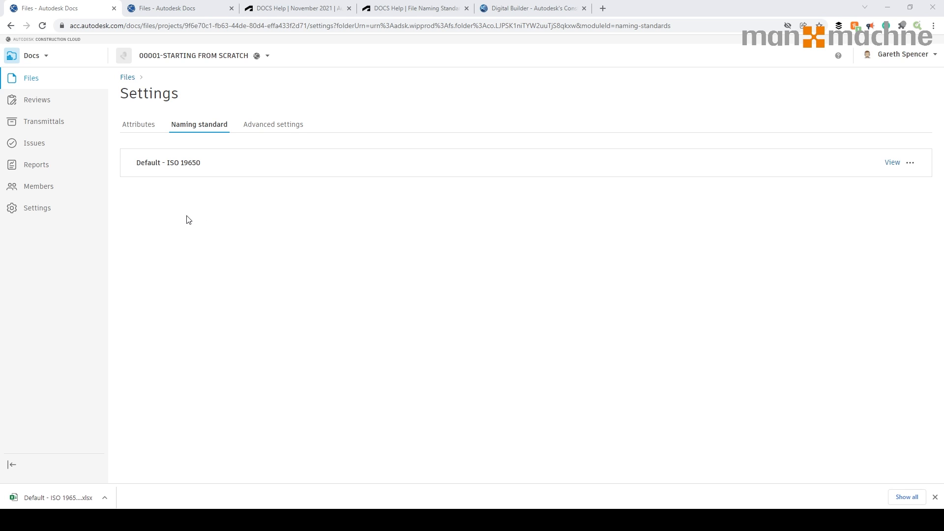
# Open the downloaded template in Excel maximised with editing enabled.
pyautogui.click(57, 497)
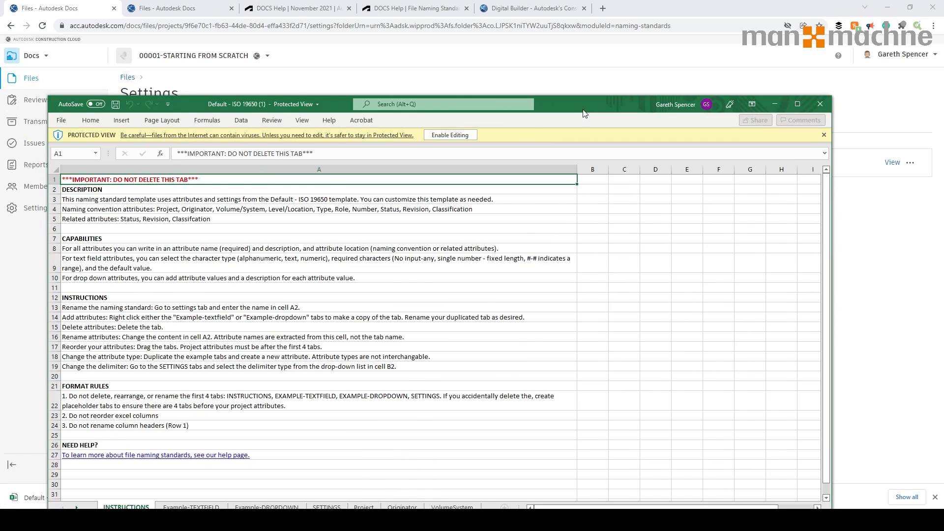
pyautogui.click(796, 103)
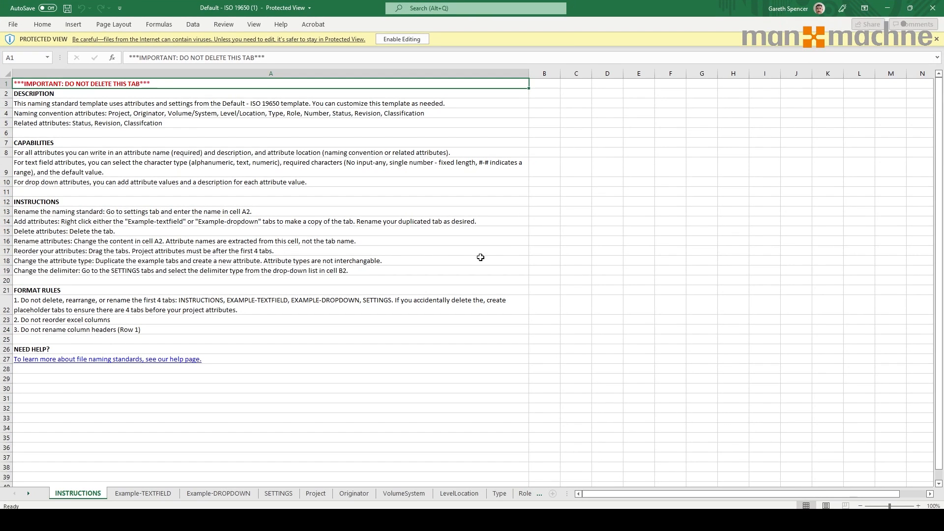
pyautogui.moveTo(342, 287)
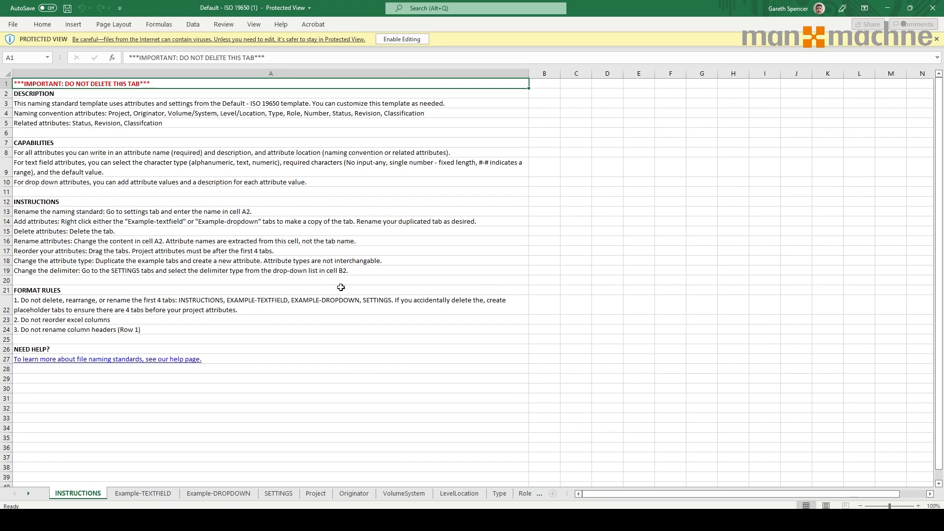
pyautogui.moveTo(400, 69)
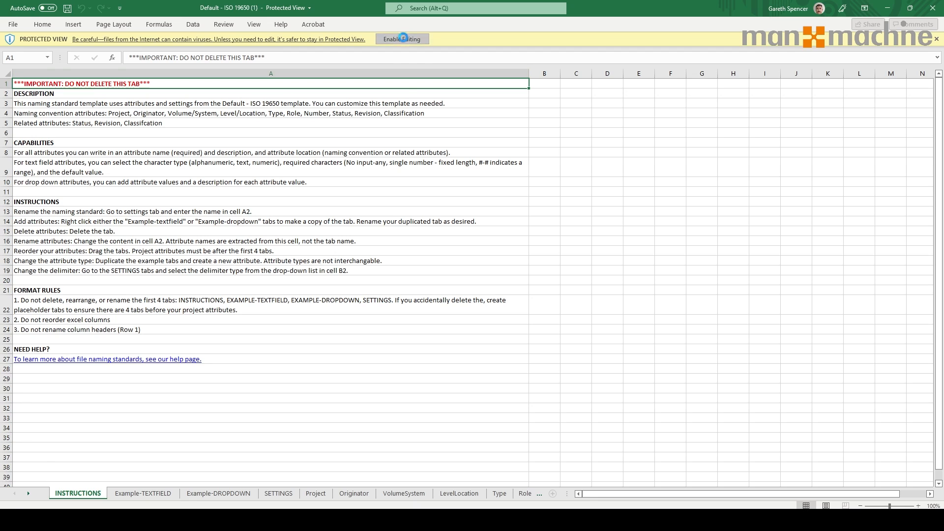
pyautogui.click(401, 39)
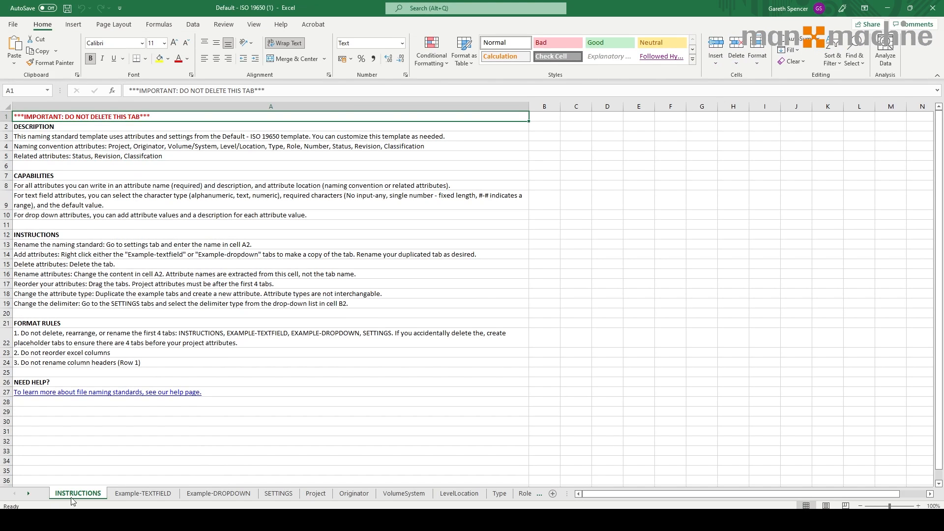
pyautogui.moveTo(155, 461)
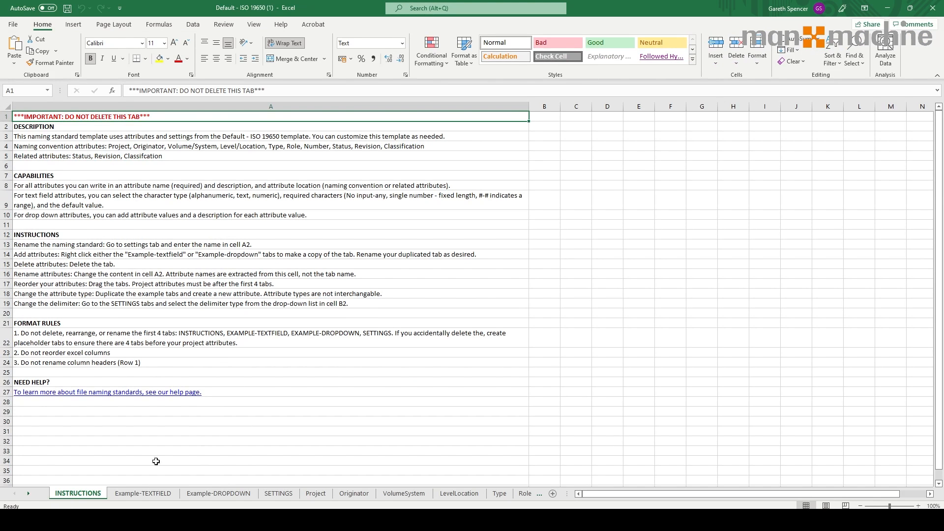
# Review the Example-DROPDOWN, Project, Originator and LevelLocation sheets.
pyautogui.click(218, 493)
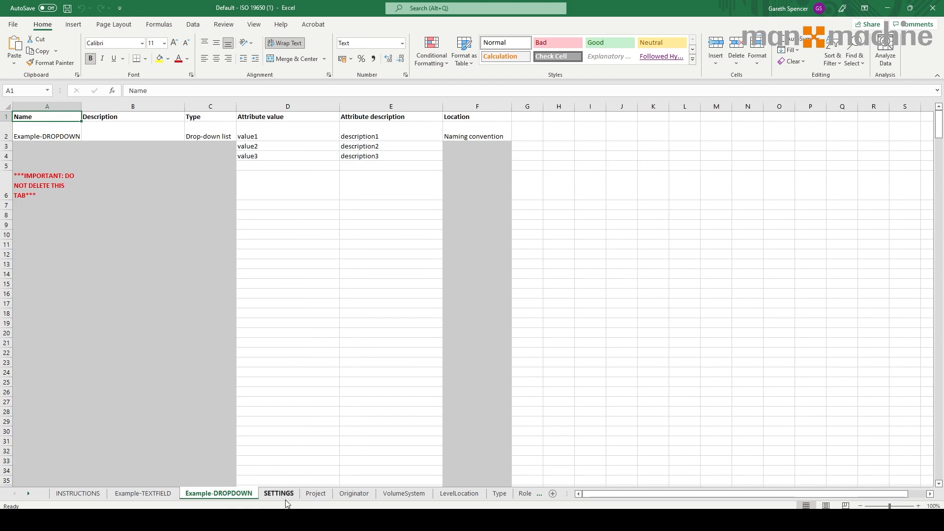
pyautogui.click(315, 492)
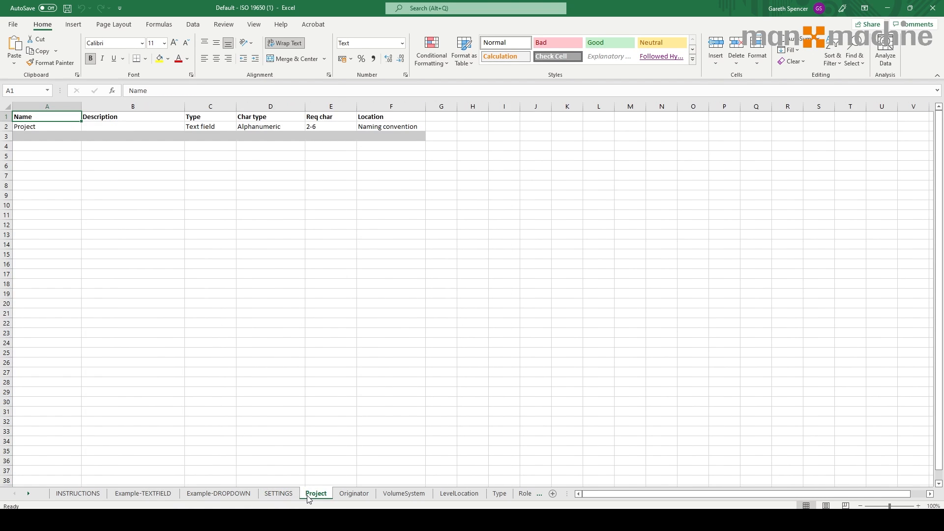
pyautogui.click(353, 492)
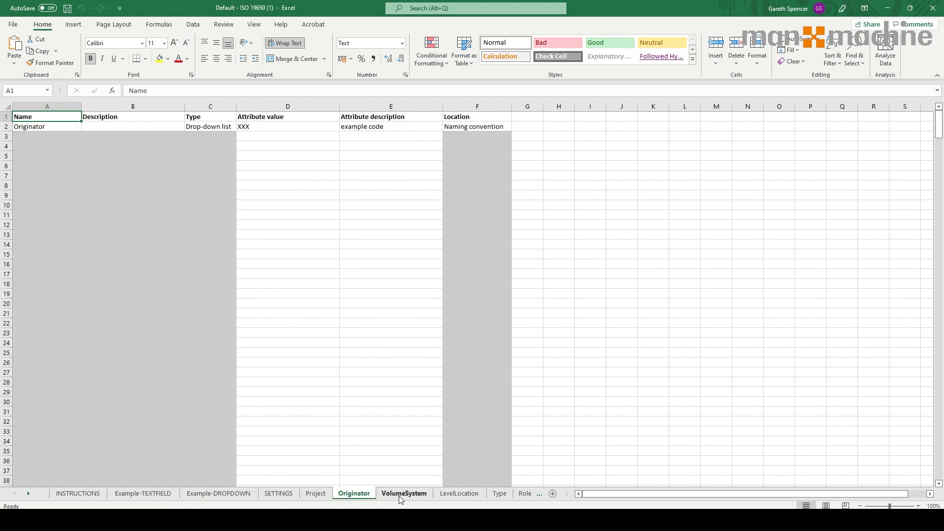
pyautogui.click(458, 493)
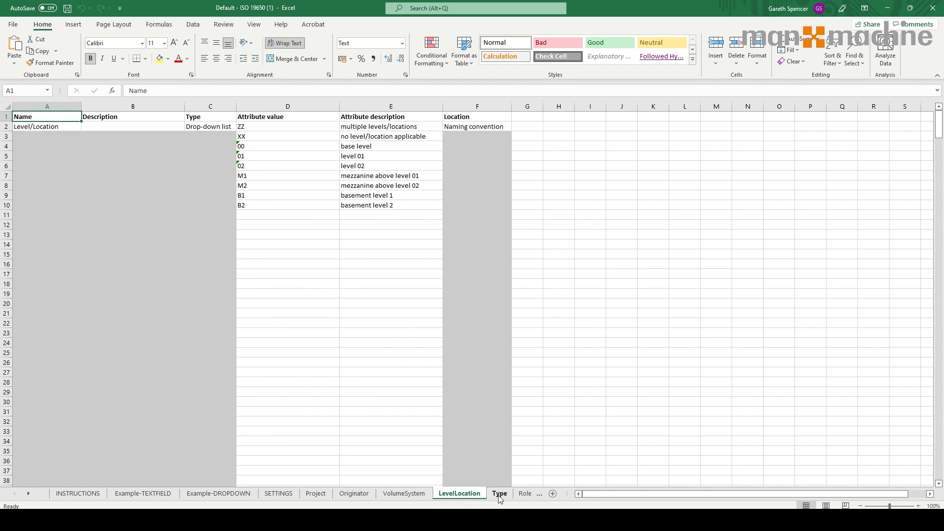
pyautogui.click(499, 492)
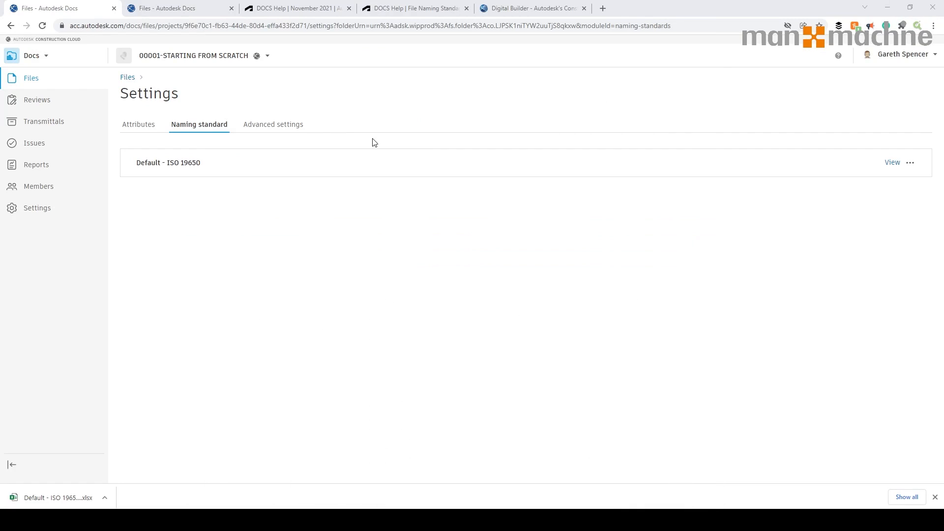
# Switch to the New Supermarket naming standard, then the November 2021 What's New help page.
pyautogui.click(175, 8)
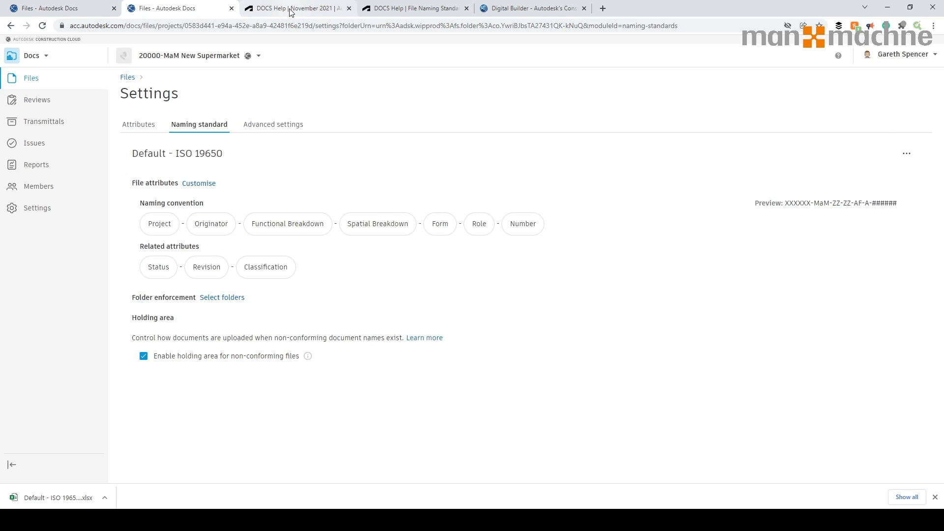
pyautogui.click(295, 8)
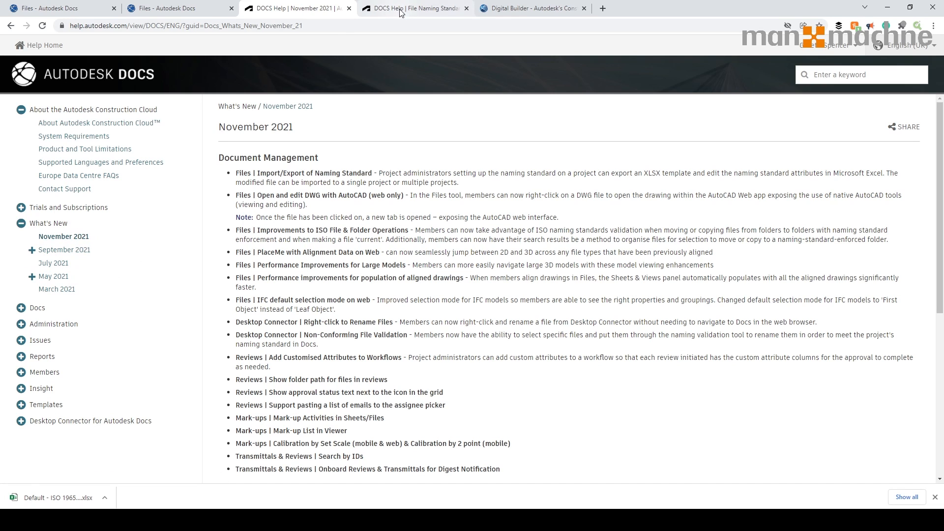
# Navigate the help to the Export and Import Naming Standard page.
pyautogui.click(414, 8)
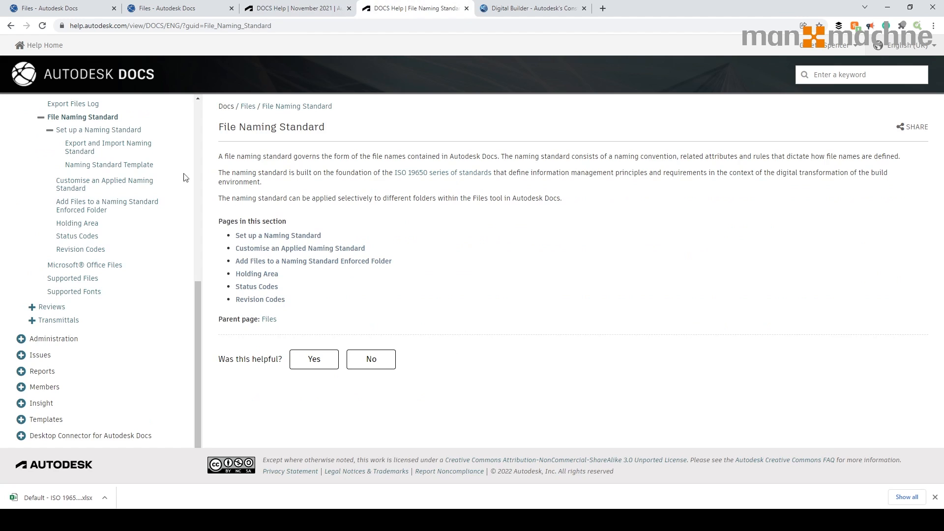
pyautogui.moveTo(98, 130)
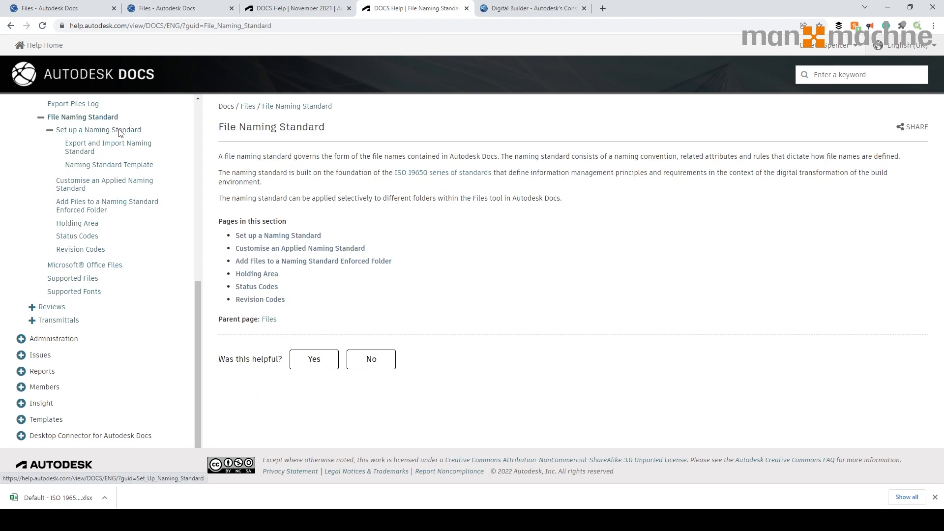
pyautogui.click(98, 130)
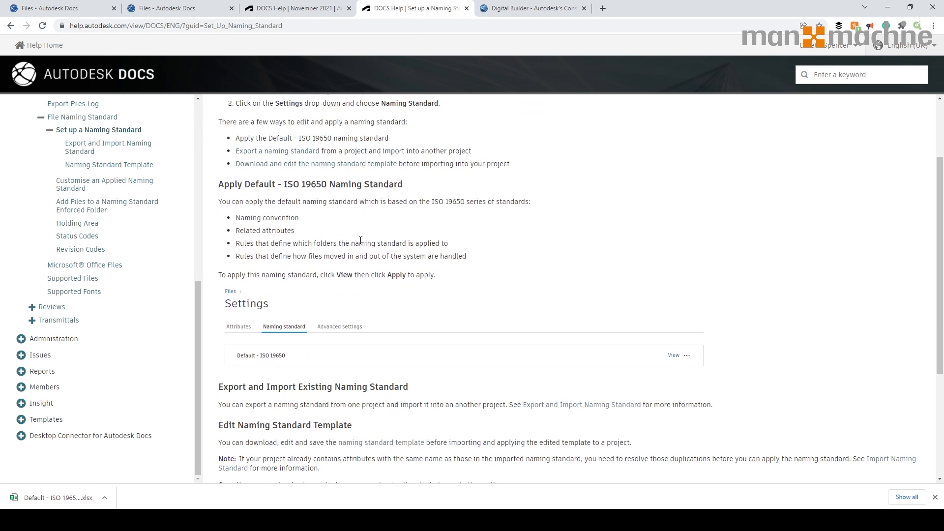
pyautogui.scroll(-3)
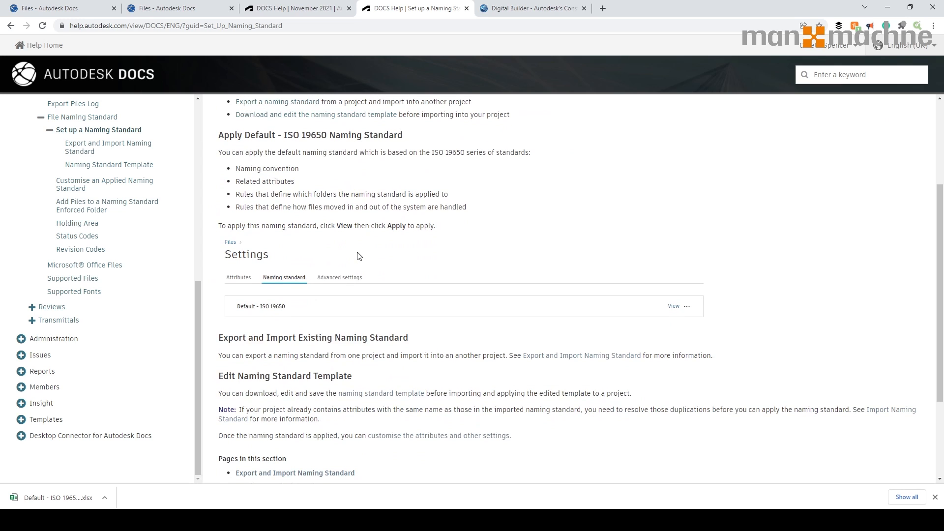
pyautogui.scroll(-3)
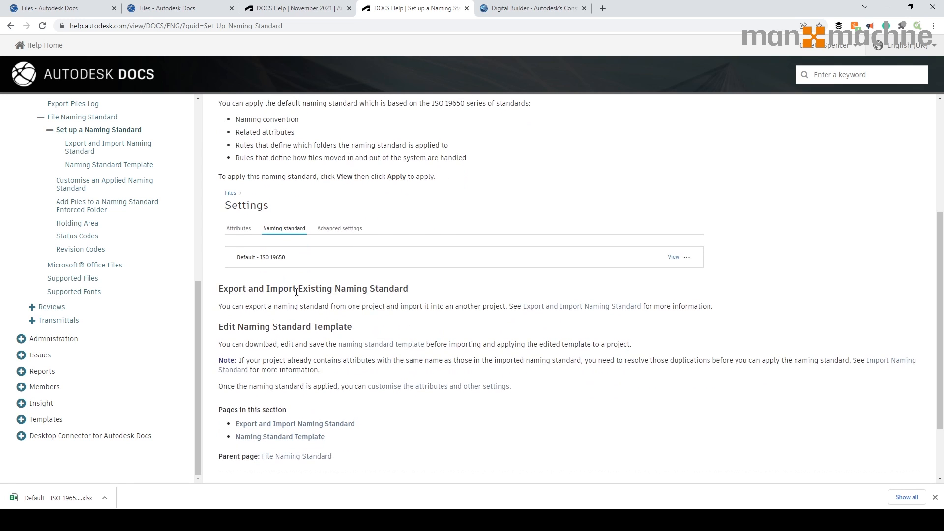
pyautogui.scroll(-3)
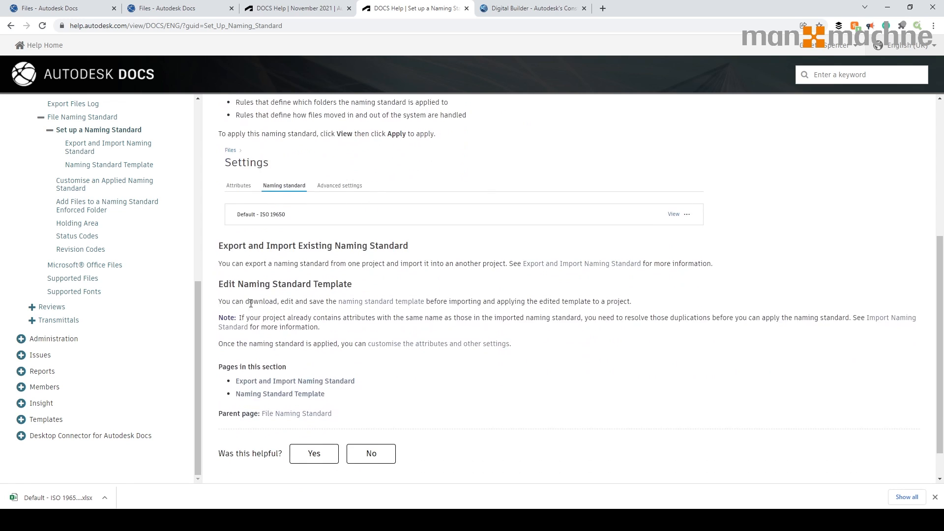
pyautogui.click(294, 381)
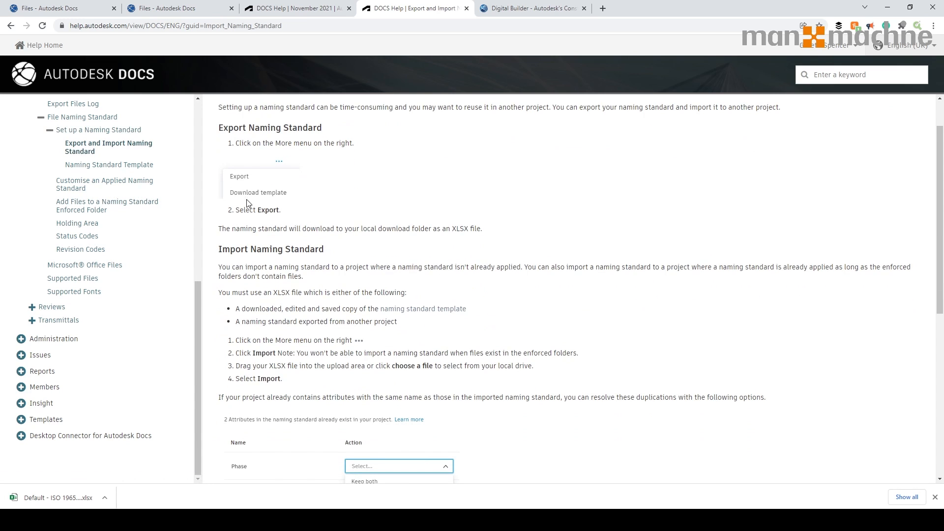
pyautogui.moveTo(403, 362)
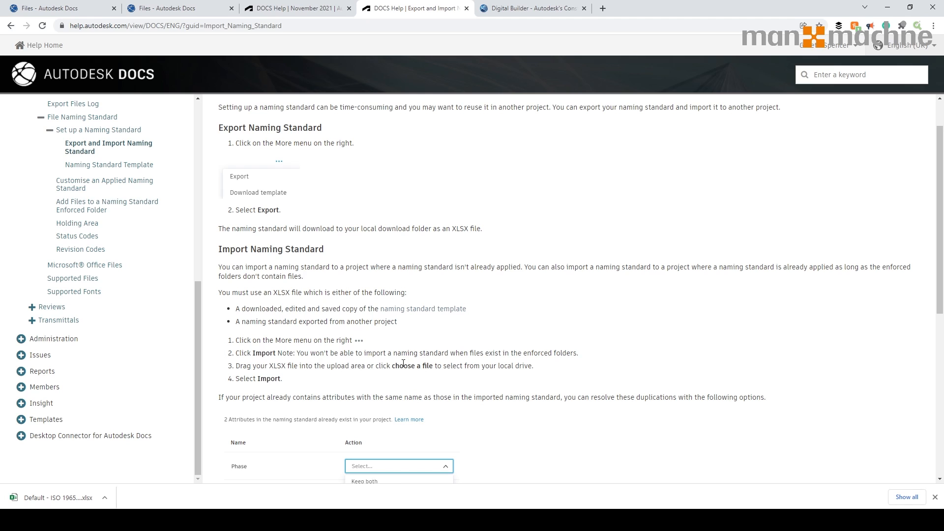
# Export the New Supermarket naming standard to XLSX and open it in Excel.
pyautogui.click(180, 8)
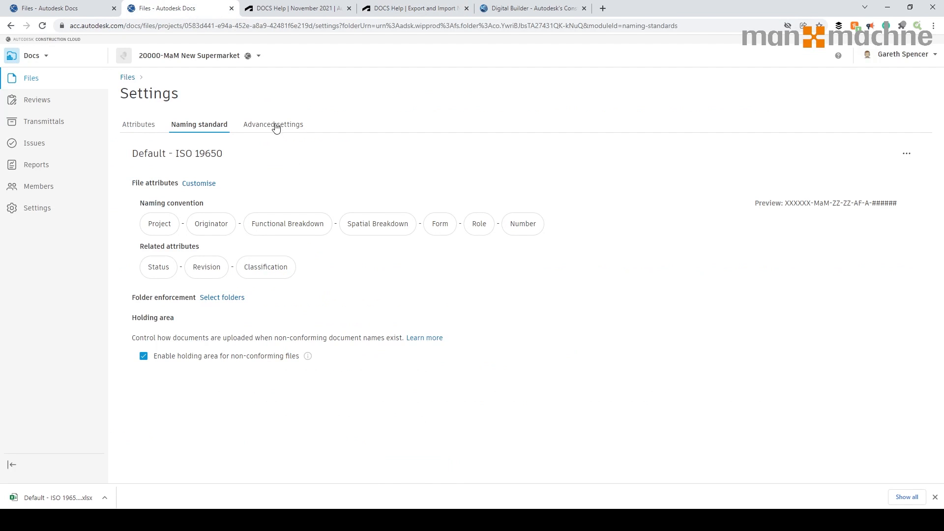
pyautogui.click(905, 153)
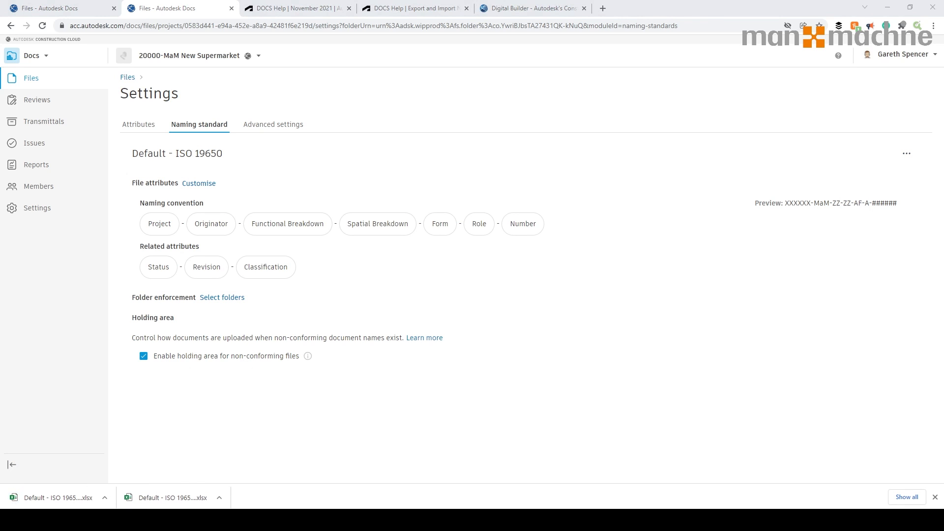
pyautogui.click(55, 497)
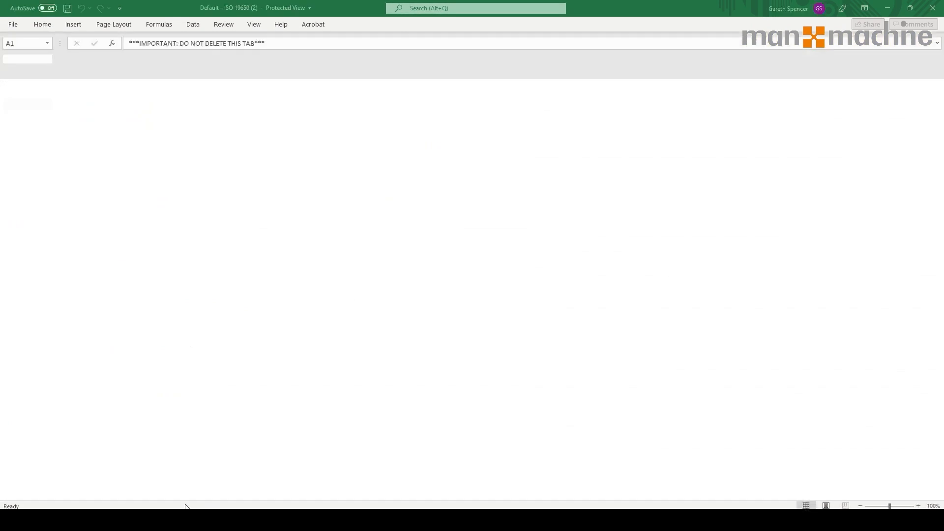
# Review Functional Breakdown, Originator and Spatial Breakdown sheets, selecting values XX down to P1.
pyautogui.click(142, 493)
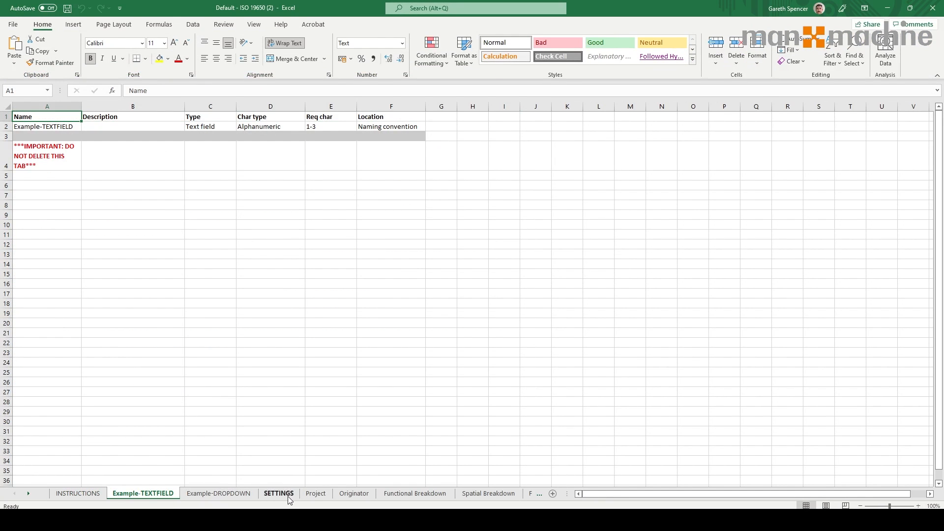
pyautogui.moveTo(414, 492)
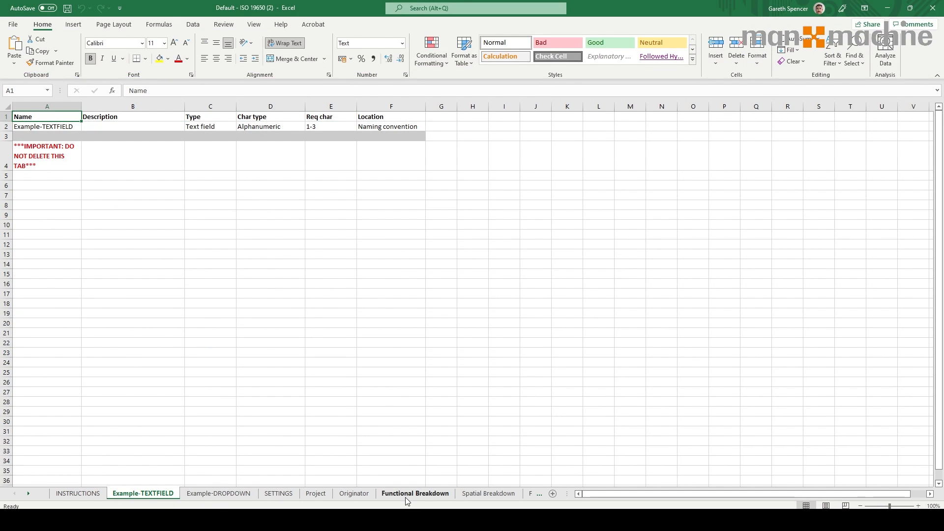
pyautogui.click(415, 492)
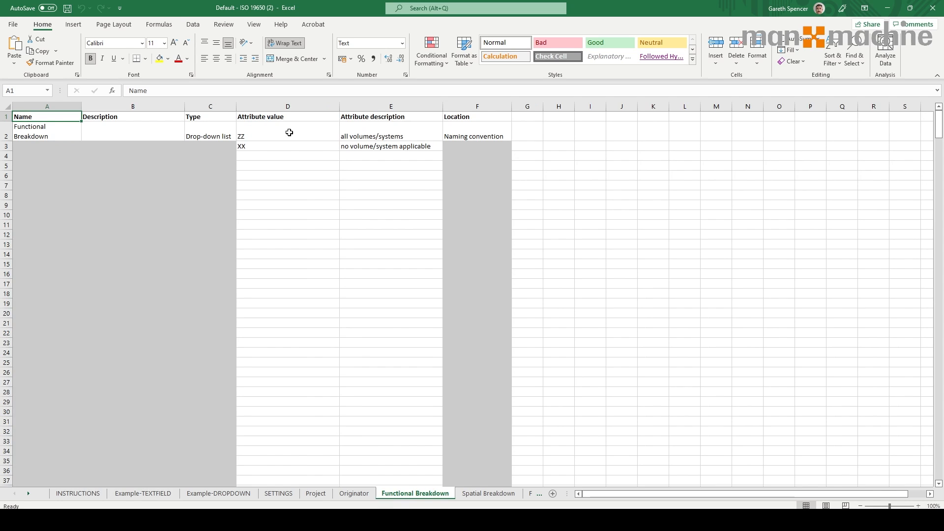
pyautogui.moveTo(380, 468)
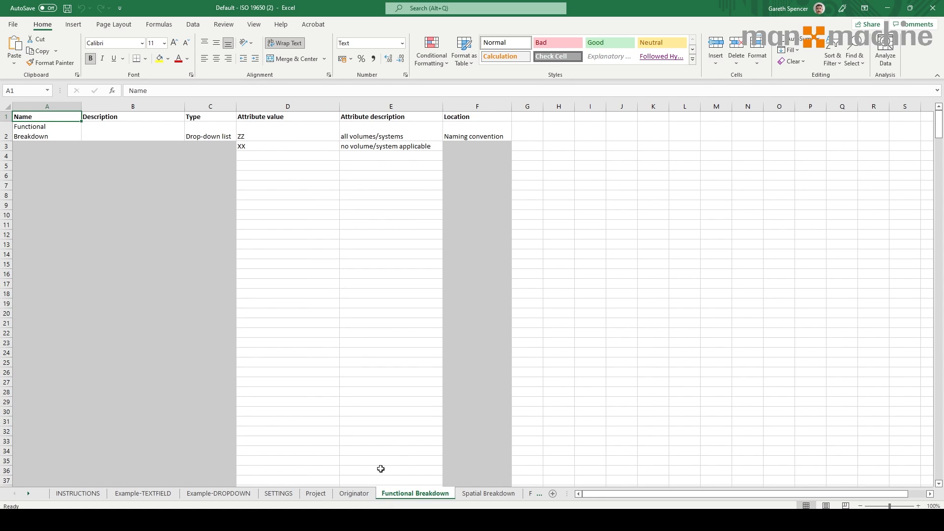
pyautogui.click(353, 492)
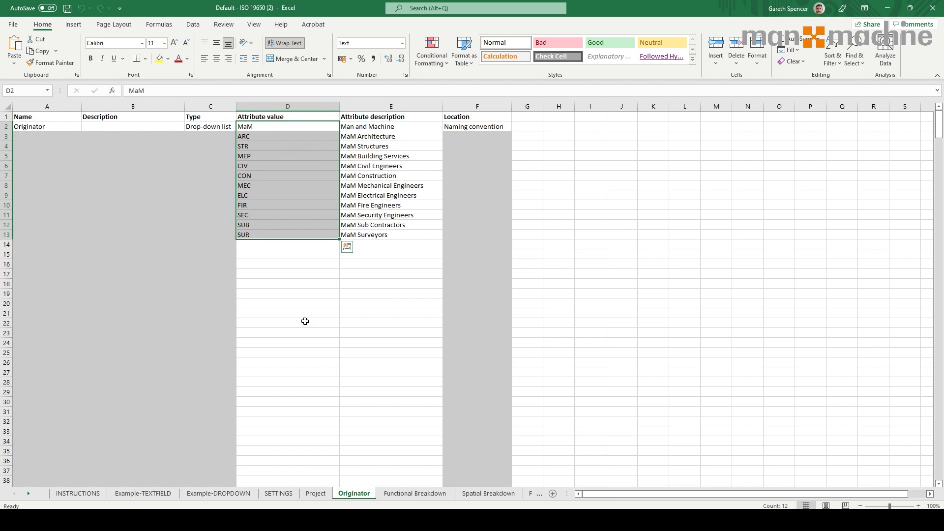
pyautogui.click(489, 492)
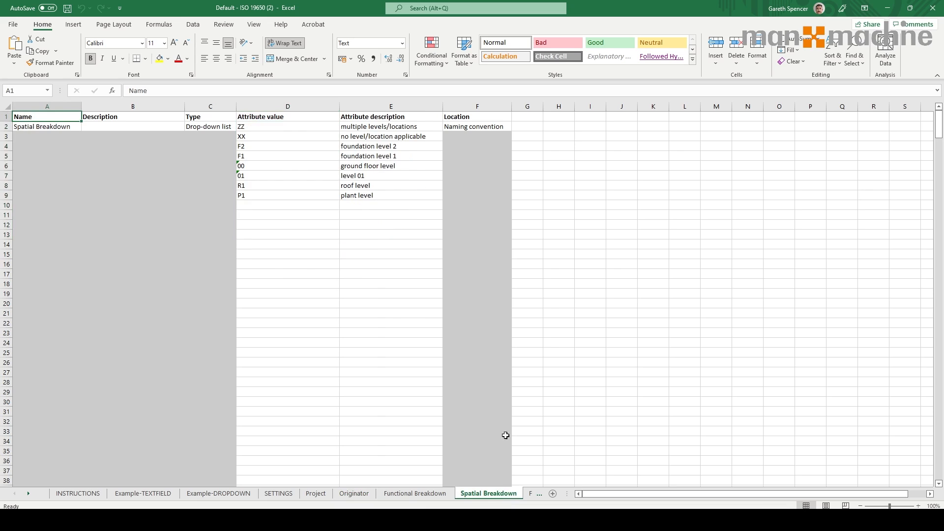
pyautogui.click(287, 136)
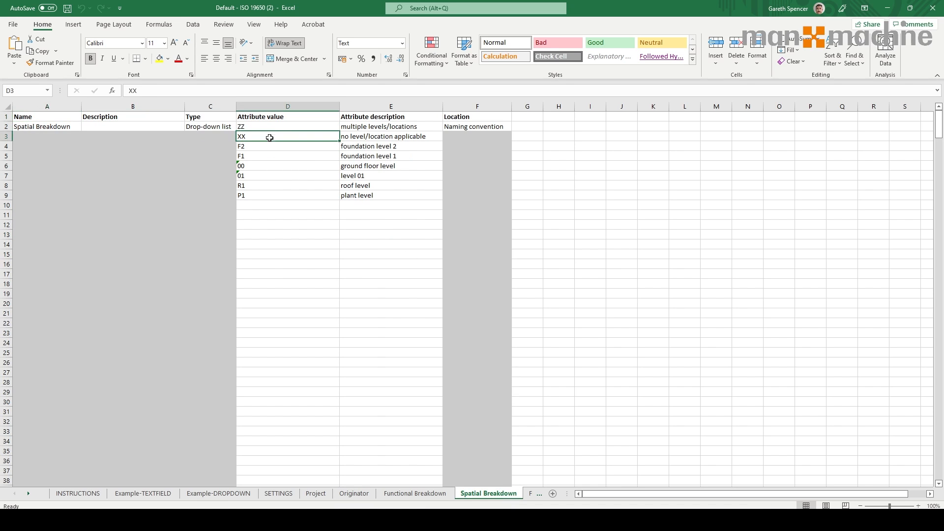
pyautogui.moveTo(287, 136); pyautogui.dragTo(287, 195)
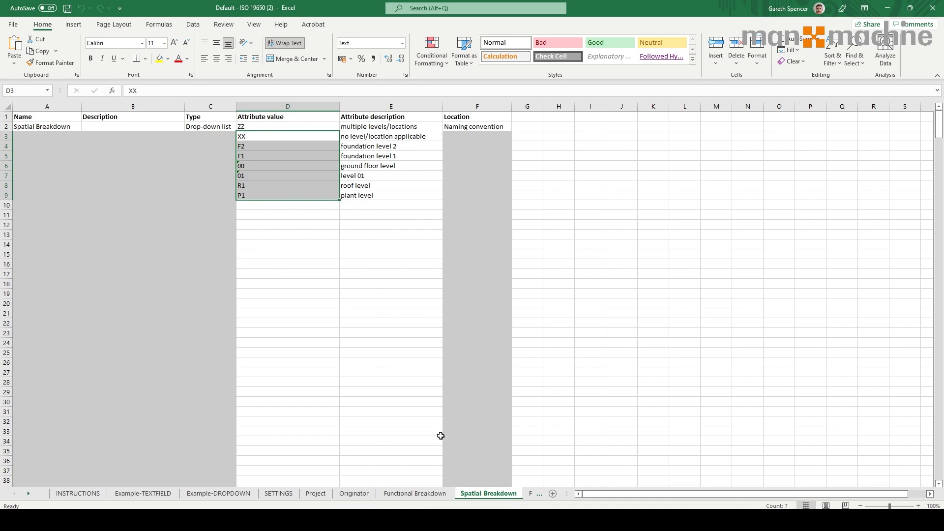
# Review the Form, Role, Number and Status sheets and close the workbook.
pyautogui.click(479, 493)
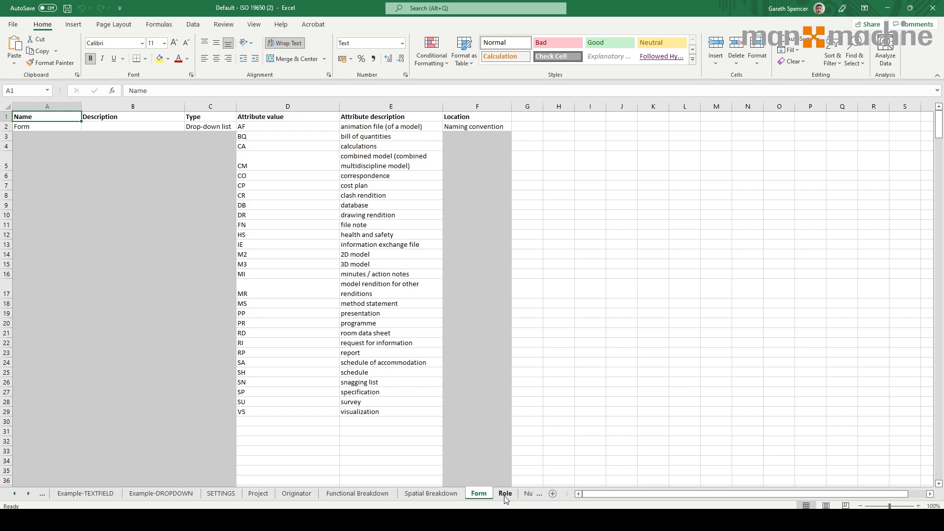
pyautogui.click(504, 493)
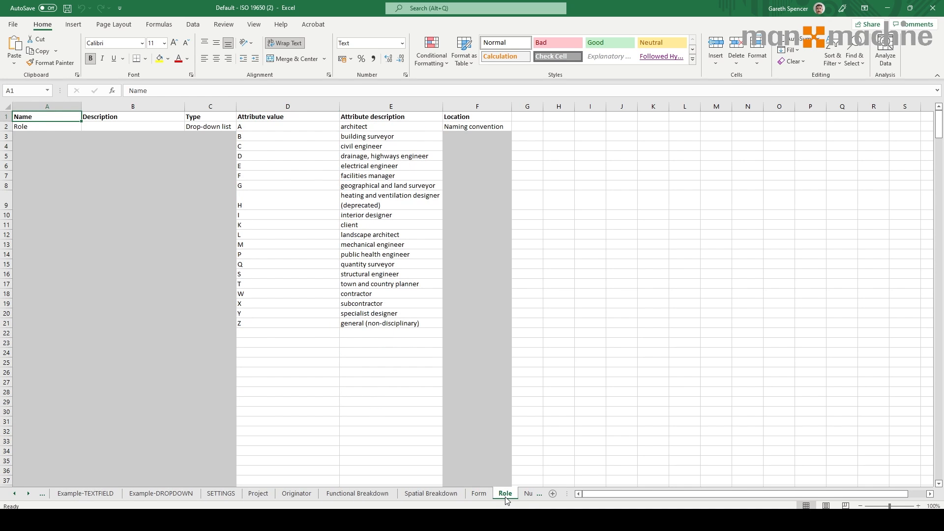
pyautogui.click(463, 492)
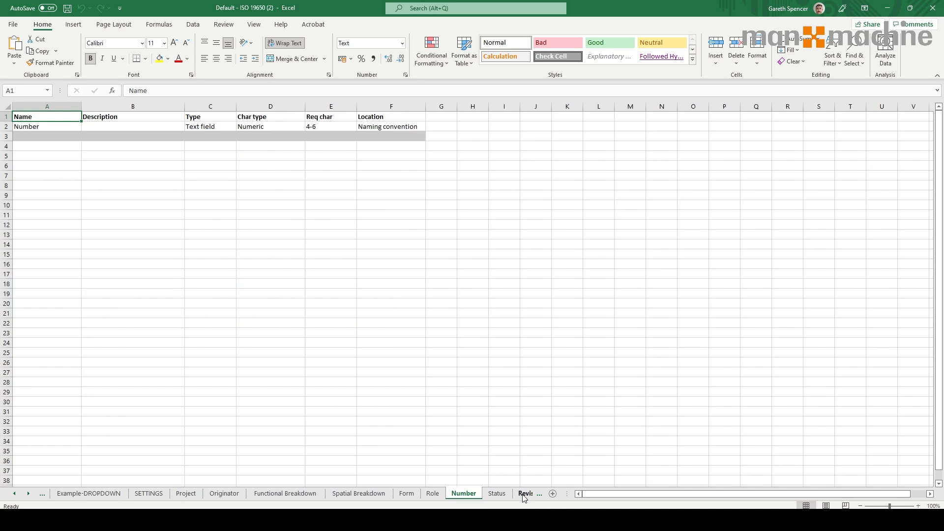
pyautogui.click(495, 492)
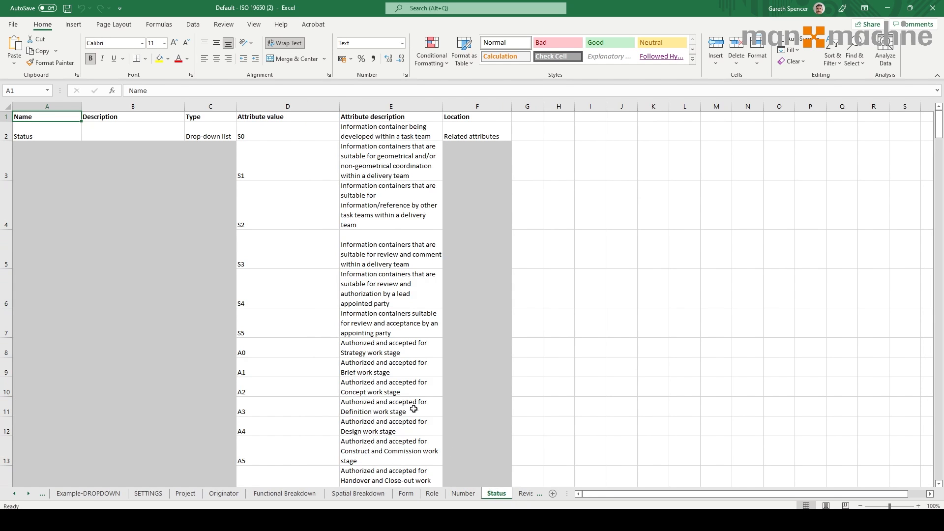
pyautogui.moveTo(339, 303)
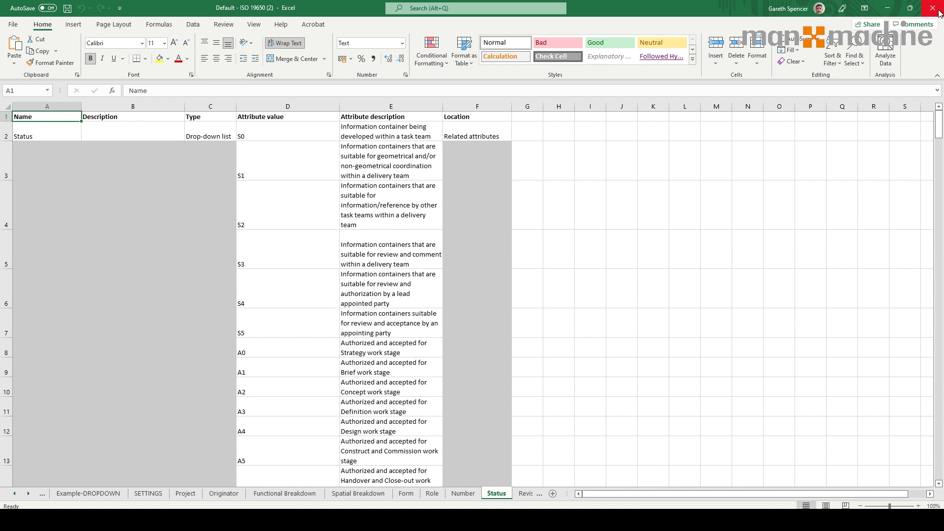
pyautogui.click(498, 493)
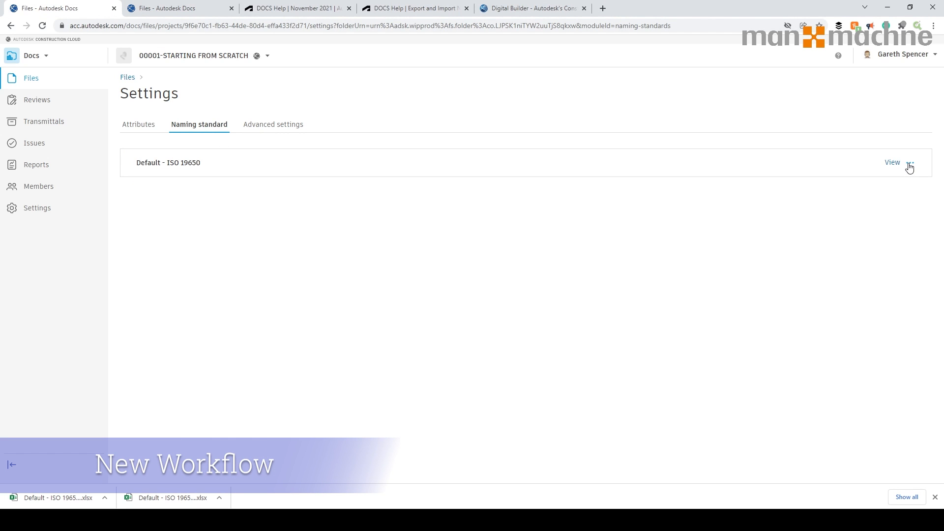
# Import Default - ISO 19650 (2).xlsx and apply it as the 00001-STARTING FROM SCRATCH naming standard.
pyautogui.click(909, 163)
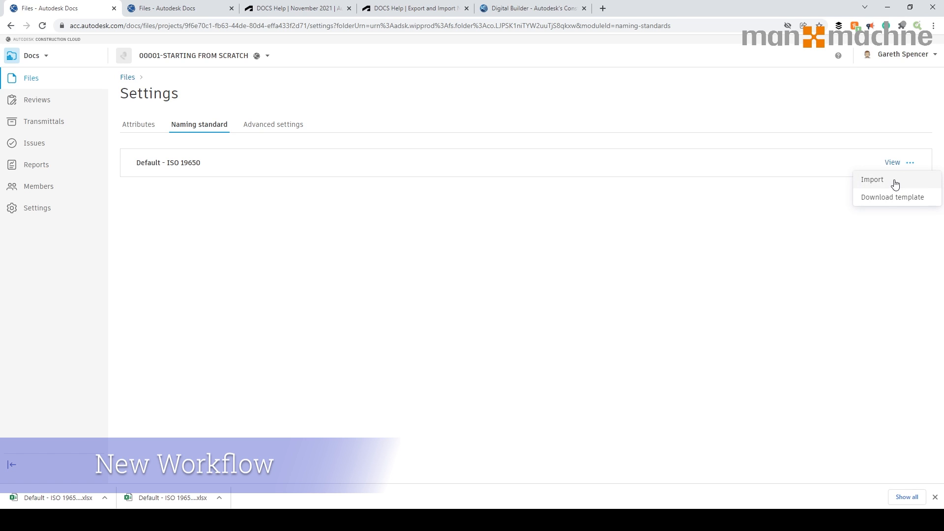
pyautogui.click(871, 179)
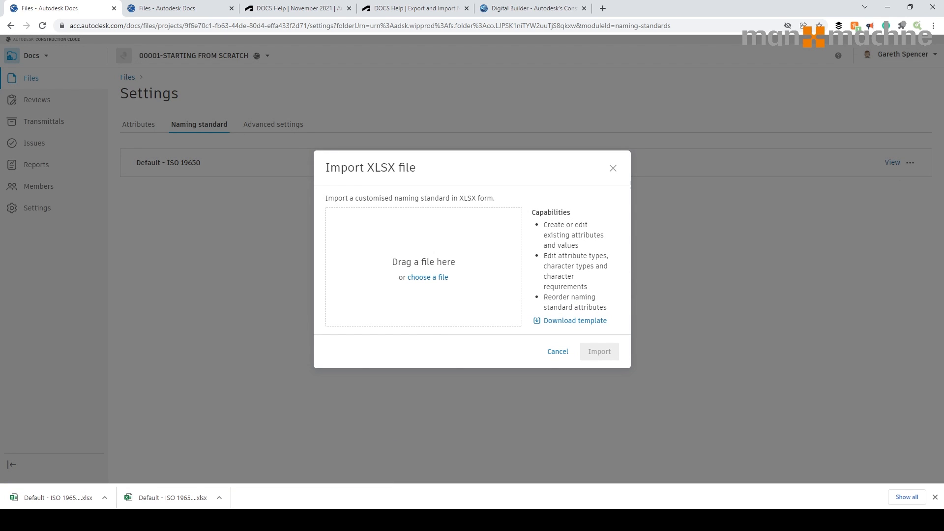
pyautogui.click(427, 277)
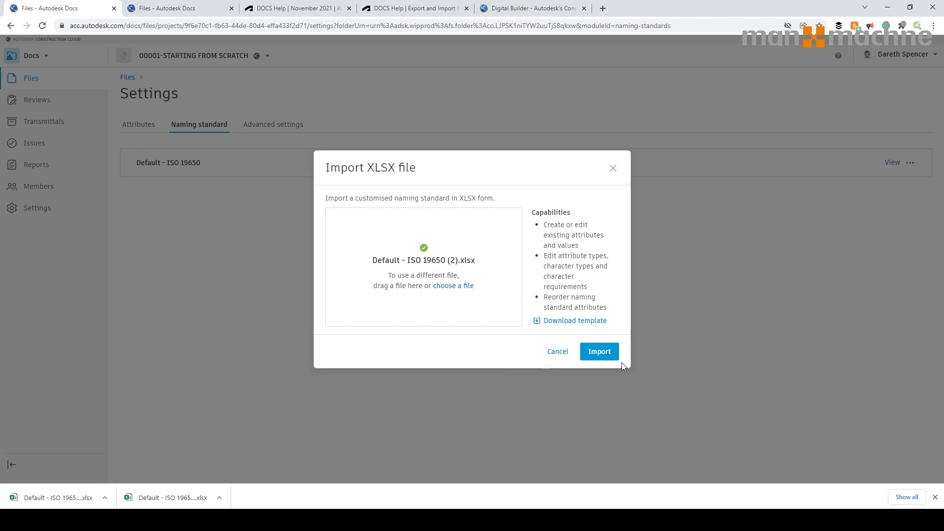
pyautogui.click(597, 351)
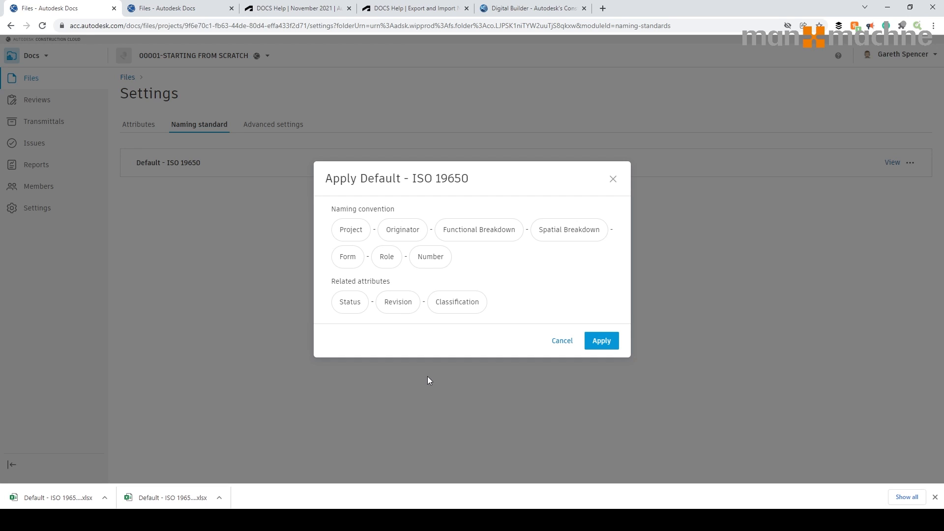
pyautogui.click(600, 340)
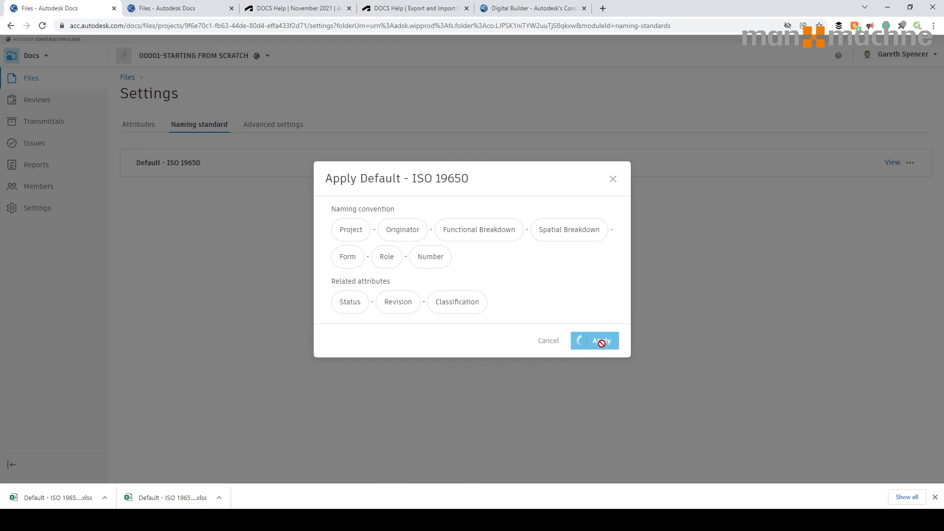
pyautogui.click(594, 340)
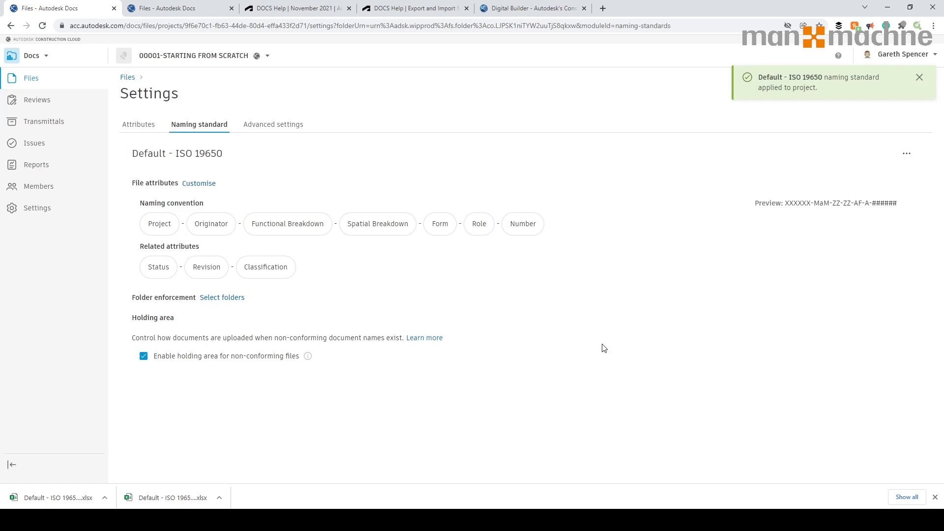
pyautogui.moveTo(278, 291)
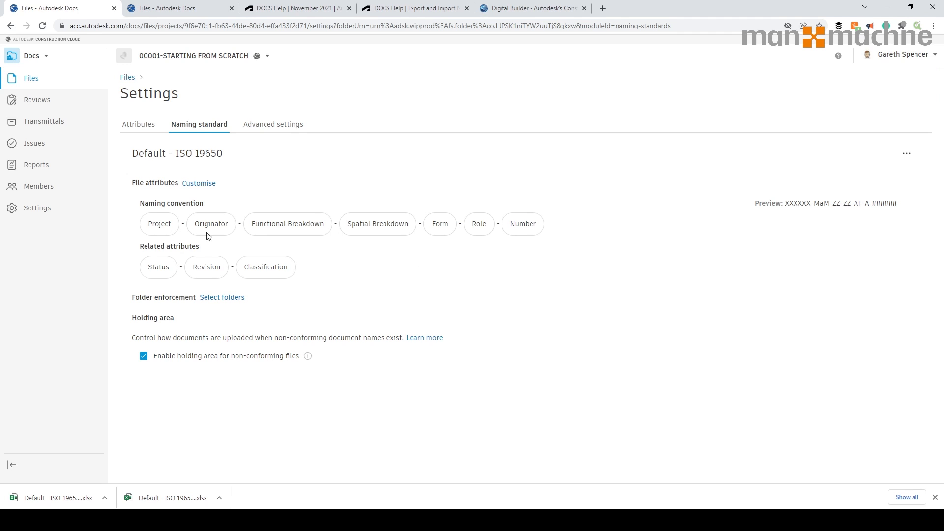
# Review the Originator, Functional Breakdown and Spatial Breakdown attribute codes, down to plant level P1.
pyautogui.click(197, 182)
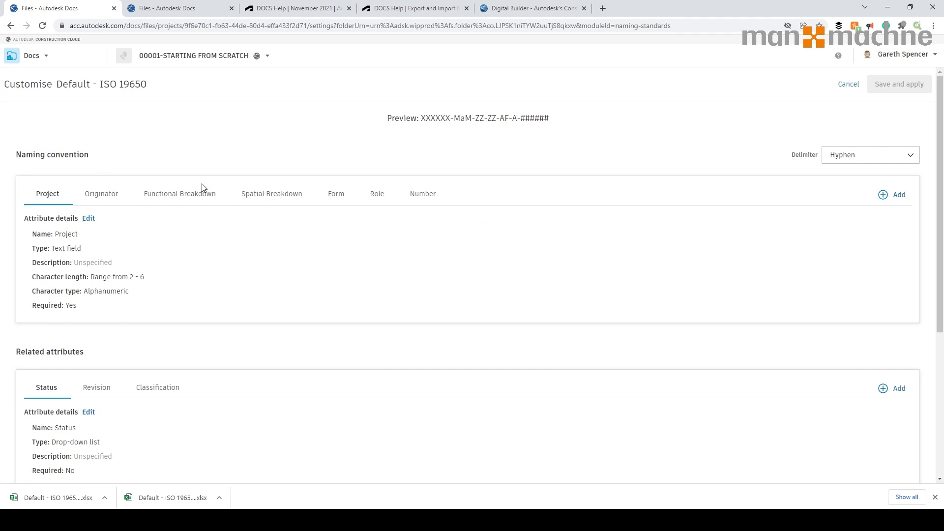
pyautogui.moveTo(571, 287)
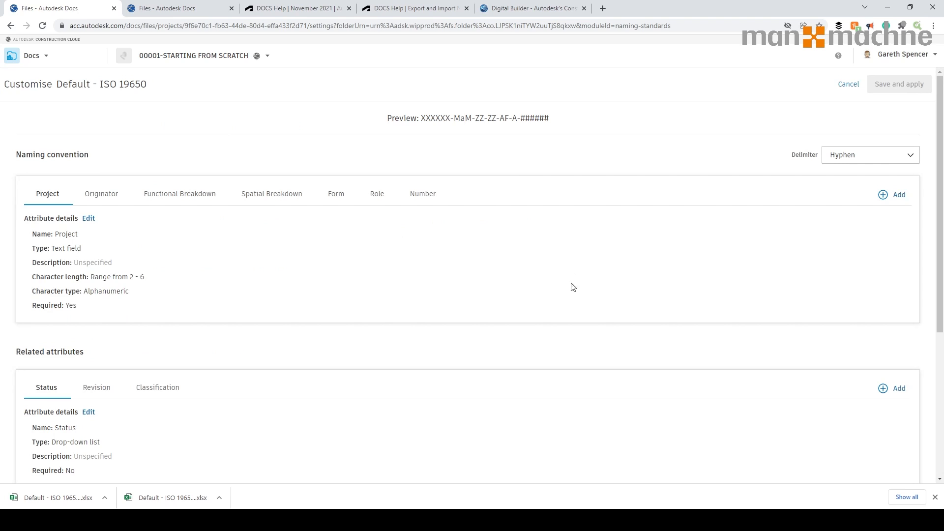
pyautogui.moveTo(836, 176)
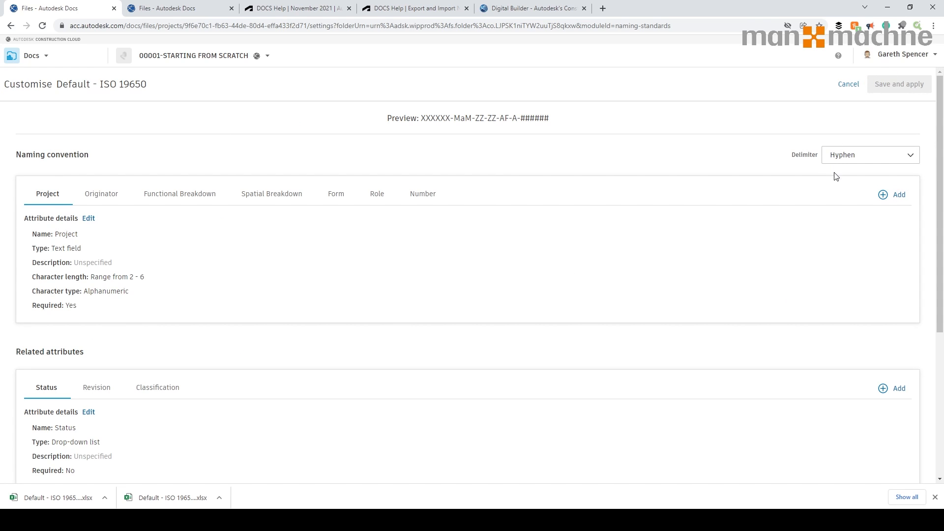
pyautogui.moveTo(99, 200)
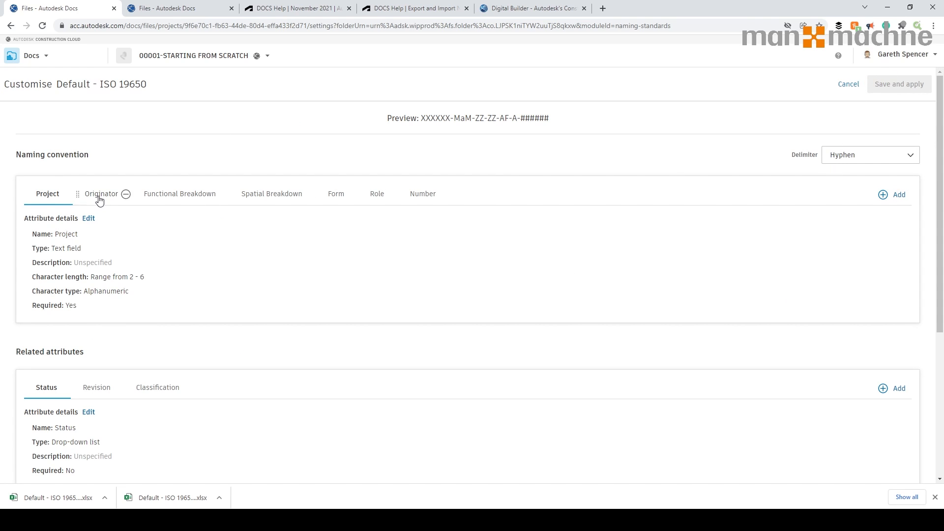
pyautogui.click(102, 193)
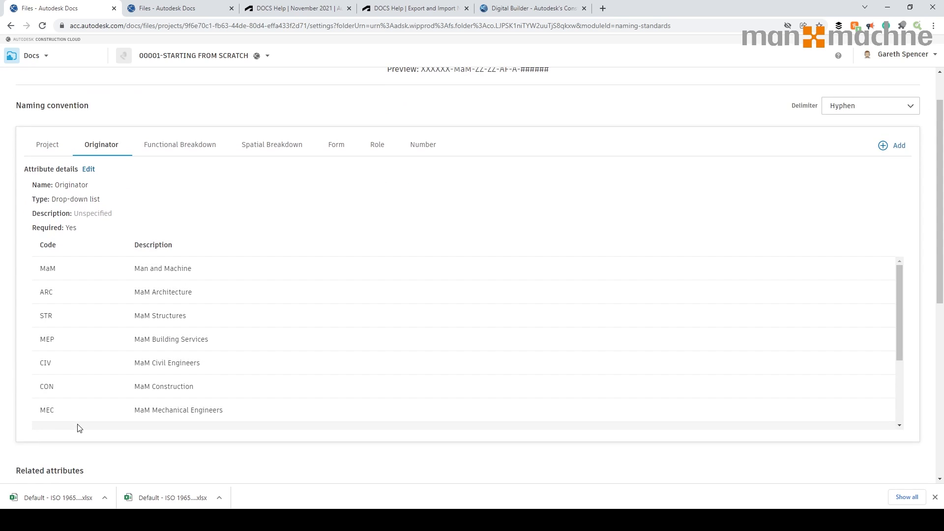
pyautogui.click(179, 145)
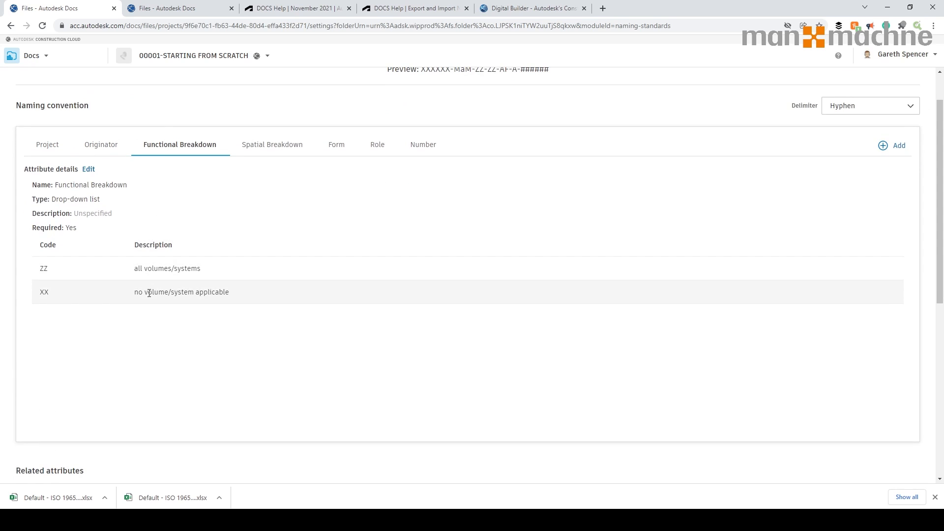
pyautogui.click(272, 145)
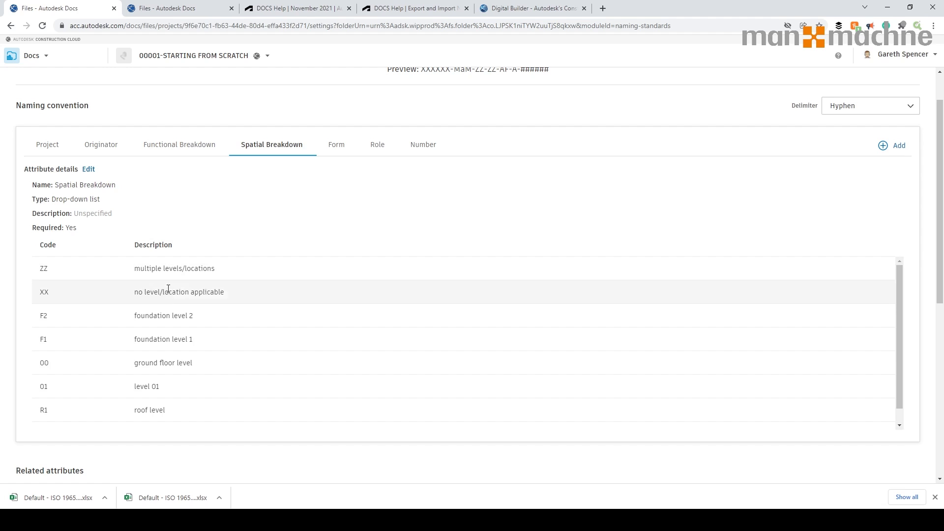
pyautogui.scroll(-3)
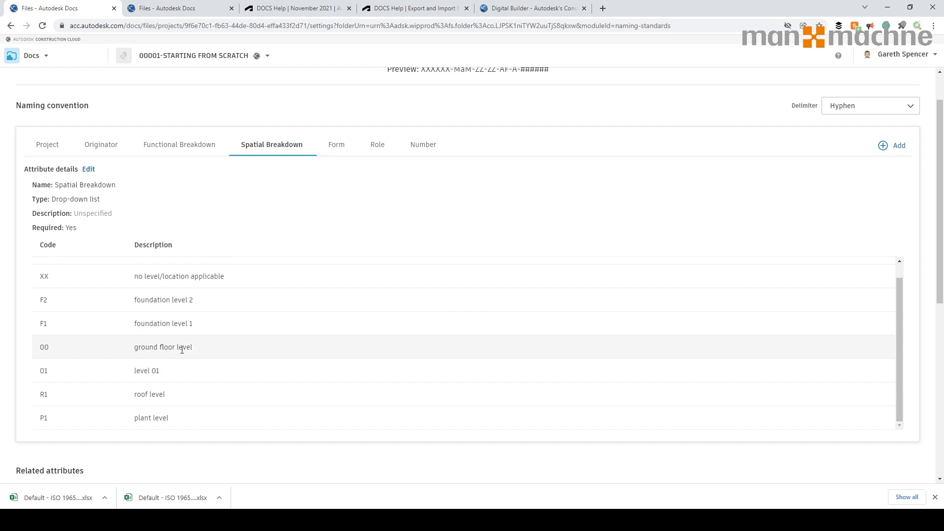
pyautogui.scroll(-3)
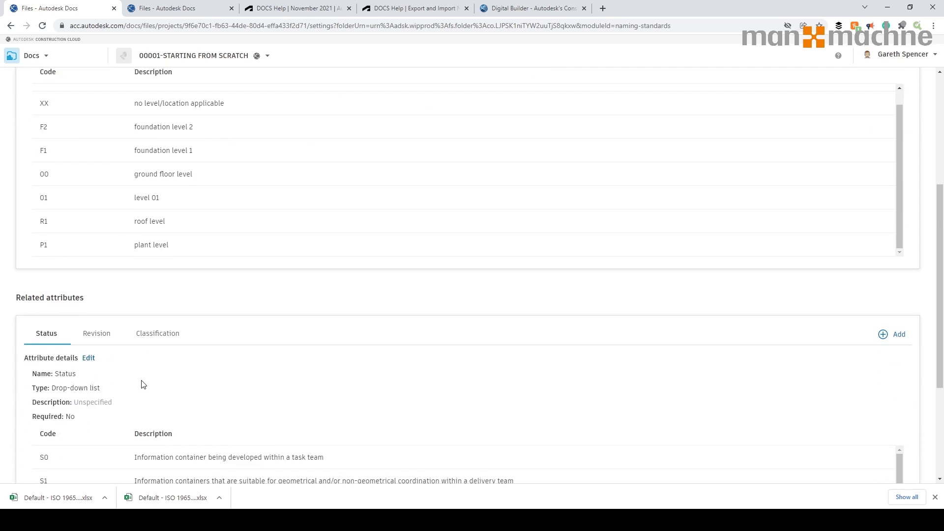
pyautogui.scroll(-3)
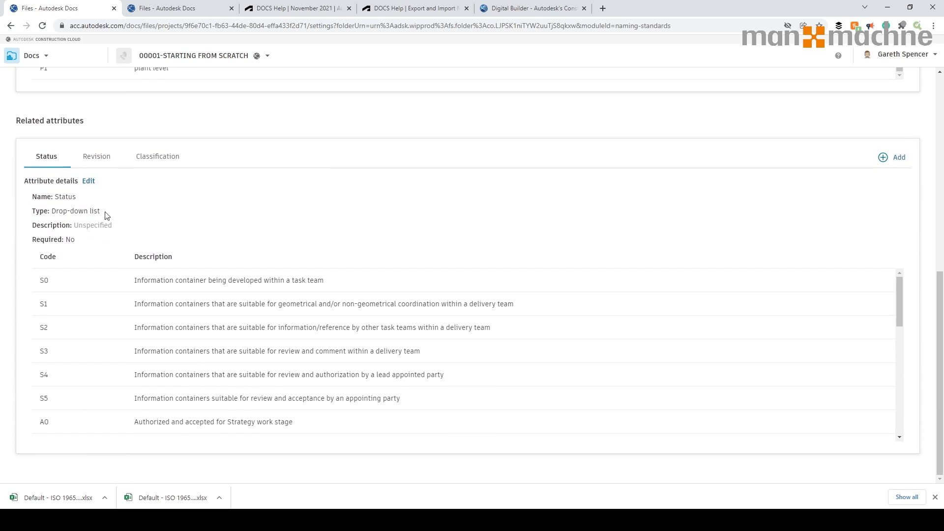
# Review the Revision and Classification attributes, then cancel customisation back to the standard overview.
pyautogui.click(96, 156)
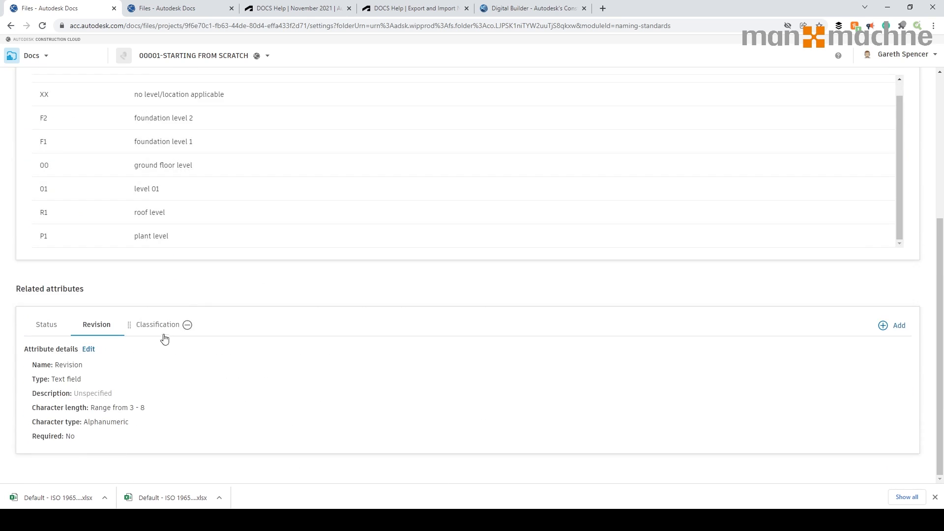
pyautogui.click(158, 325)
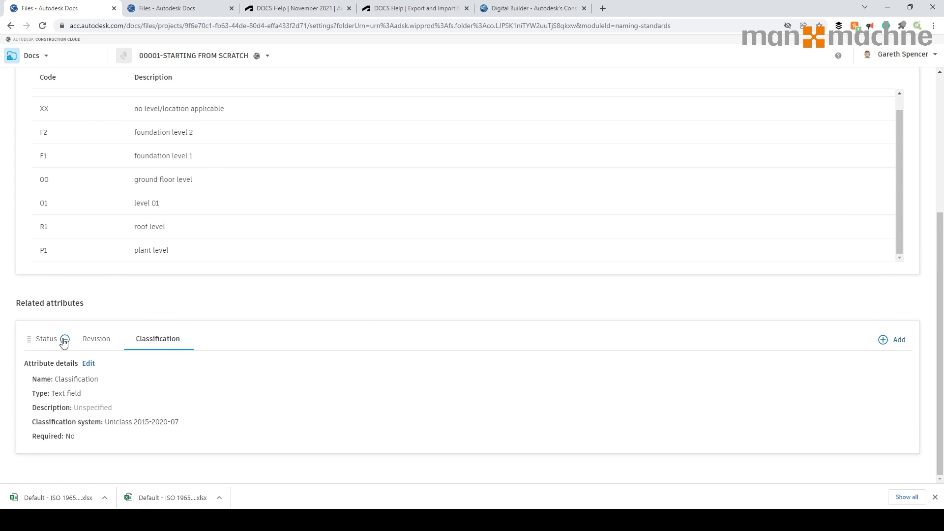
pyautogui.click(64, 339)
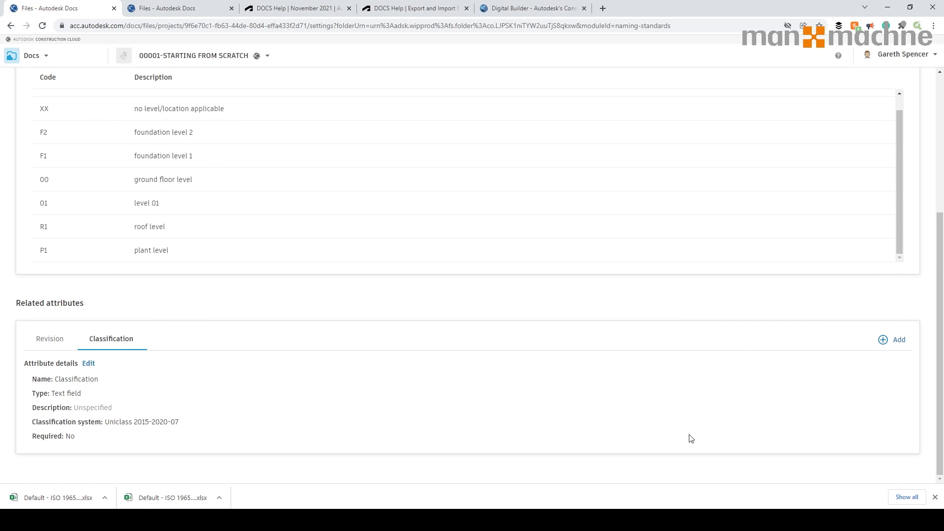
pyautogui.scroll(3)
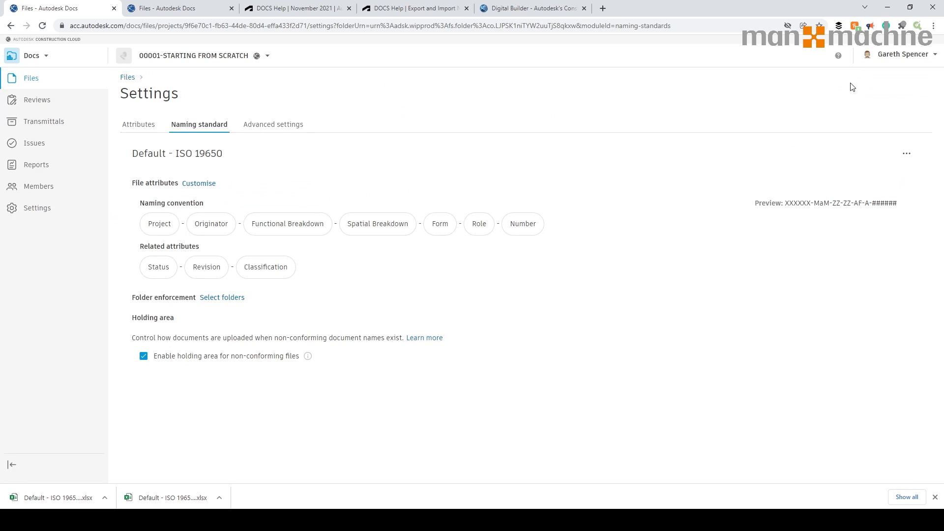
pyautogui.moveTo(158, 223)
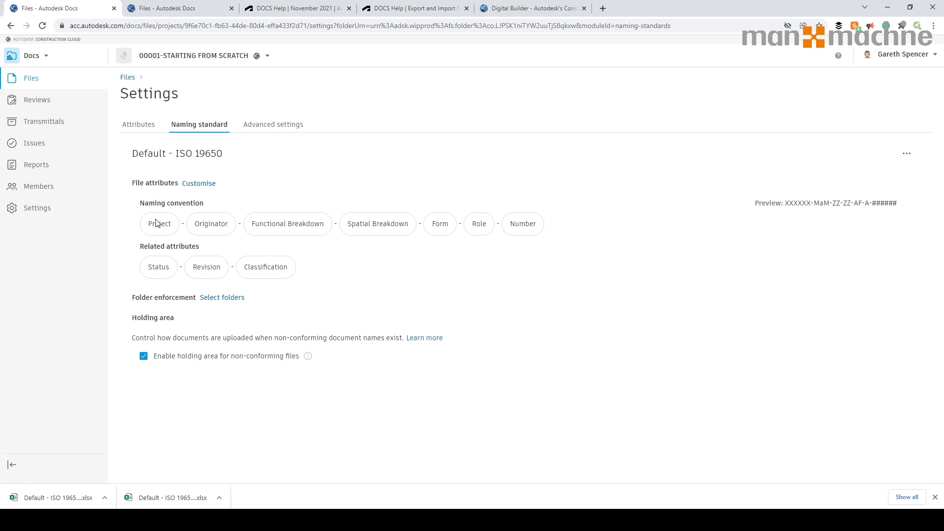
# Enforce the standard on Project Files folders 003.SHARED and 004.PUBLISHED and save the selection.
pyautogui.click(221, 297)
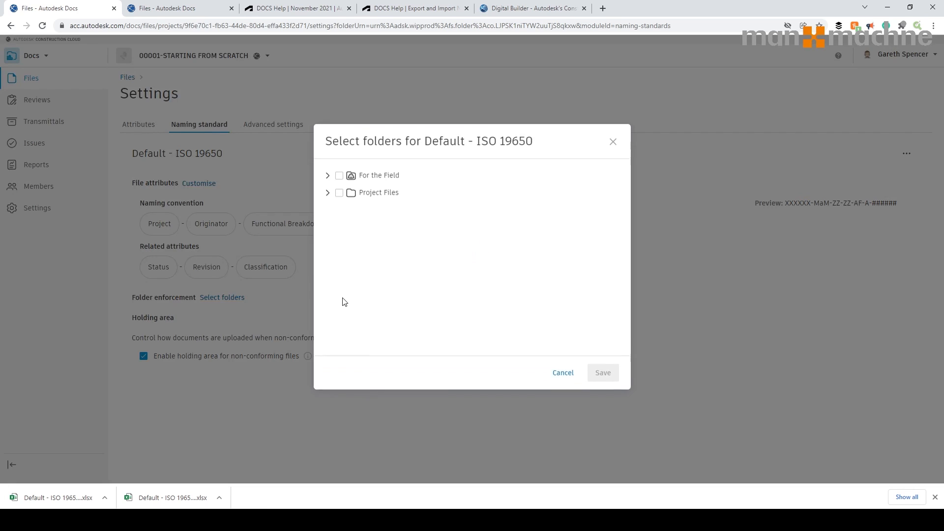
pyautogui.click(327, 192)
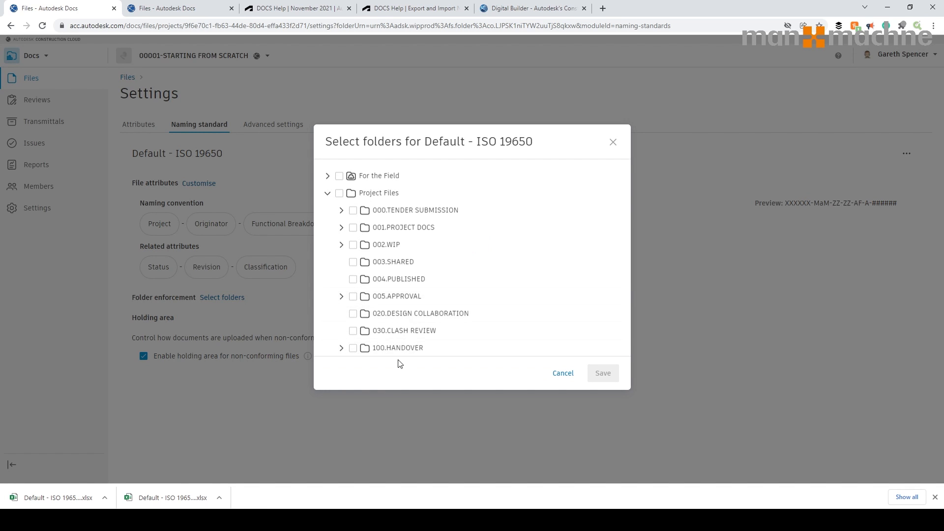
pyautogui.click(352, 261)
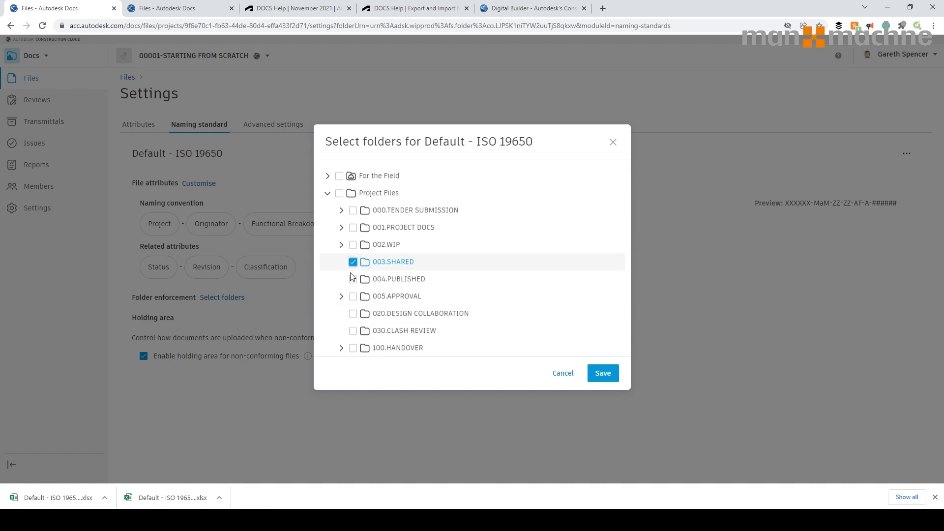
pyautogui.click(353, 278)
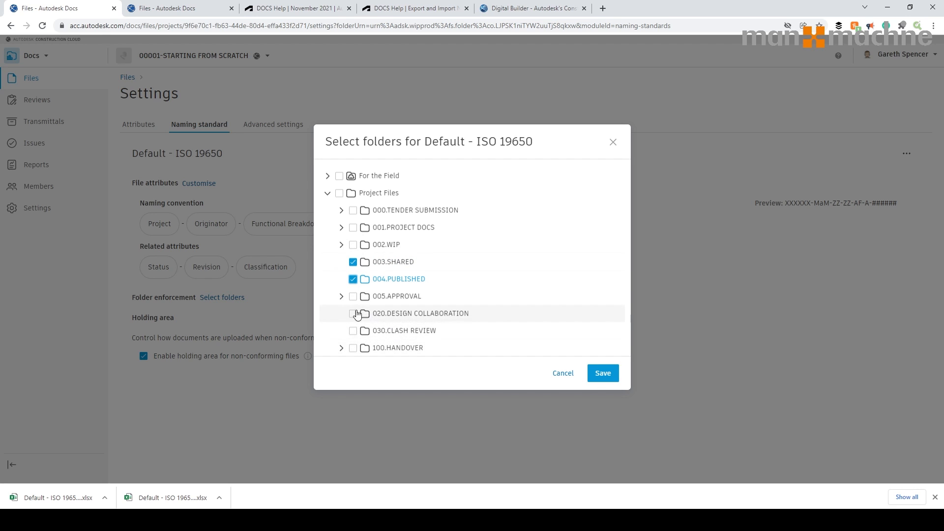
pyautogui.click(602, 373)
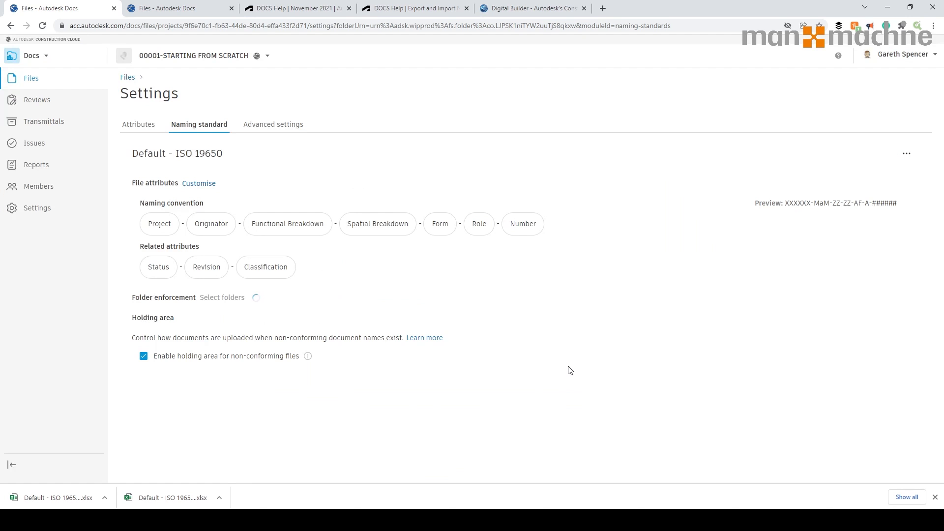
pyautogui.click(221, 297)
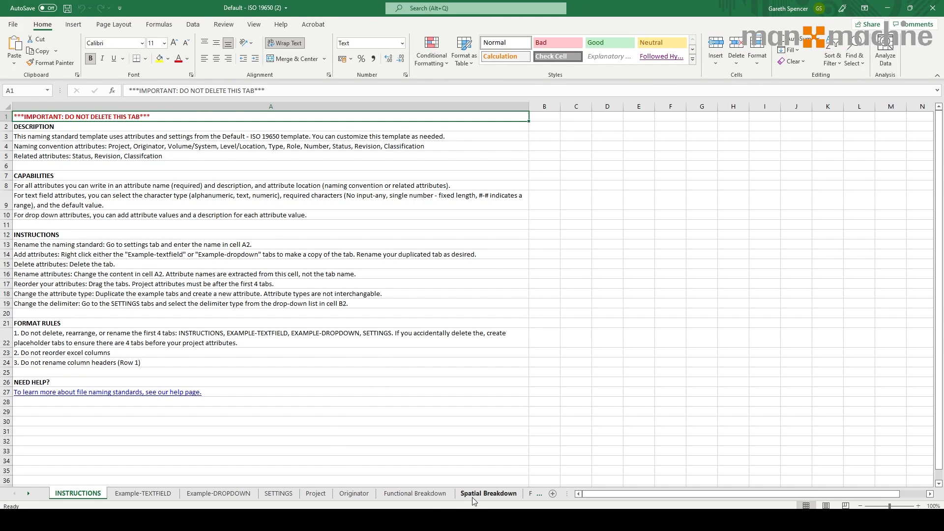
# Copy rows on the Spatial Breakdown sheet and fill a new 02 level row beneath 01 with its description.
pyautogui.click(489, 493)
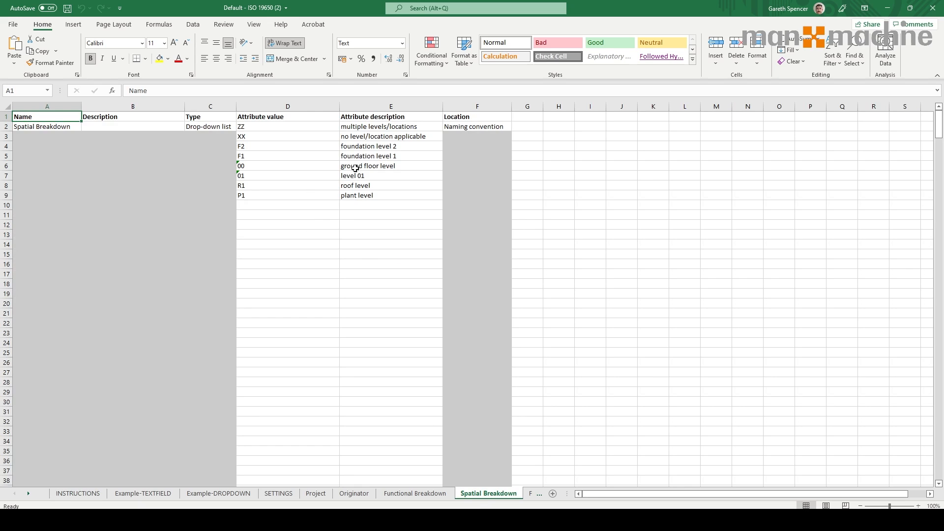
pyautogui.moveTo(287, 184); pyautogui.dragTo(390, 195)
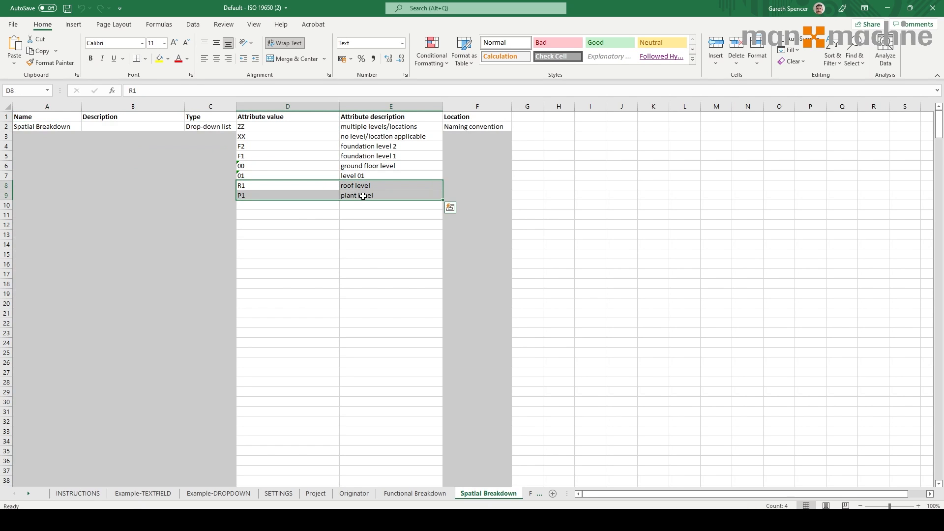
pyautogui.press('ctrl+c')
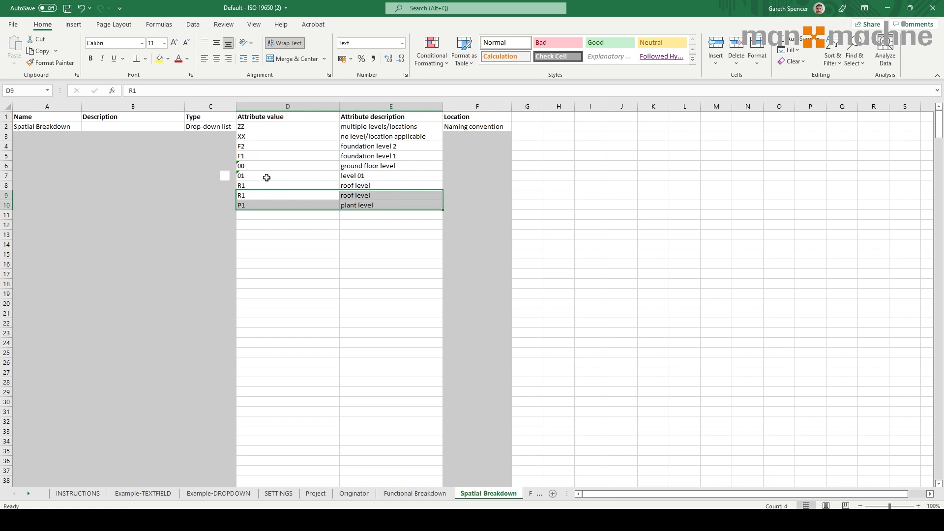
pyautogui.click(287, 175)
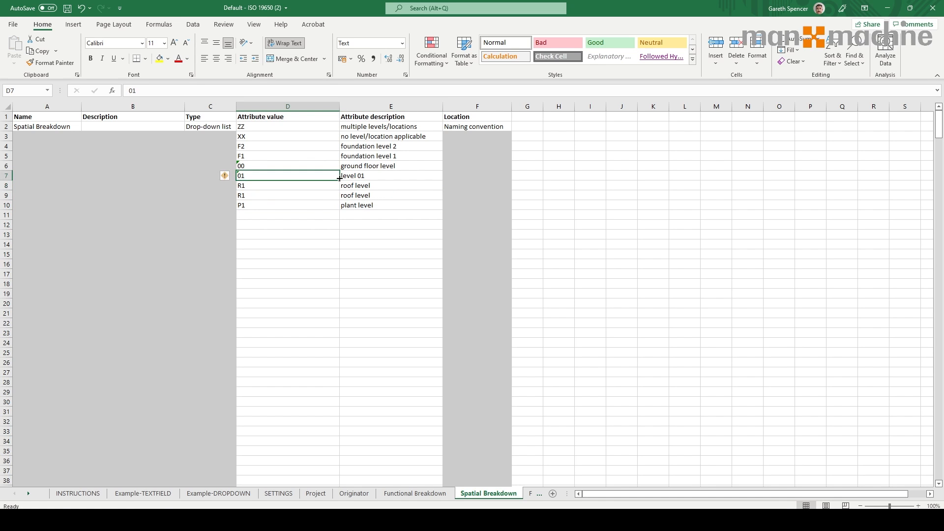
pyautogui.click(390, 175)
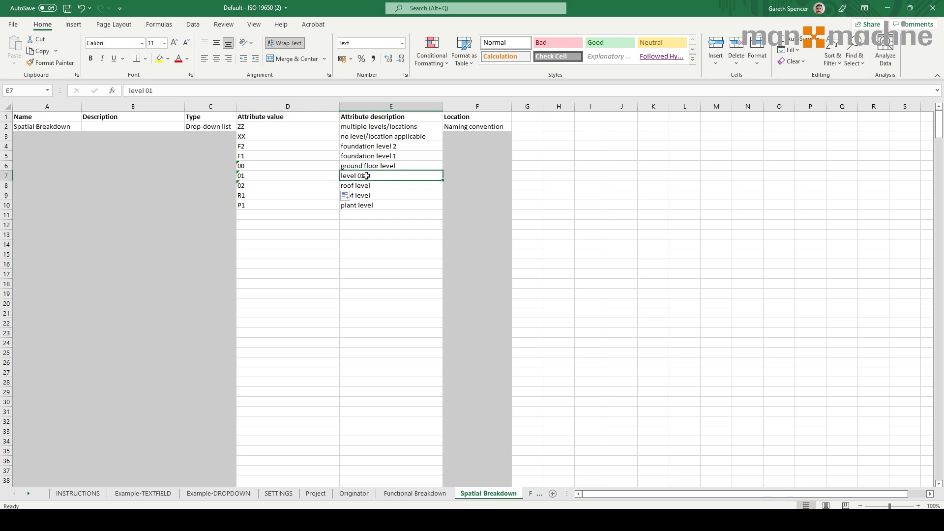
pyautogui.moveTo(390, 175); pyautogui.dragTo(390, 185)
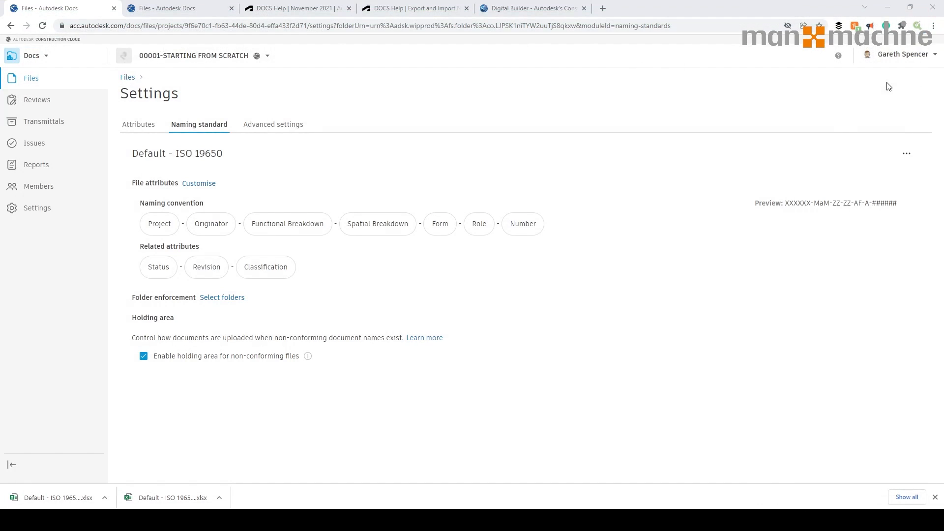
pyautogui.moveTo(873, 123)
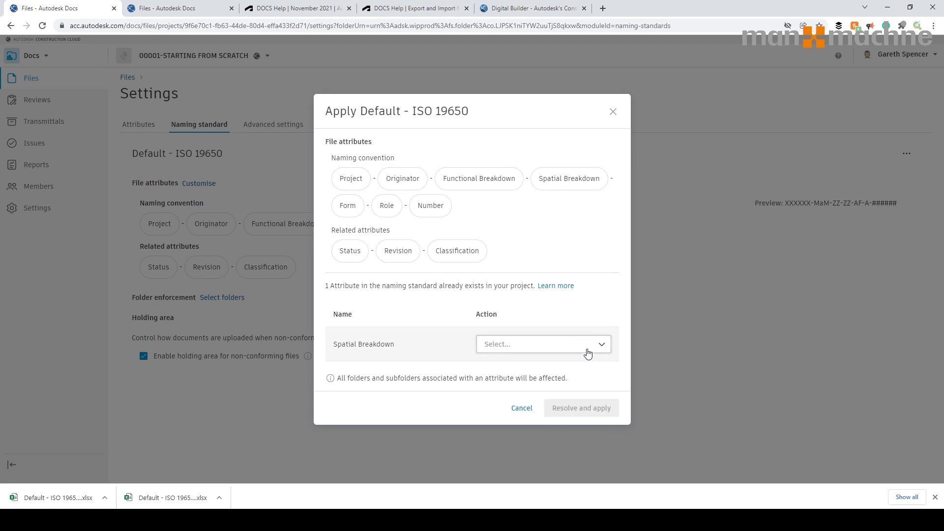
# Set Spatial Breakdown's conflict action to Merge in the Apply Default - ISO 19650 dialog and resolve and apply.
pyautogui.click(540, 344)
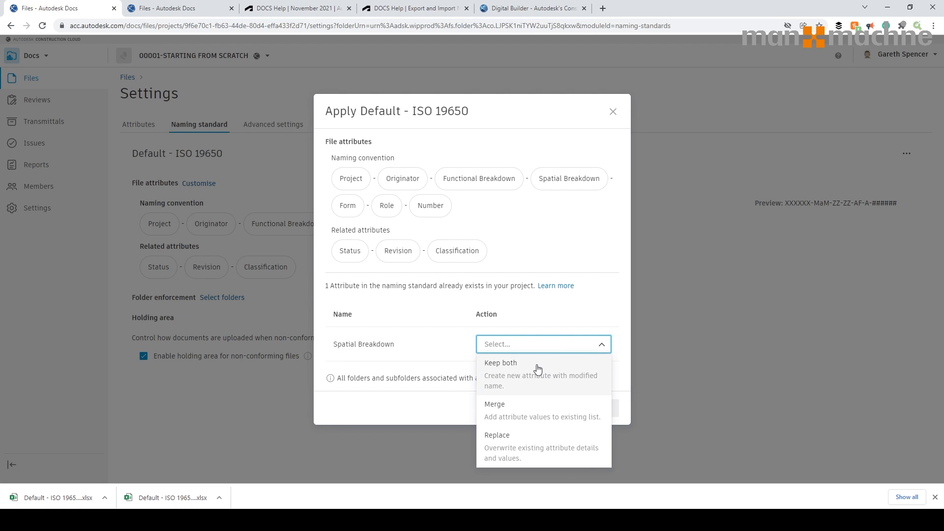
pyautogui.moveTo(505, 370)
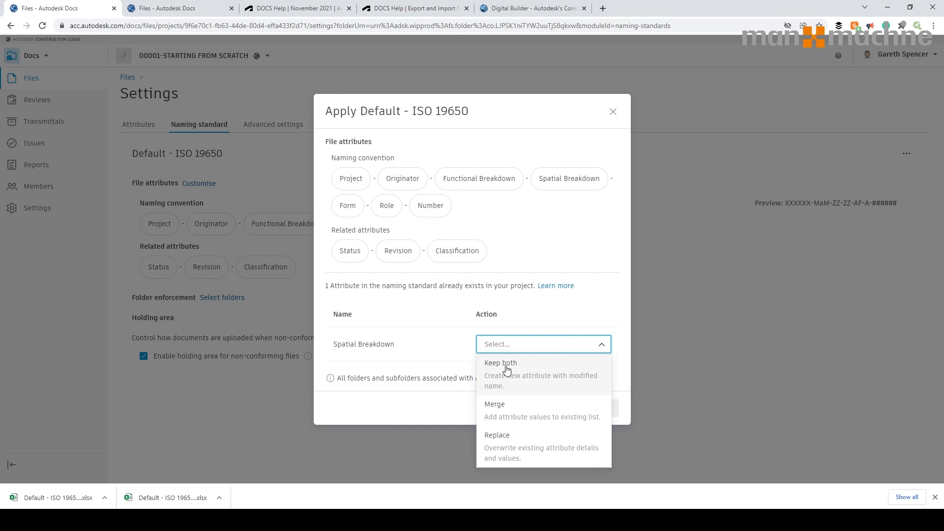
pyautogui.moveTo(537, 377)
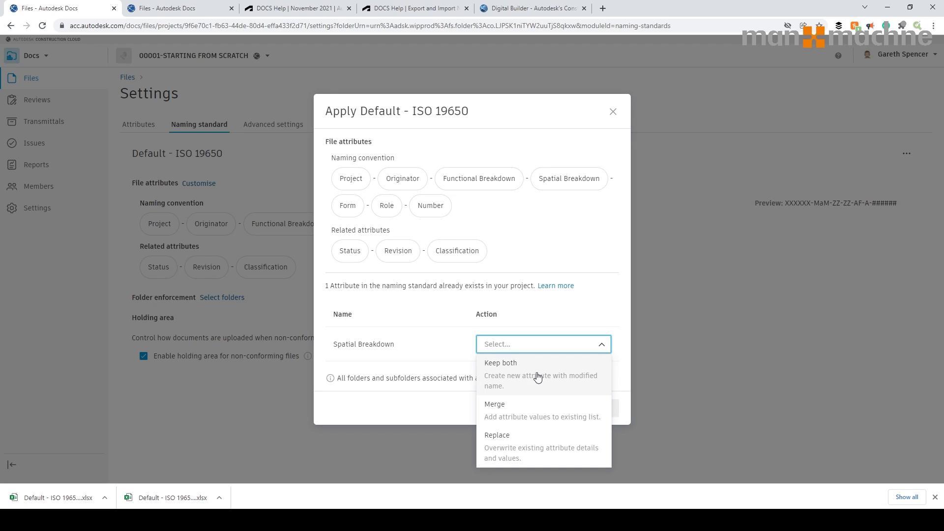
pyautogui.moveTo(503, 413)
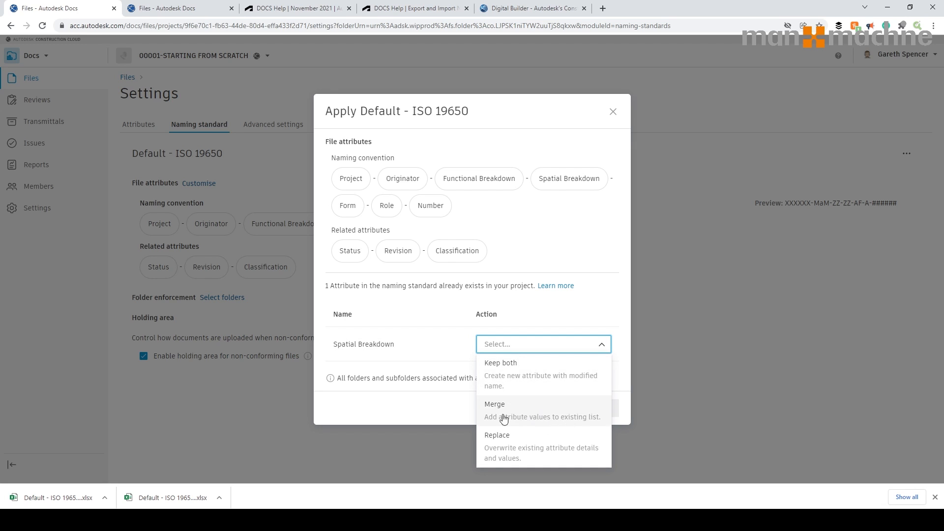
pyautogui.moveTo(585, 422)
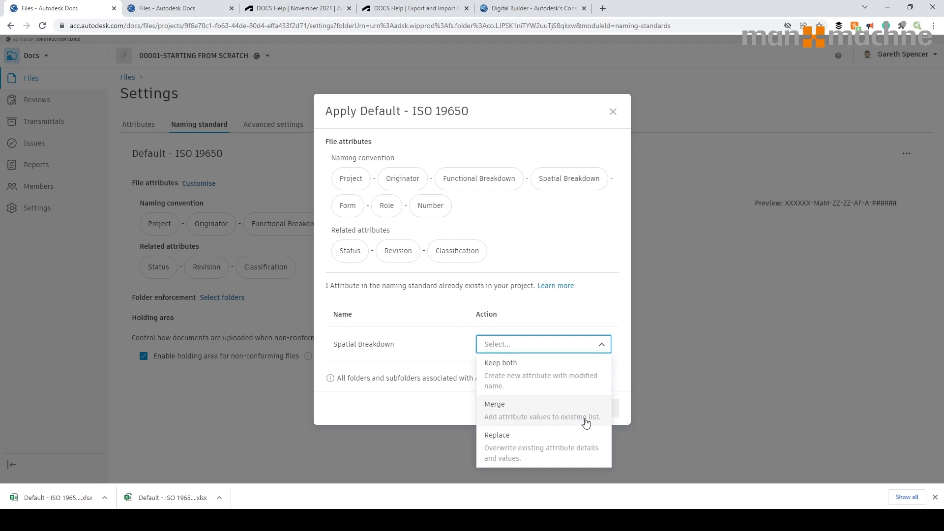
pyautogui.moveTo(527, 421)
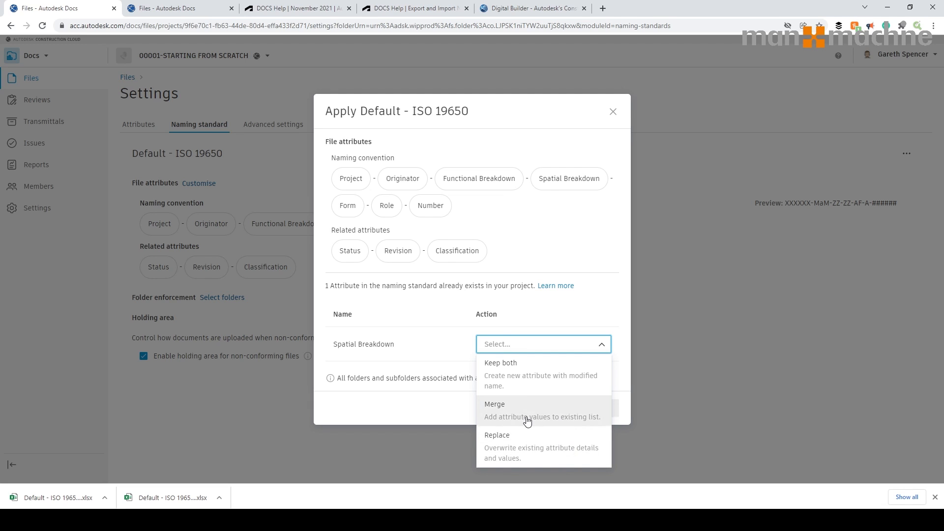
pyautogui.click(494, 407)
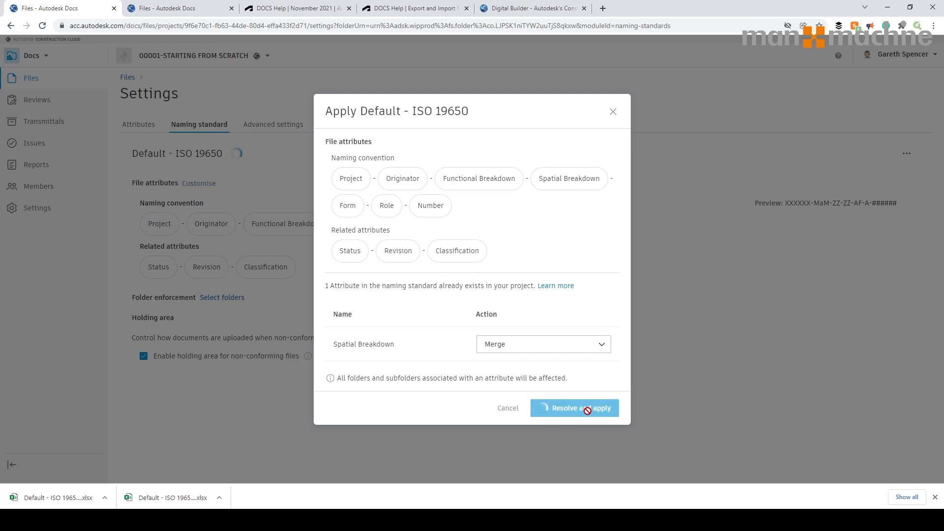
pyautogui.click(572, 407)
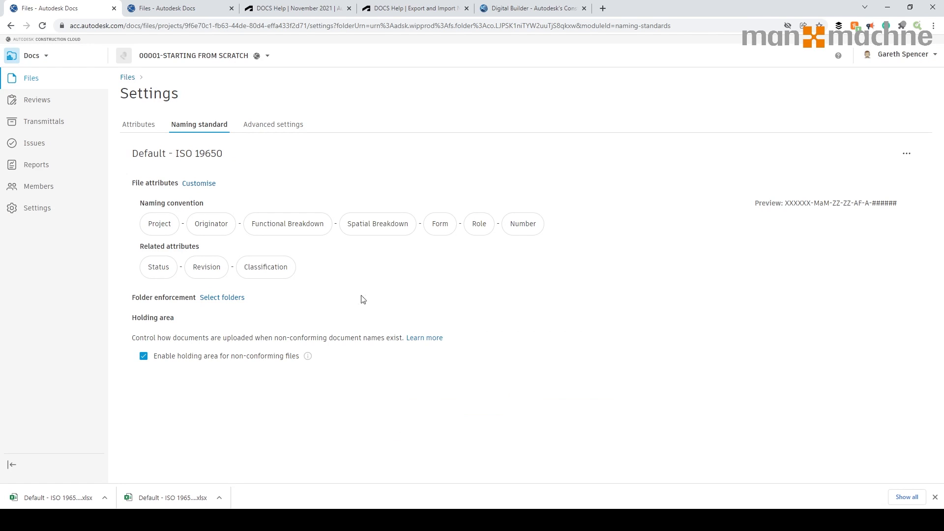
pyautogui.click(197, 183)
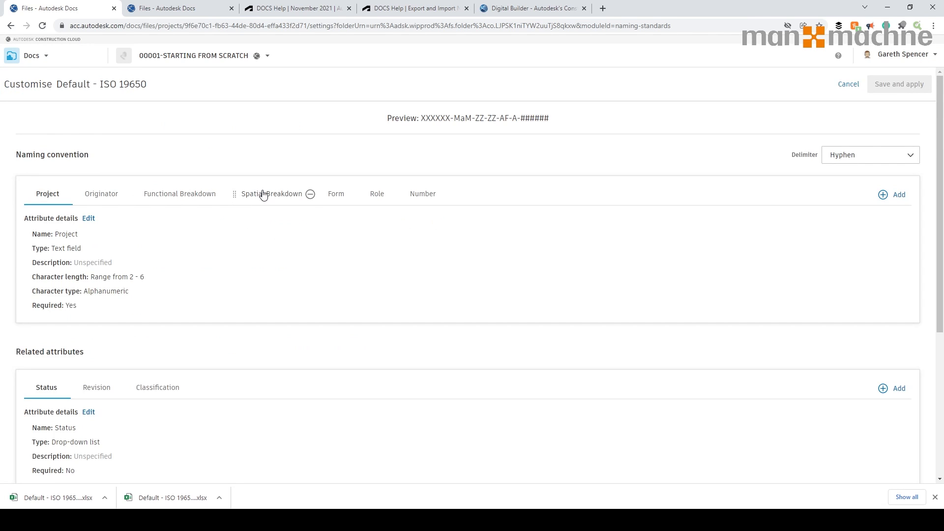
pyautogui.click(271, 193)
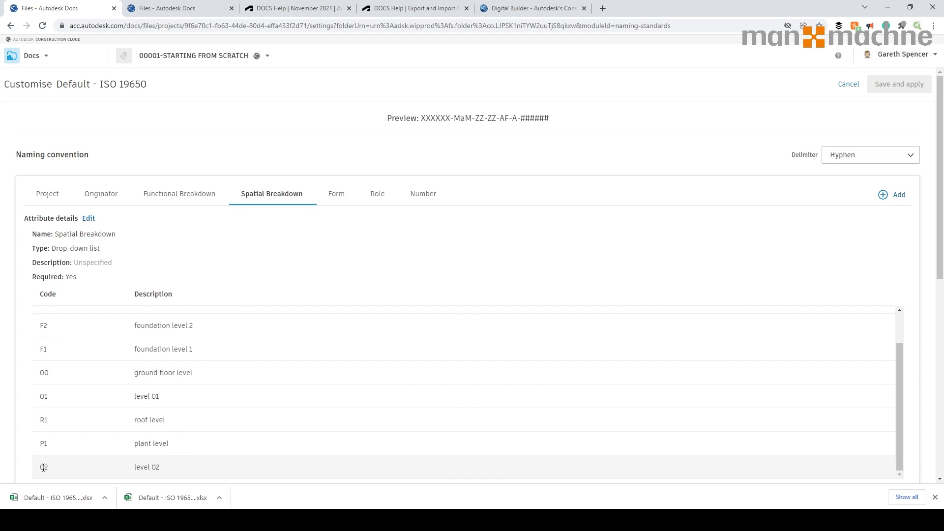
pyautogui.scroll(3)
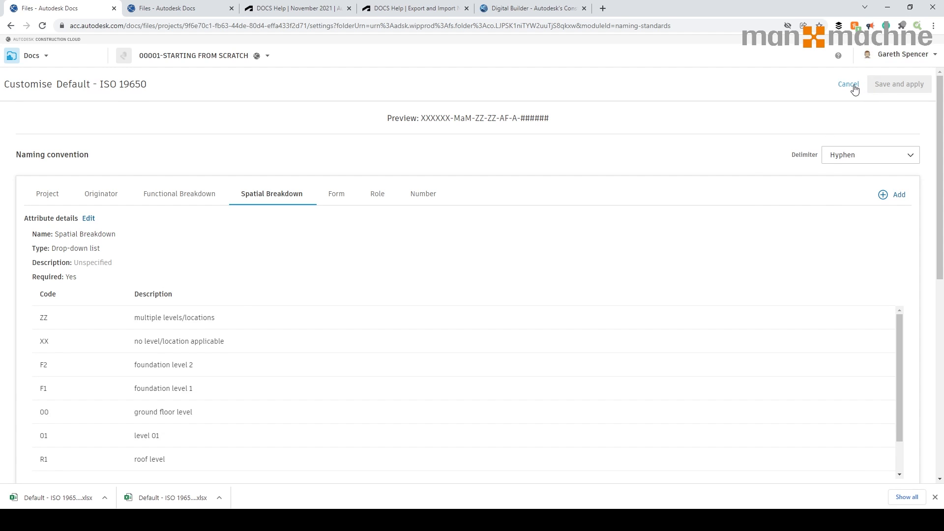
pyautogui.click(847, 83)
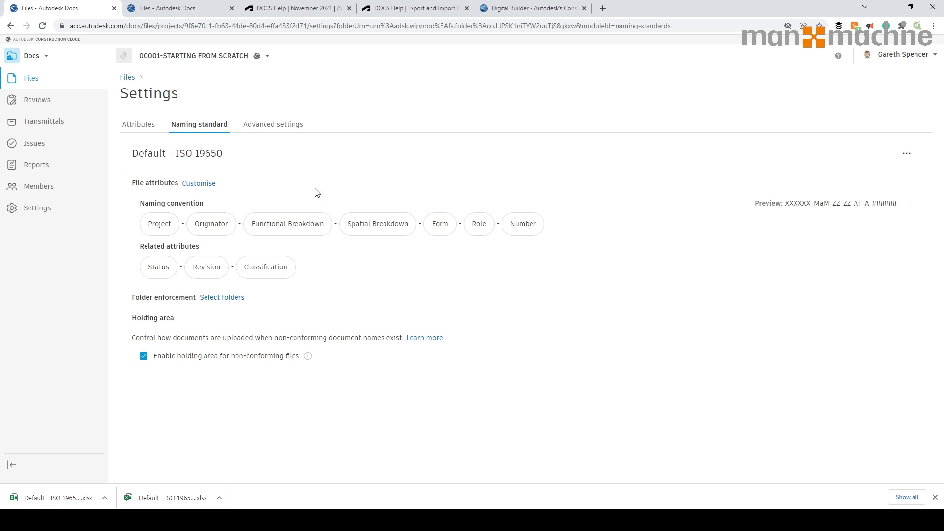
# Edit the Spatial Breakdown project attribute and move value 02 to sit directly after 01.
pyautogui.click(137, 124)
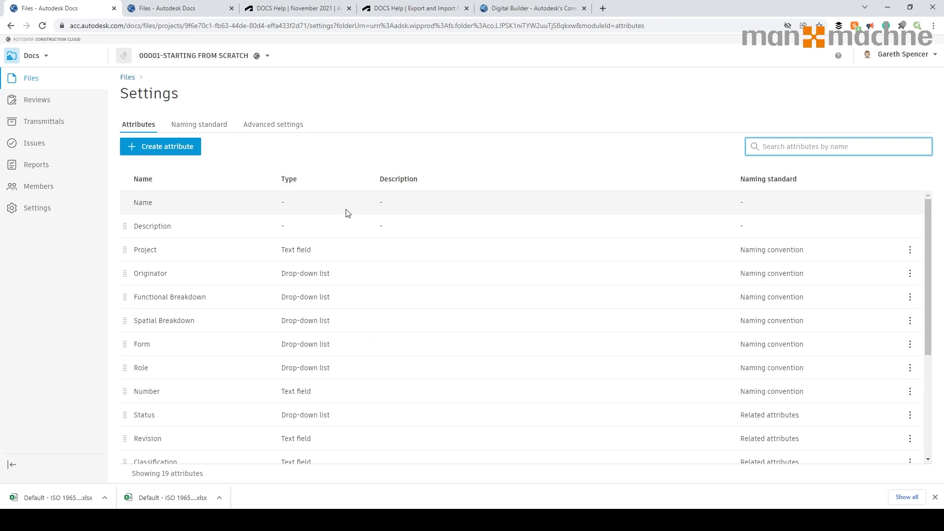
pyautogui.scroll(-3)
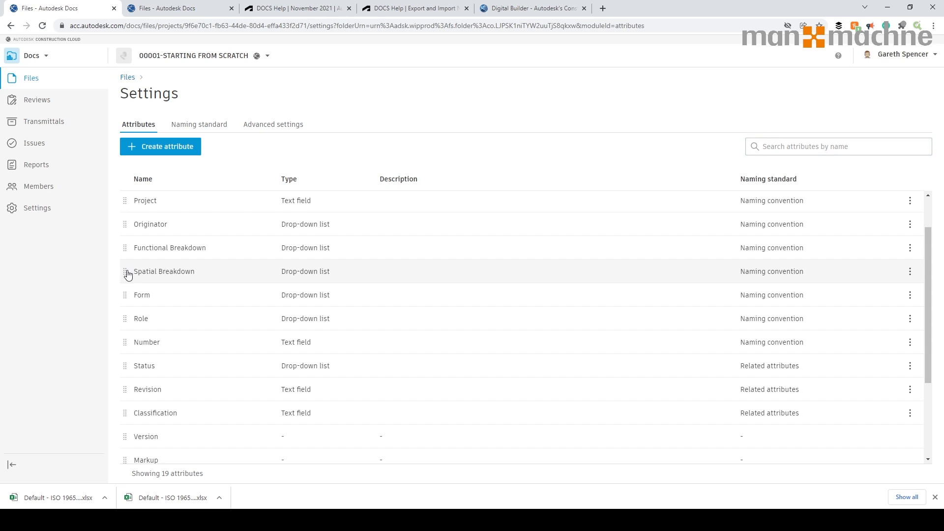
pyautogui.click(909, 271)
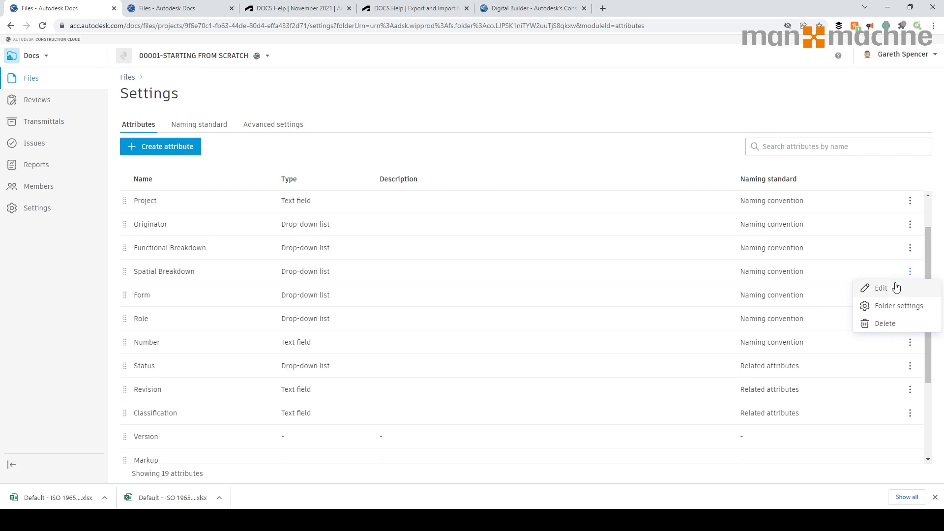
pyautogui.click(880, 288)
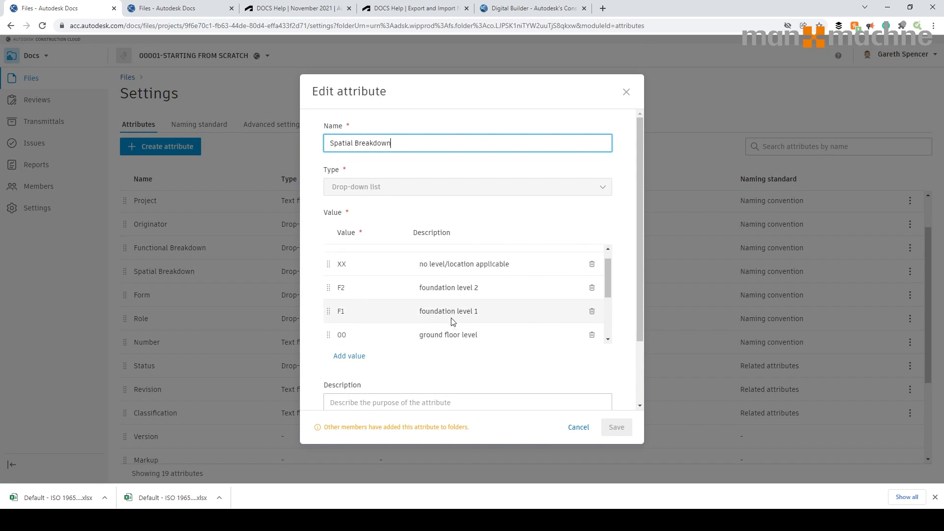
pyautogui.scroll(-3)
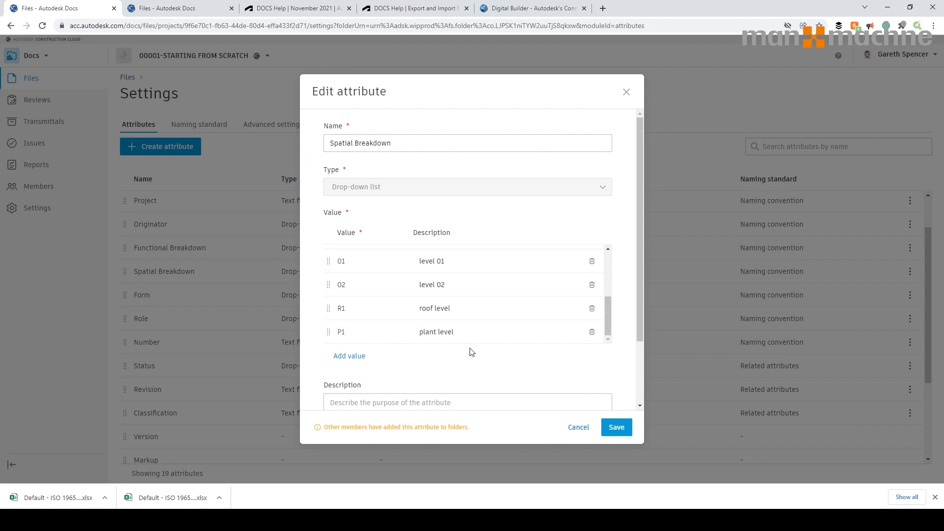
pyautogui.scroll(-3)
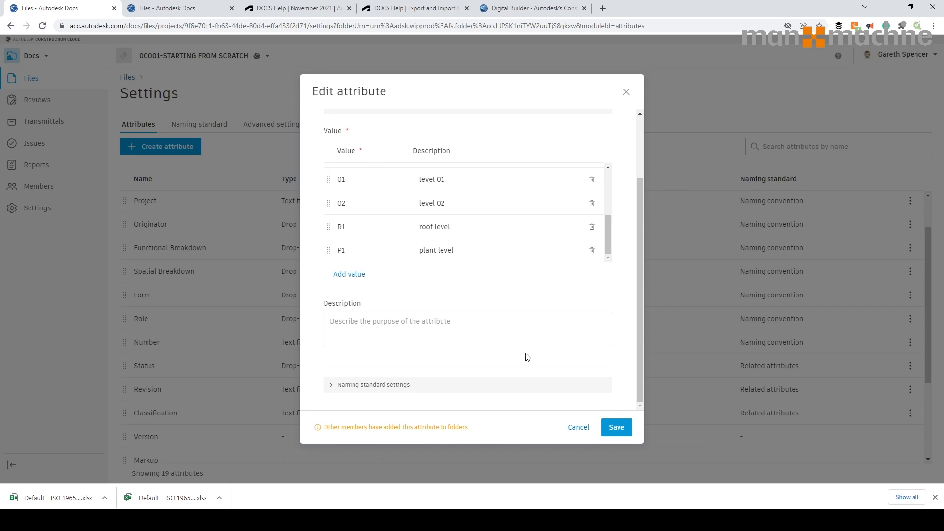
pyautogui.moveTo(549, 375)
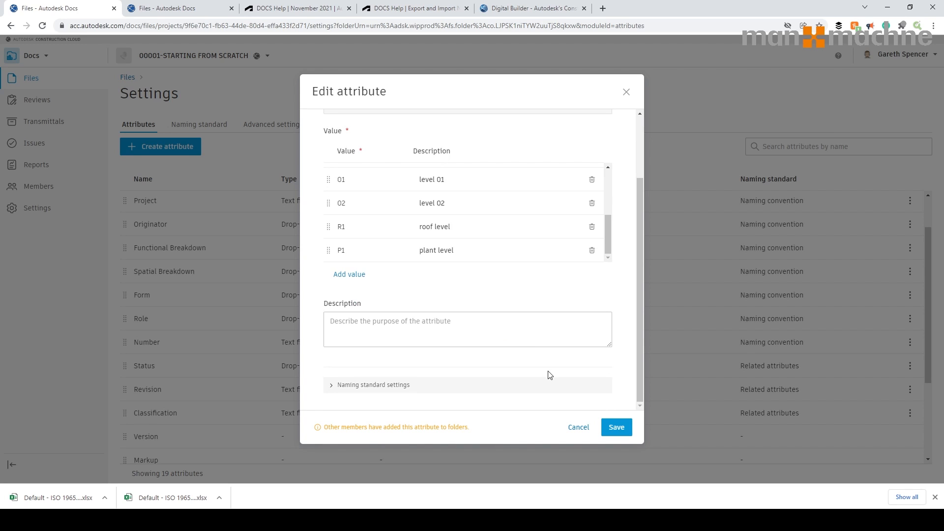
pyautogui.moveTo(575, 374)
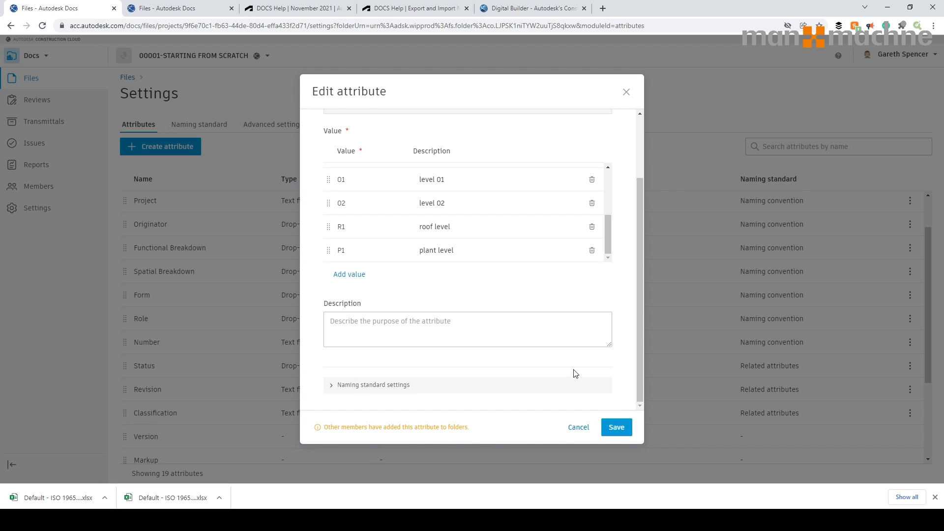
pyautogui.scroll(3)
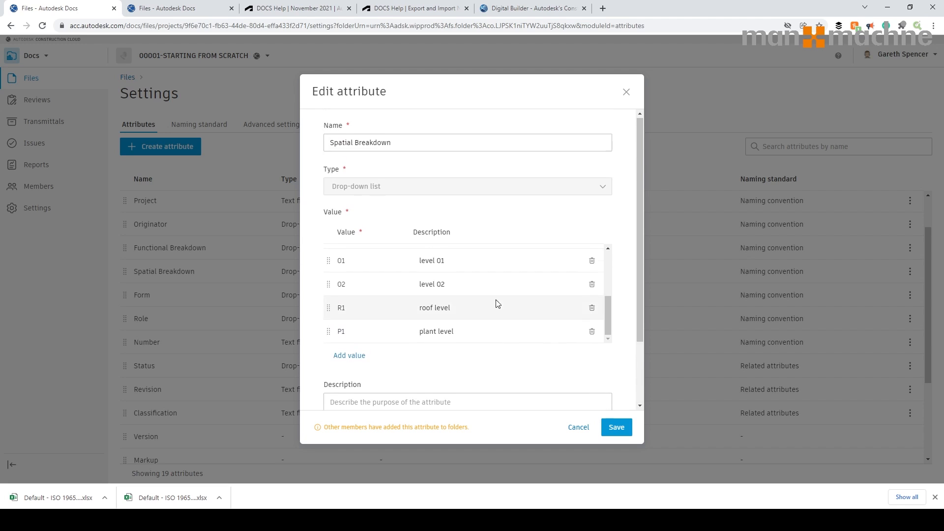
pyautogui.scroll(-3)
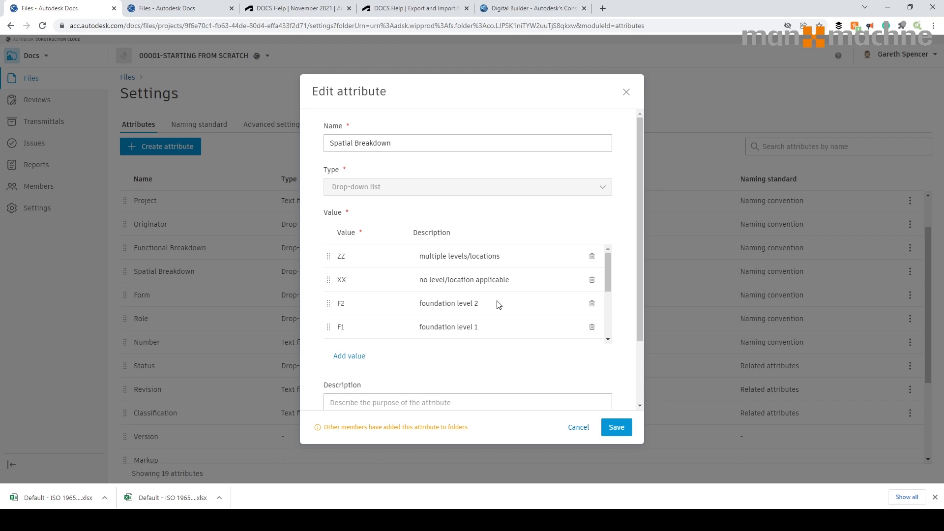
pyautogui.moveTo(614, 347)
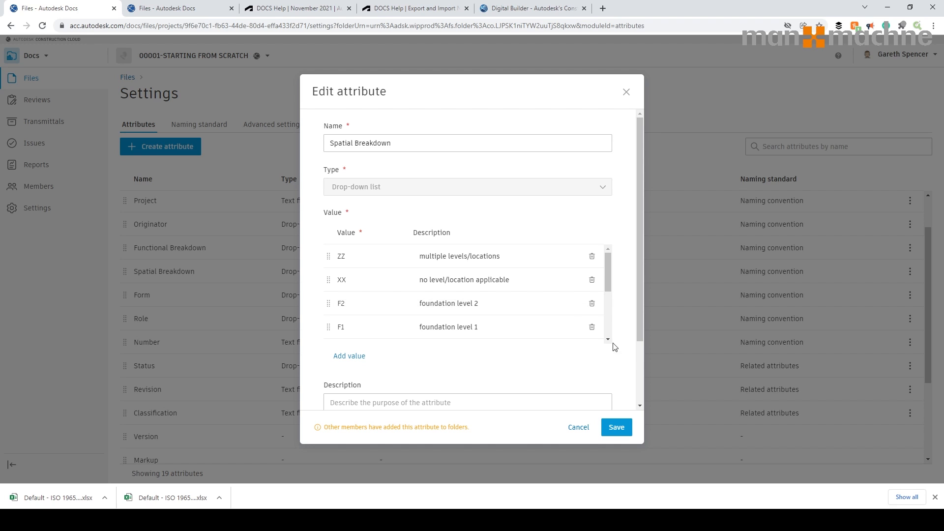
# Save the reordered values, confirming the change to enforced folders, and dismiss the success notice.
pyautogui.click(615, 427)
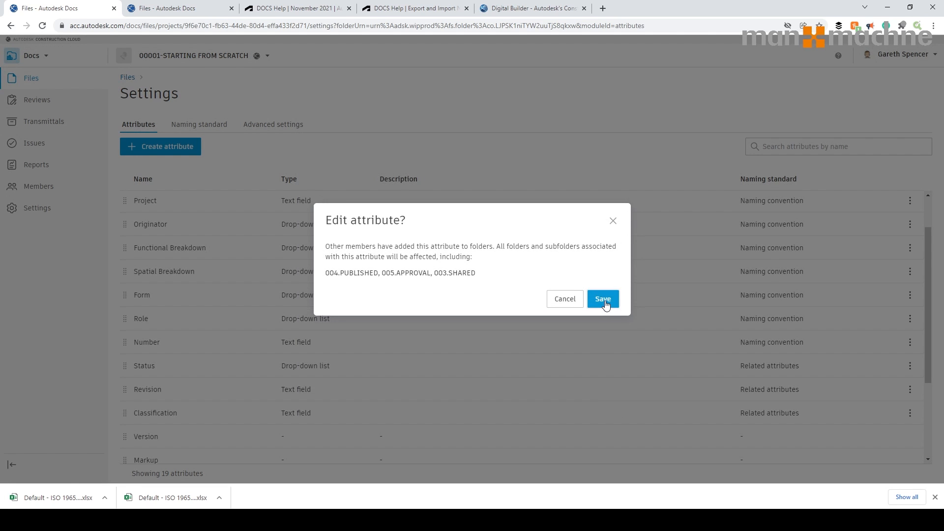
pyautogui.click(602, 299)
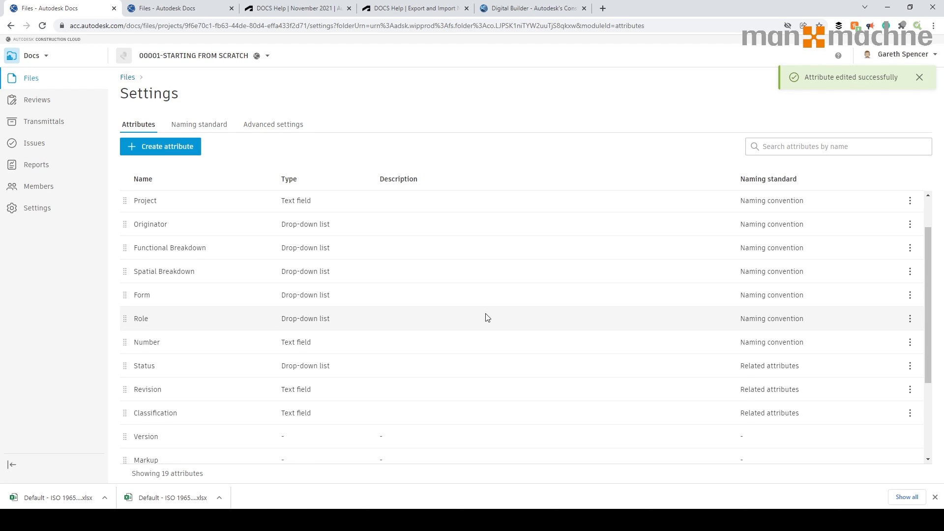
pyautogui.click(919, 77)
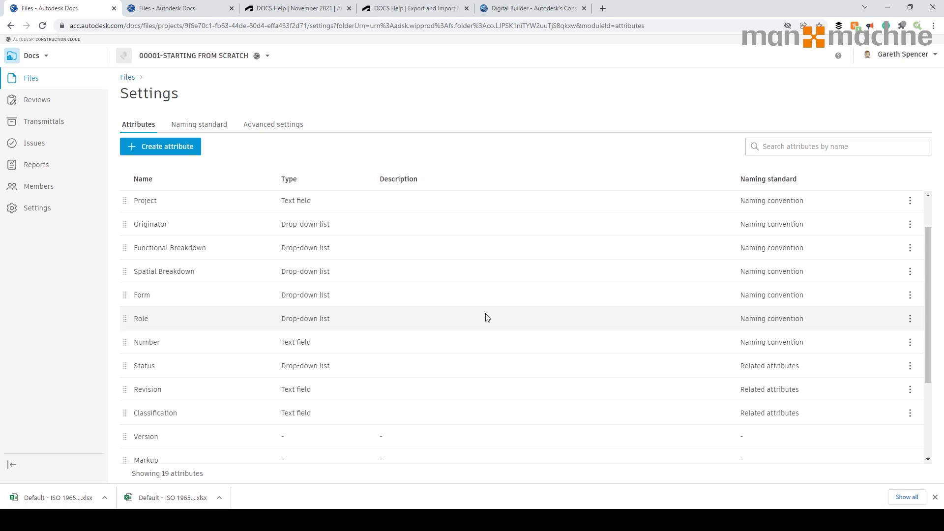
pyautogui.moveTo(532, 382)
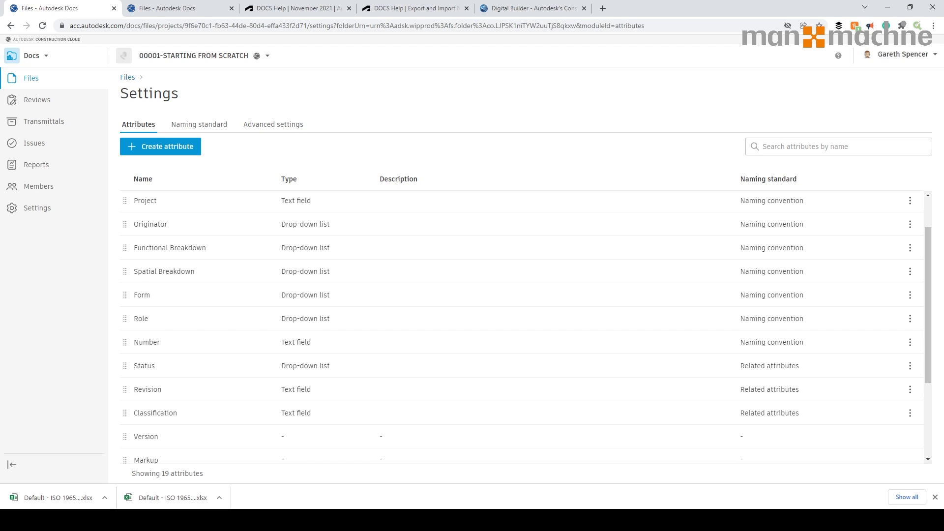
# Glance at the November 2021 What's New page, then return to the Export and Import Naming Standard article.
pyautogui.click(295, 7)
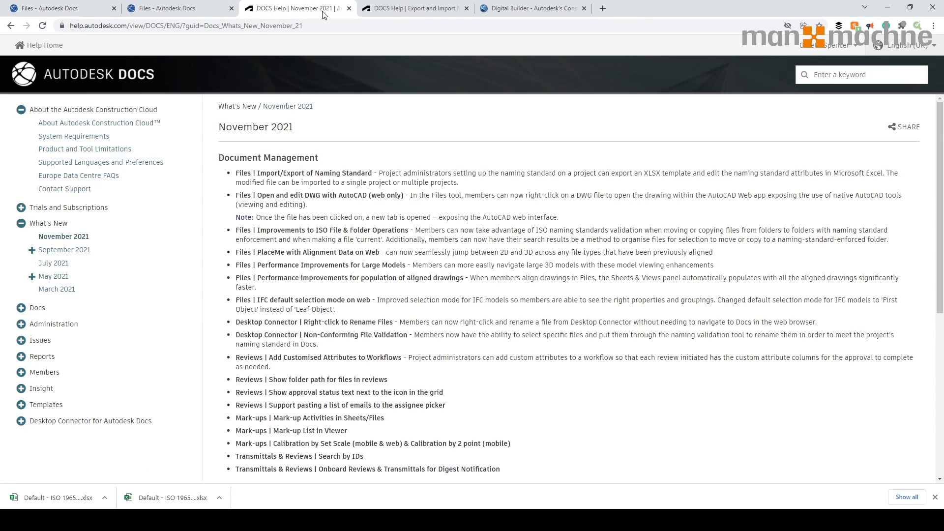
pyautogui.click(414, 8)
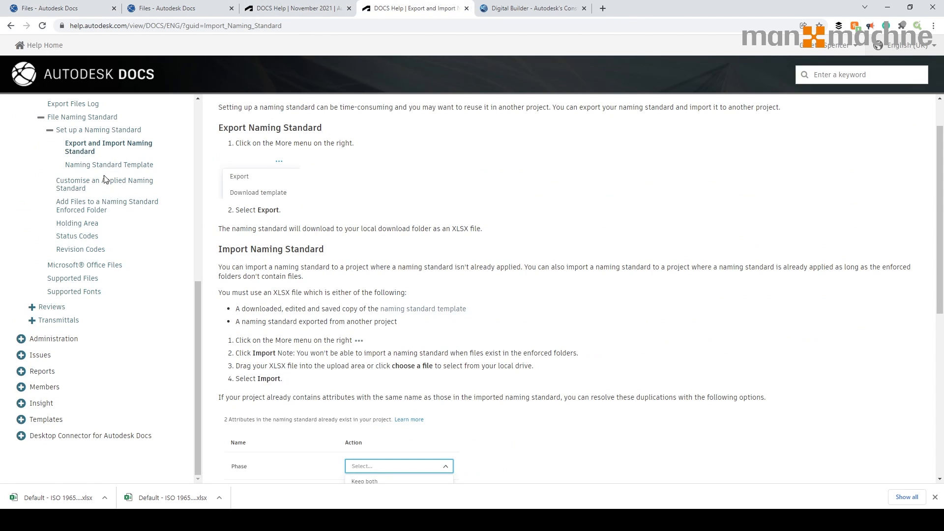
pyautogui.scroll(3)
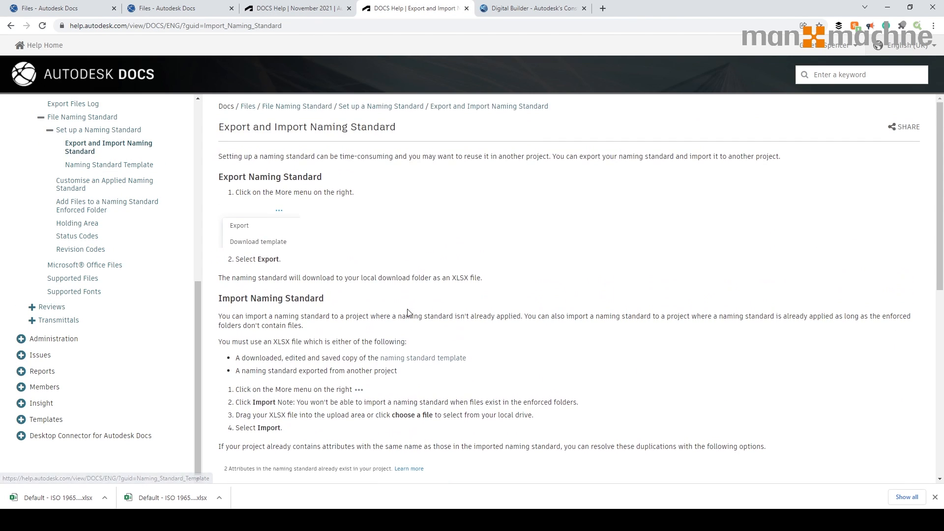